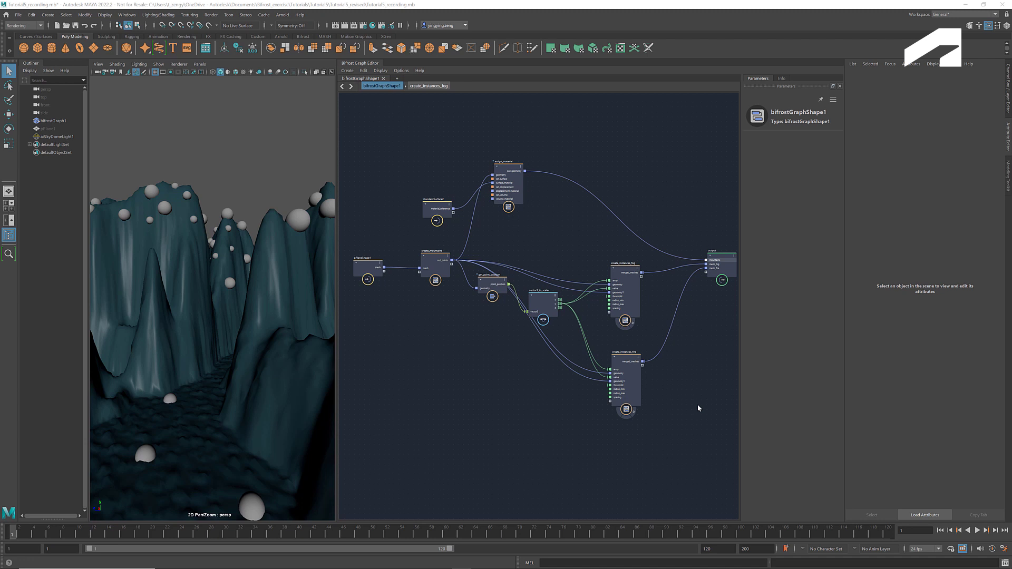
pyautogui.moveTo(401, 82)
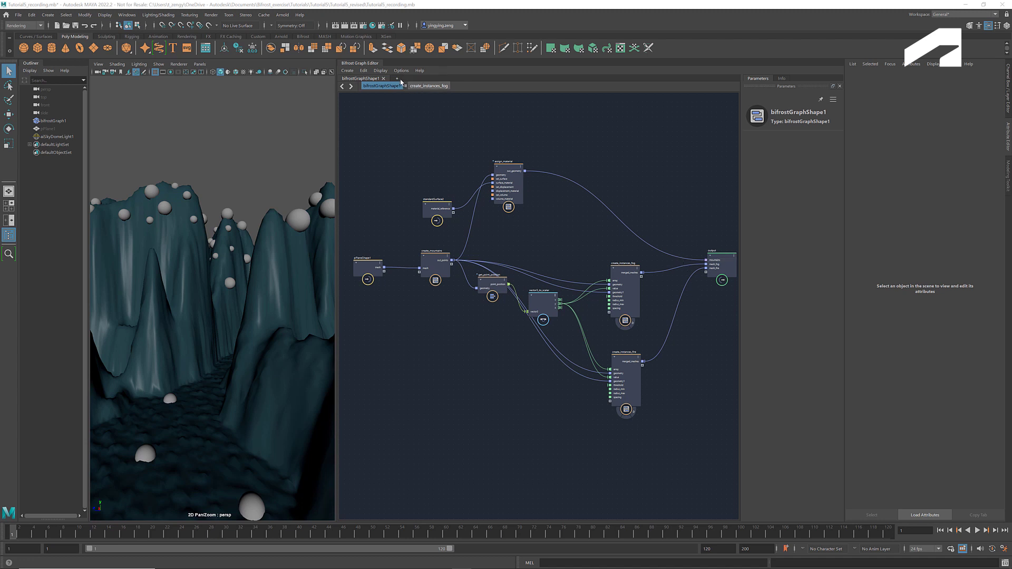
# - Start a new Bifrost graph, bring in bifrostGraph1 and wire its mountains output to the graph output
pyautogui.click(394, 78)
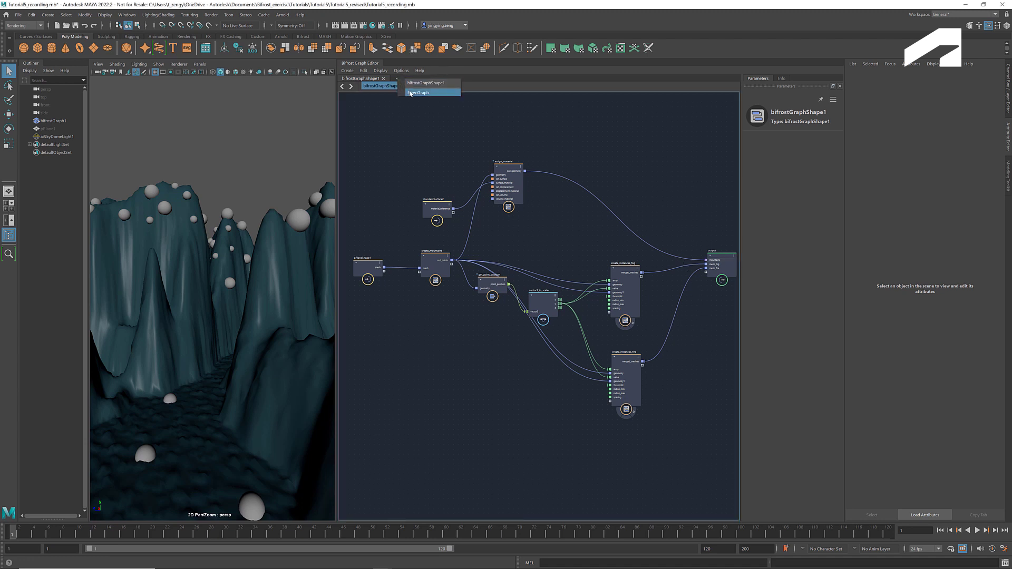
pyautogui.click(419, 92)
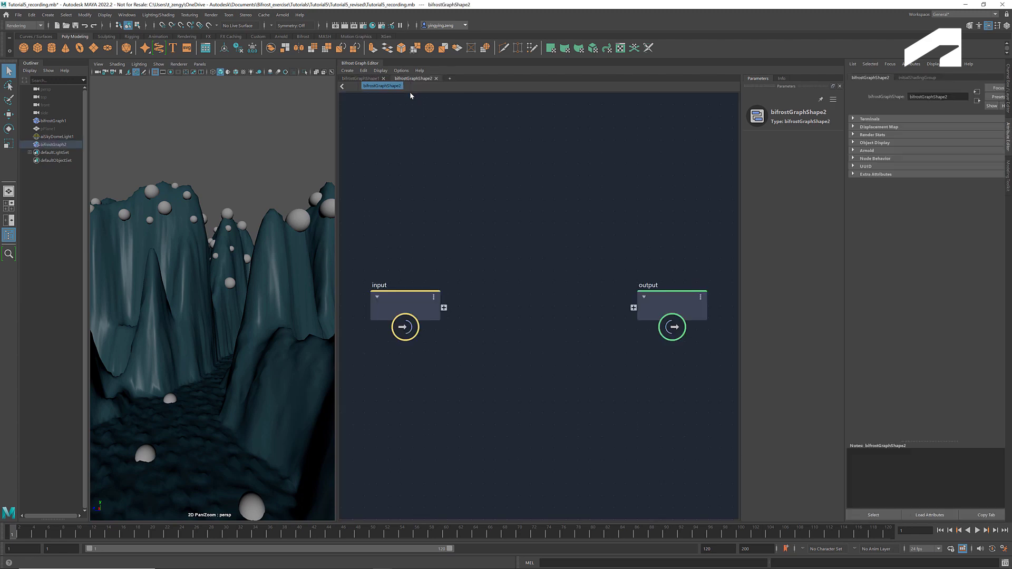
pyautogui.click(54, 120)
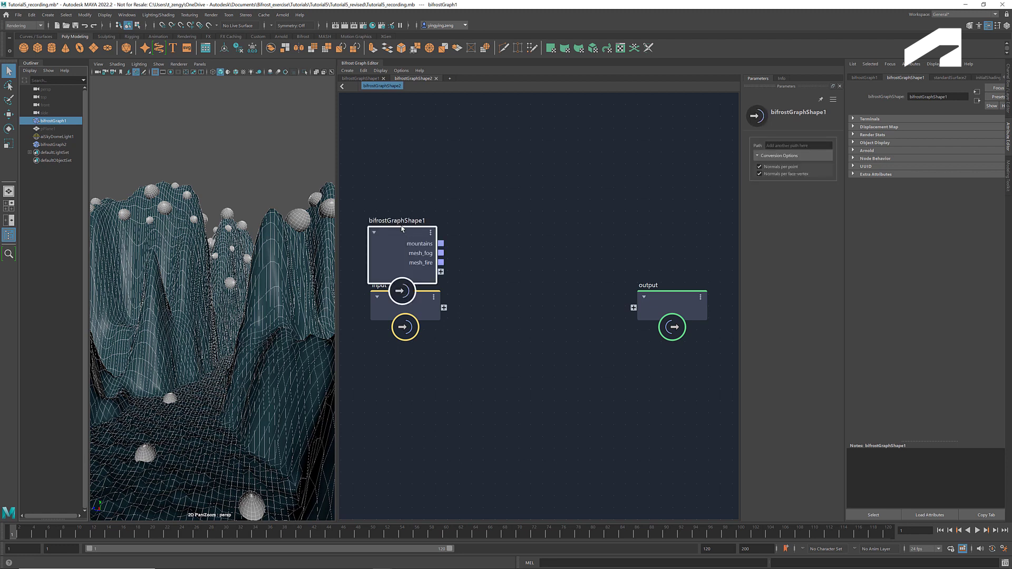
pyautogui.click(401, 298)
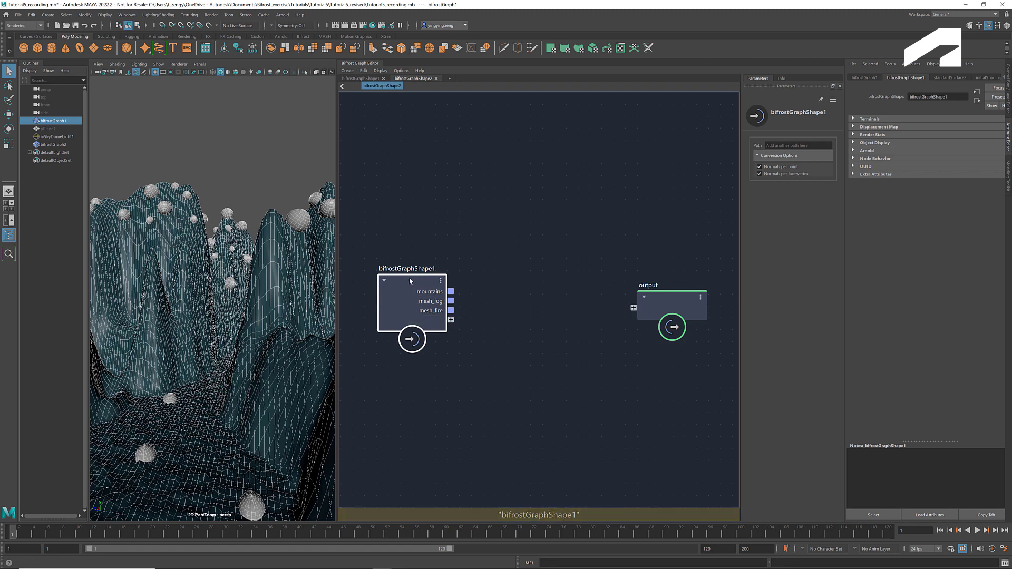
pyautogui.moveTo(484, 332)
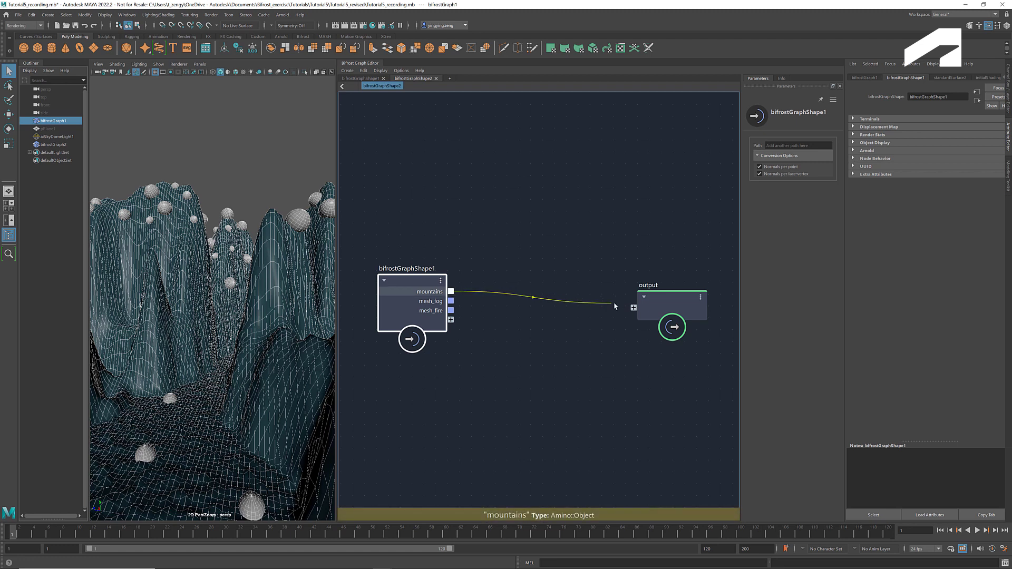
pyautogui.click(672, 304)
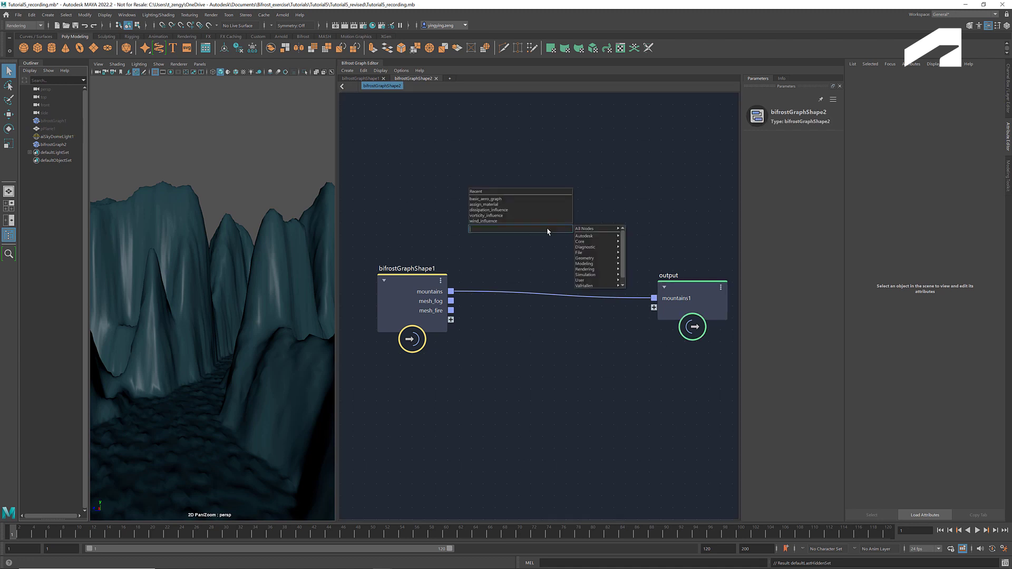
# - Add the basic_aero_graph node set and feed the mountains mesh into the aero nodes
pyautogui.write('basic')
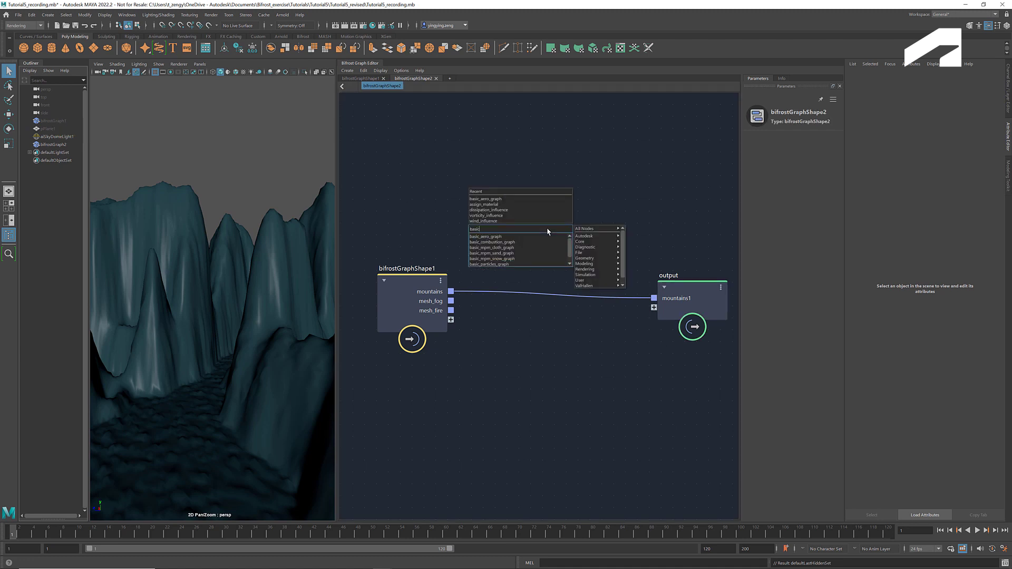
pyautogui.click(485, 236)
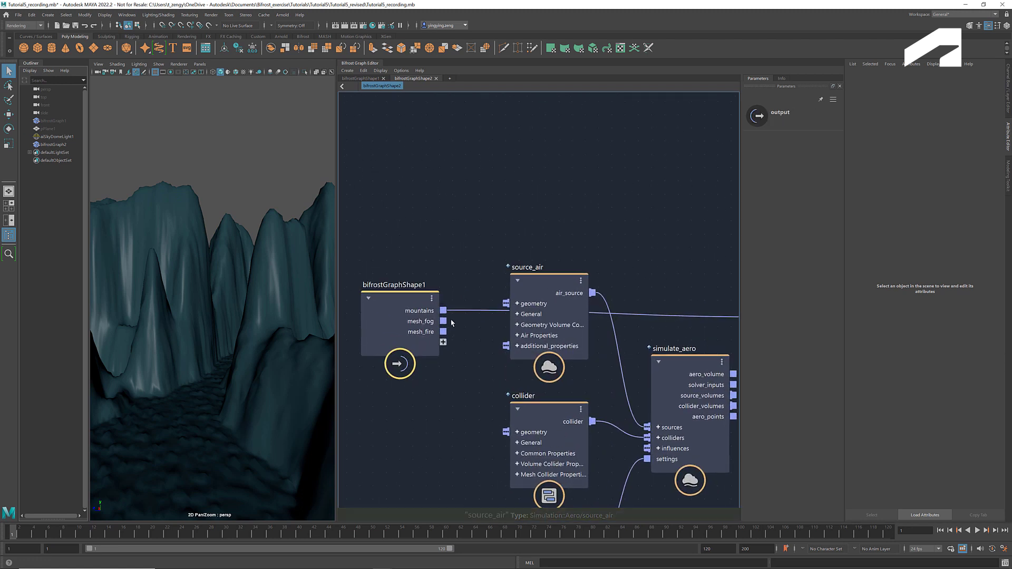
pyautogui.click(445, 322)
pyautogui.write('ass')
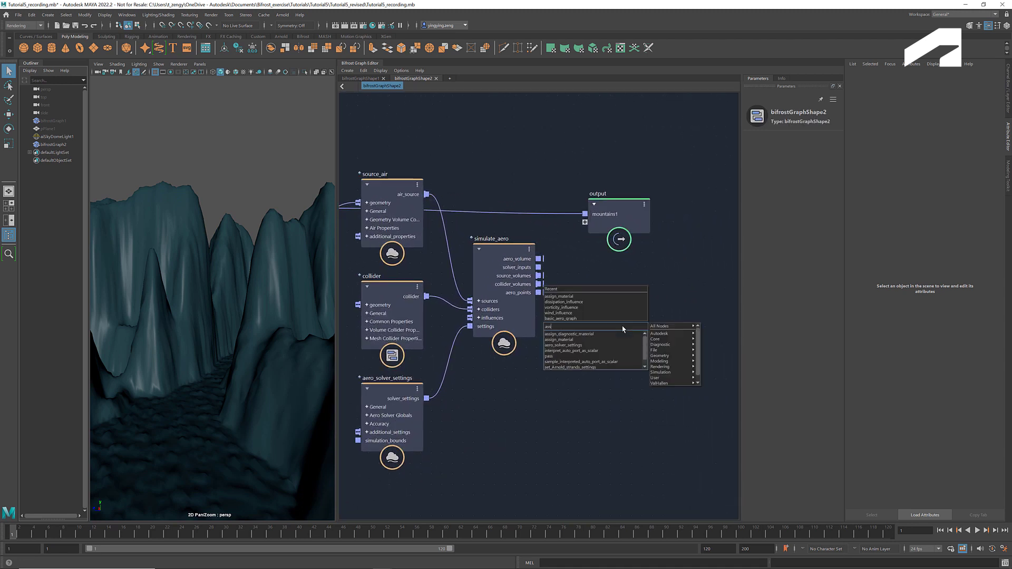
# - Add an assign_material node fed by the aero volume and bring up the Hypershade
pyautogui.click(562, 339)
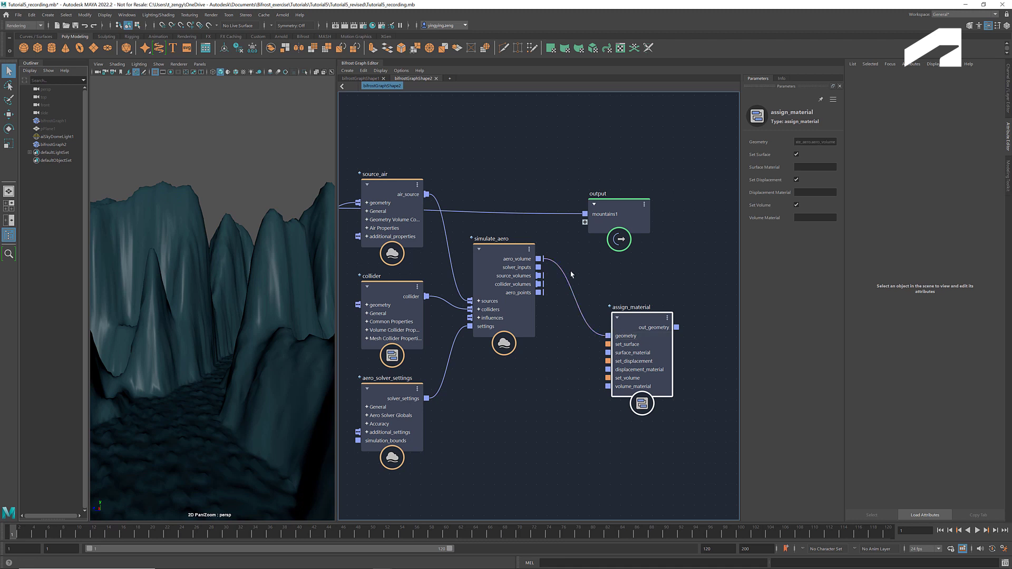
pyautogui.click(373, 25)
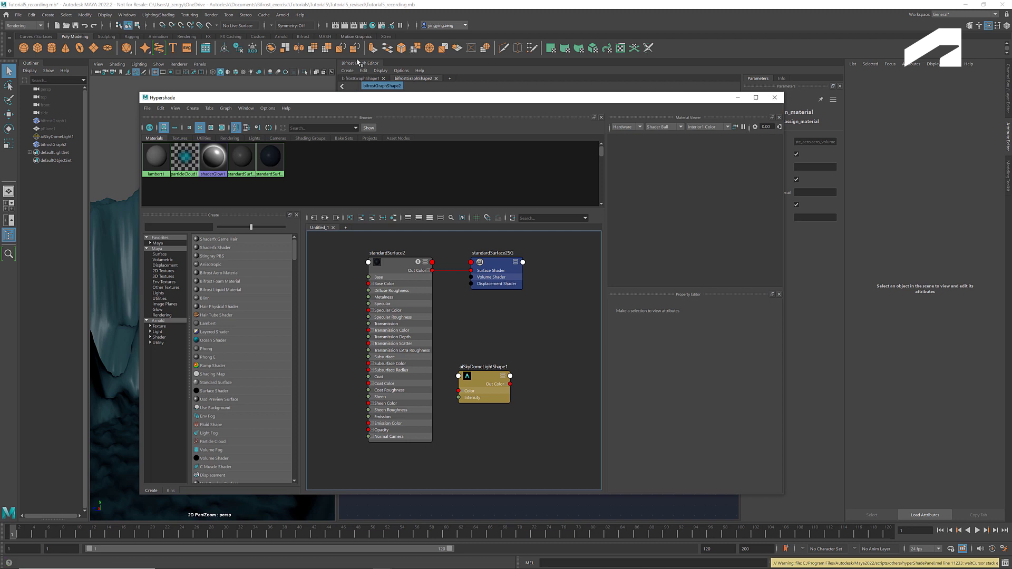
# - Create an Arnold aiStandardVolume shader and replace its settings with the default_bifrost_aero preset
pyautogui.click(158, 320)
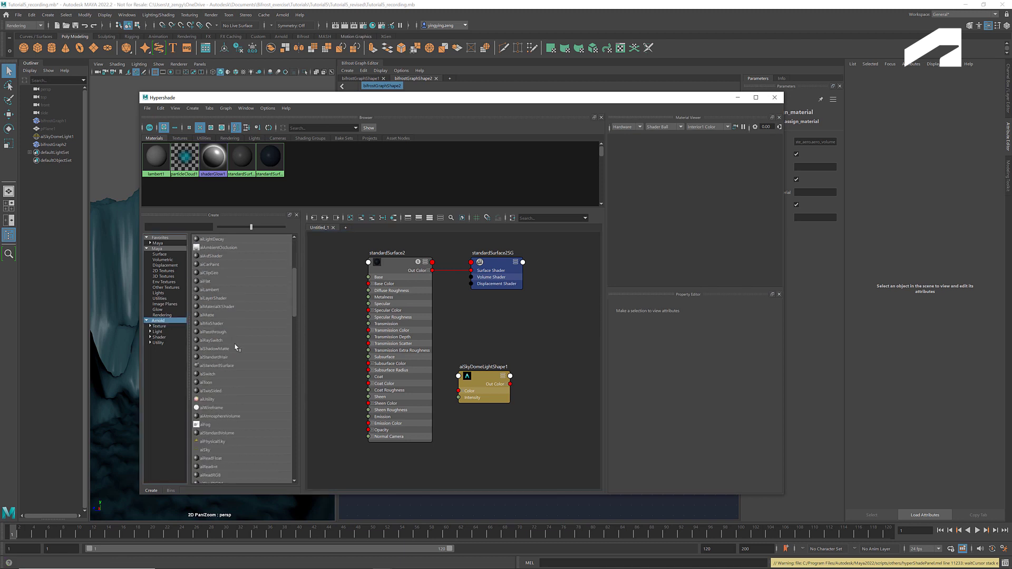
pyautogui.click(219, 358)
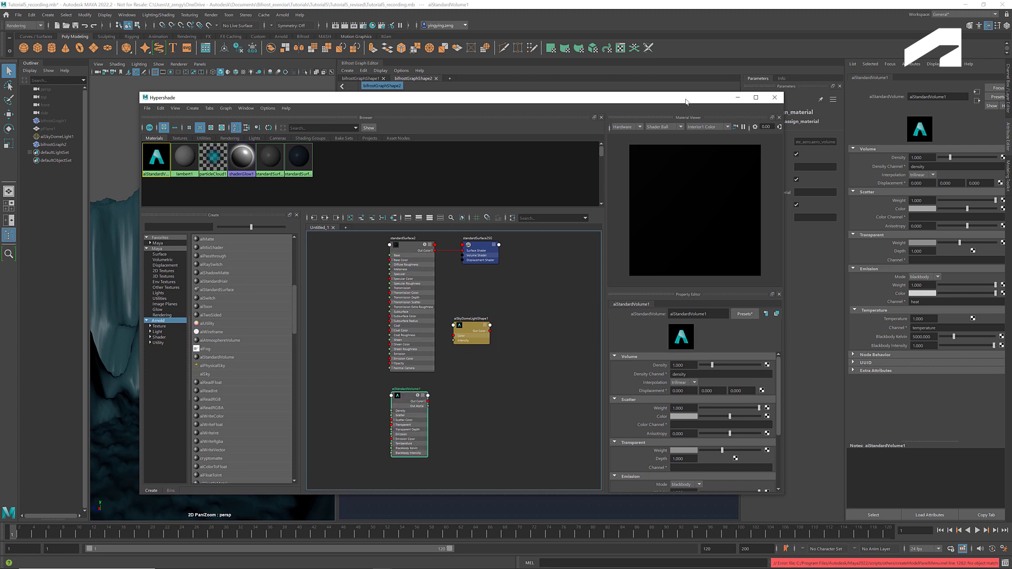
pyautogui.click(697, 313)
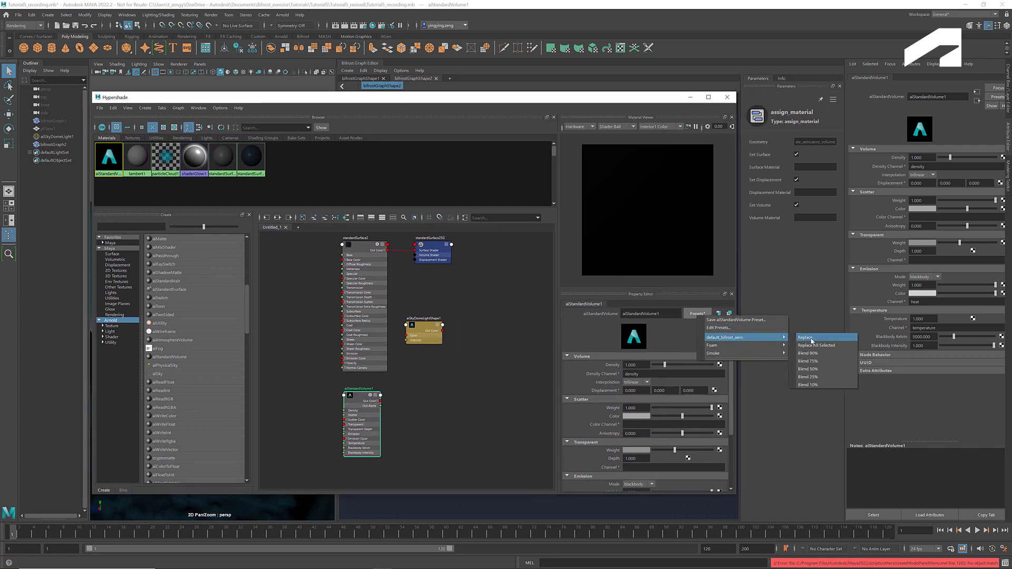
pyautogui.click(805, 337)
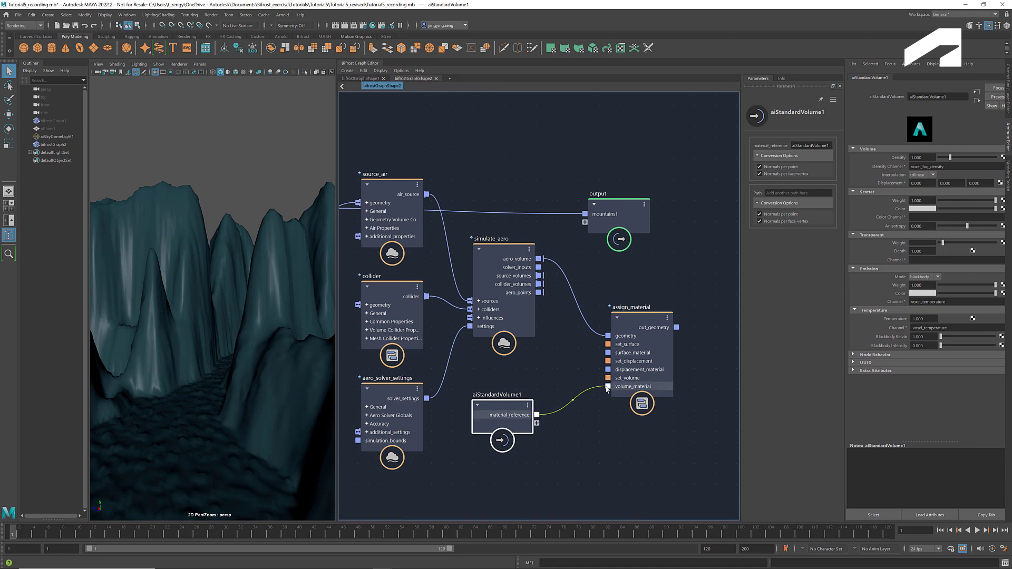
# - Wire the material-assigned fog to the graph output and play the simulation
pyautogui.click(618, 214)
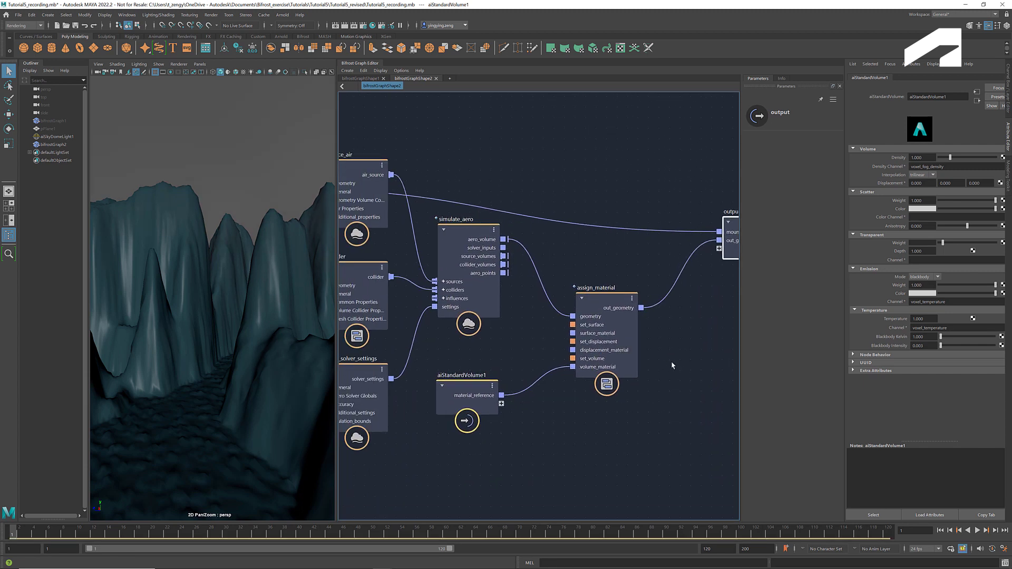
pyautogui.click(985, 530)
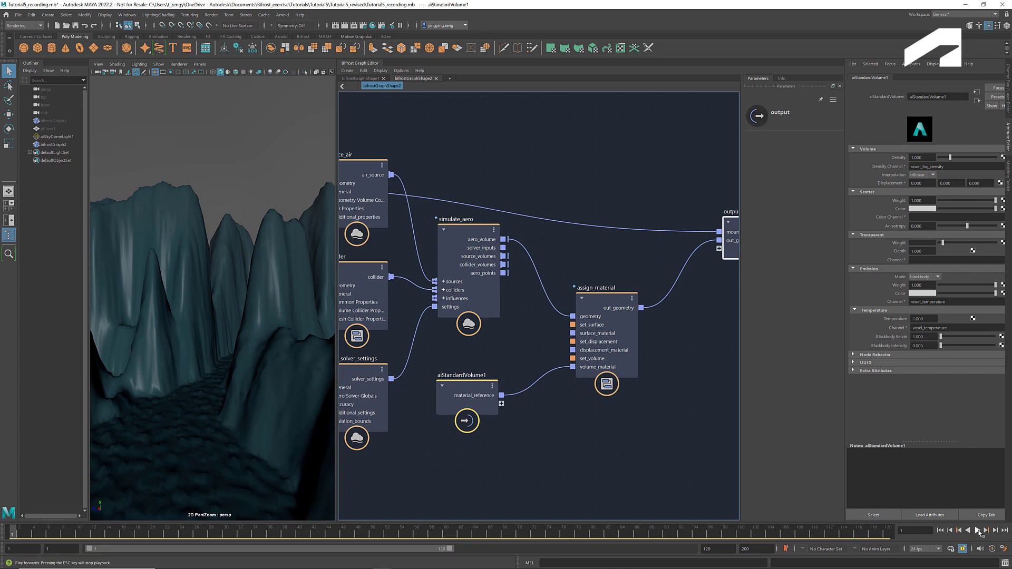
pyautogui.click(977, 530)
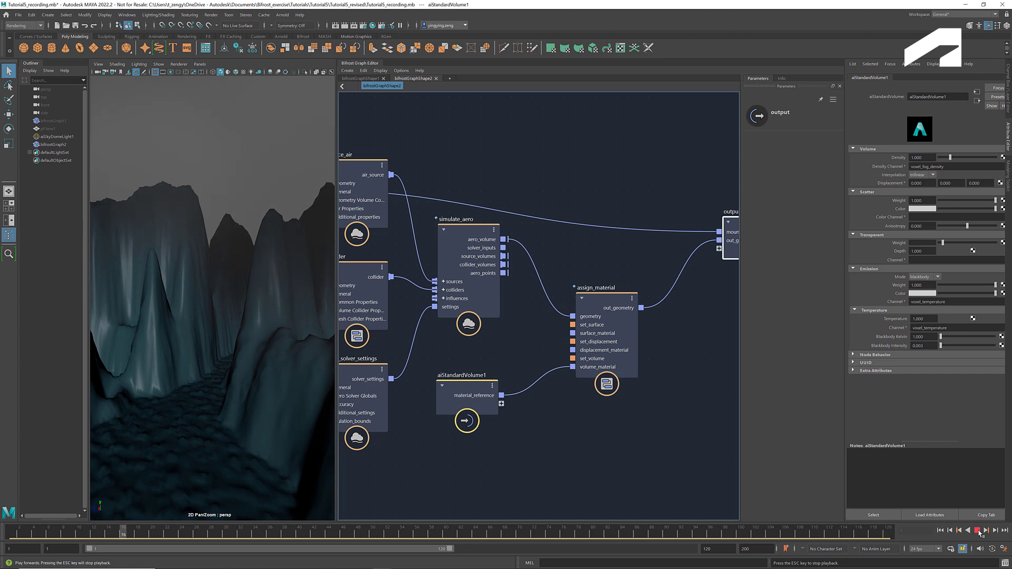
# - Stop playback and set aiStandardVolume1 density to 0.25 and transparent depth to 0.1
pyautogui.click(976, 530)
pyautogui.write('0.250')
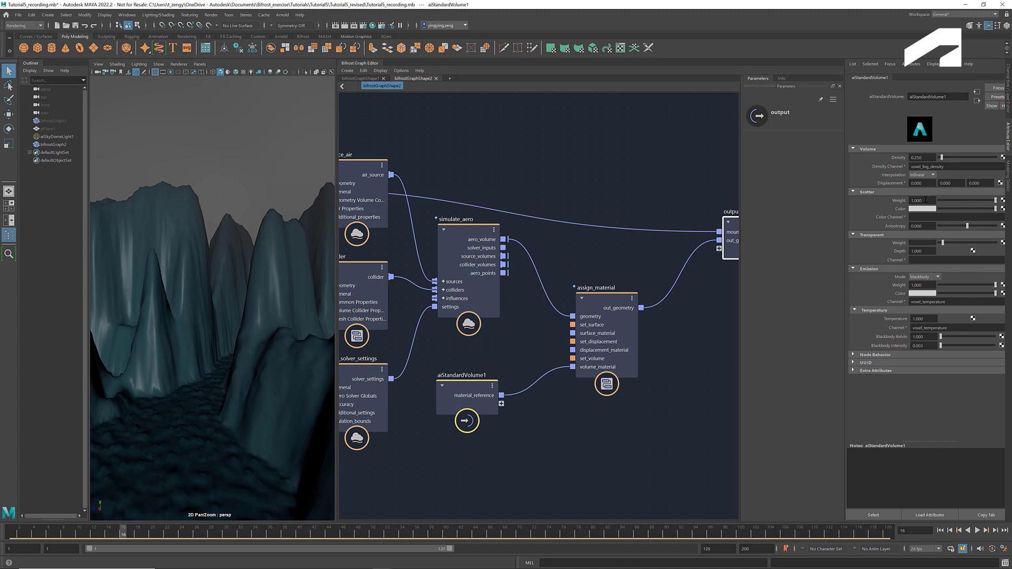
pyautogui.click(925, 208)
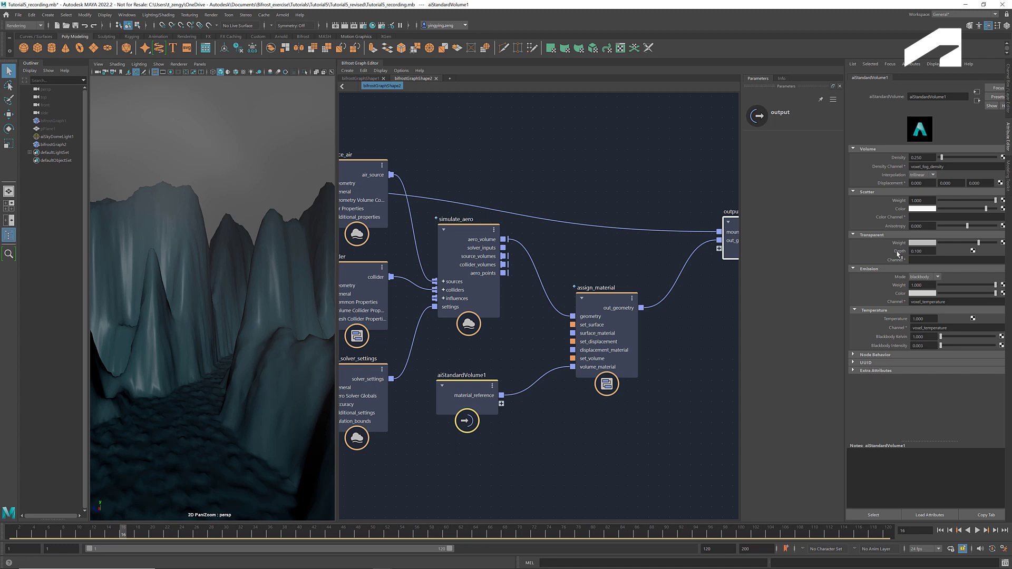
pyautogui.moveTo(897, 254)
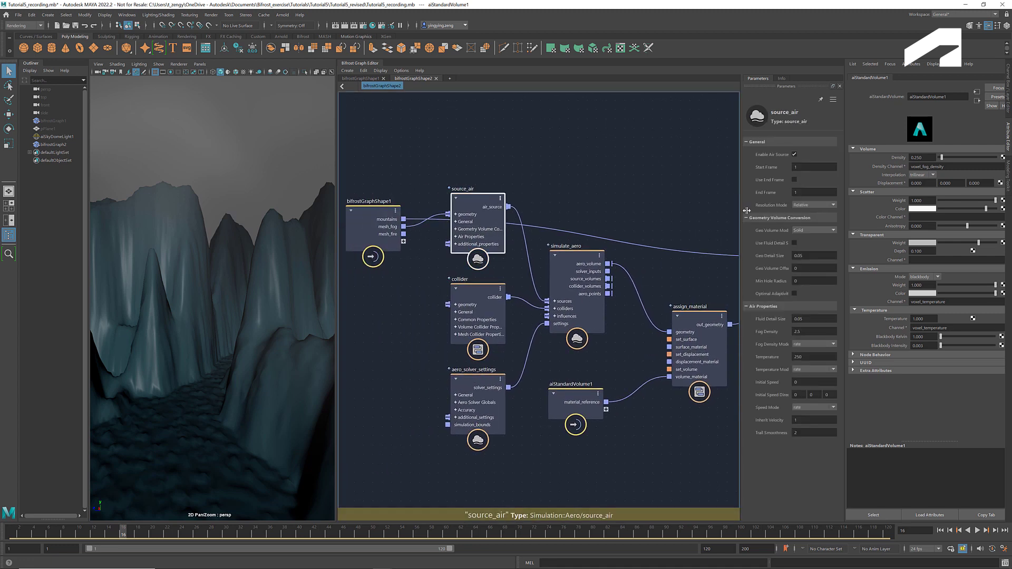
# - Set source_air to Absolute resolution, Shell volume mode and geometry detail size 0.1
pyautogui.click(829, 204)
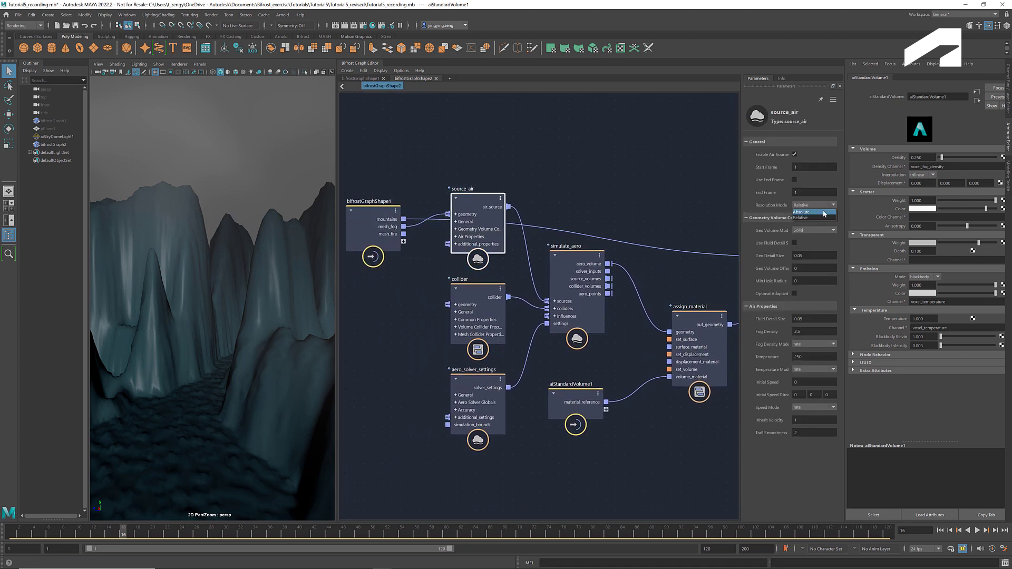
pyautogui.click(801, 212)
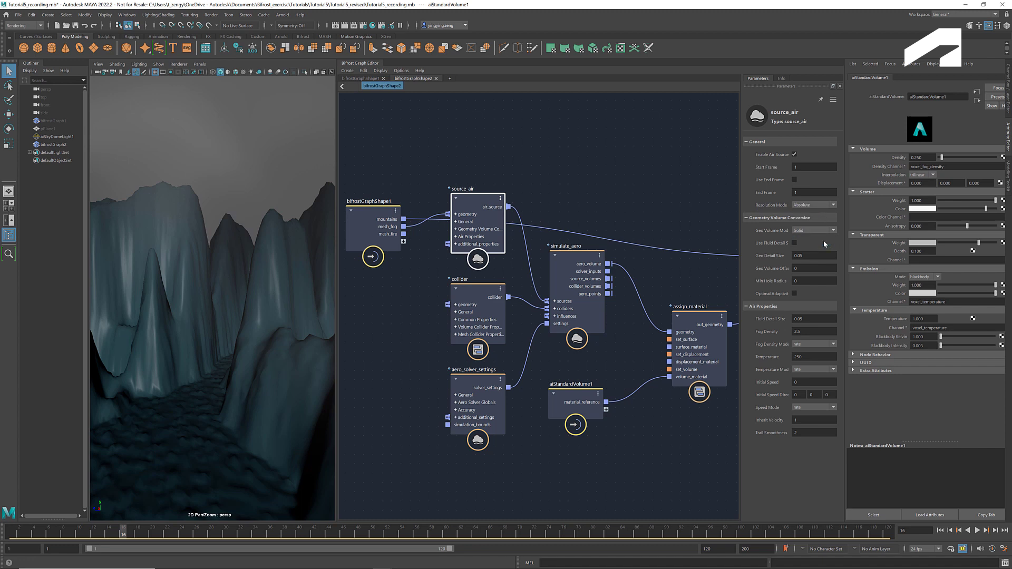
pyautogui.click(814, 231)
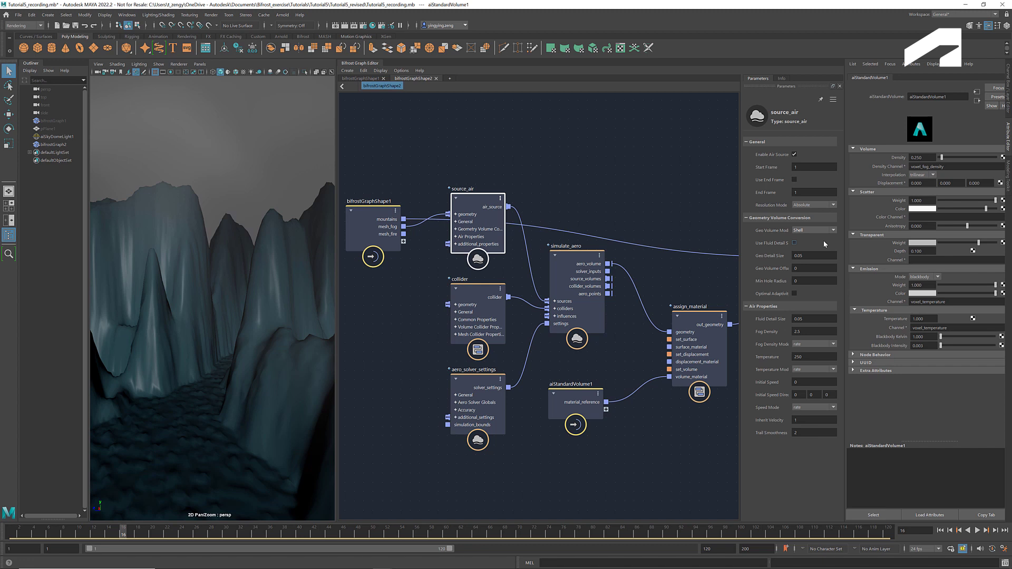
pyautogui.moveTo(821, 252)
pyautogui.write('0.1')
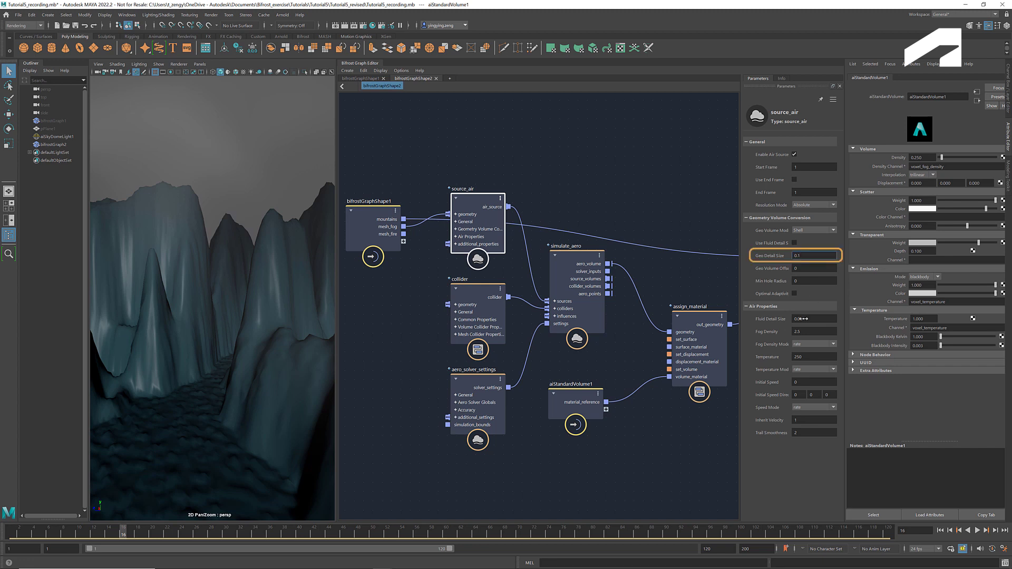
pyautogui.click(813, 318)
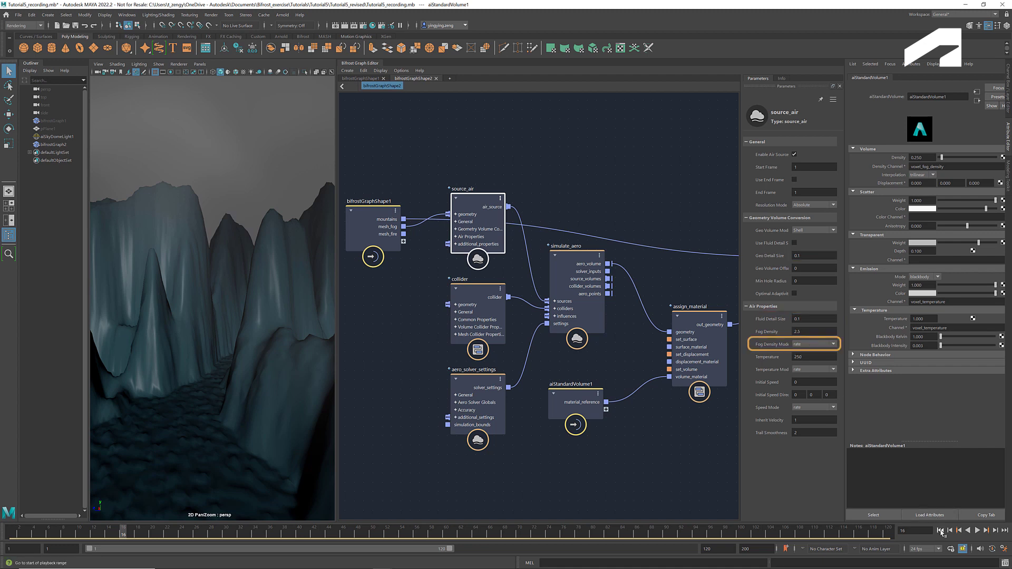
# - Rewind and replay the aero fog simulation to preview the source_air changes
pyautogui.click(978, 530)
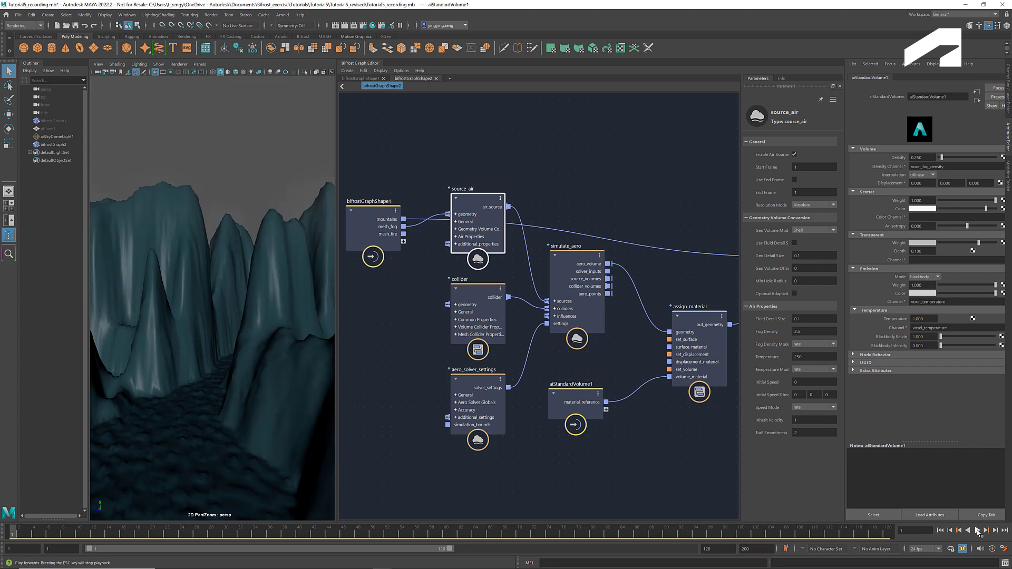
pyautogui.click(977, 530)
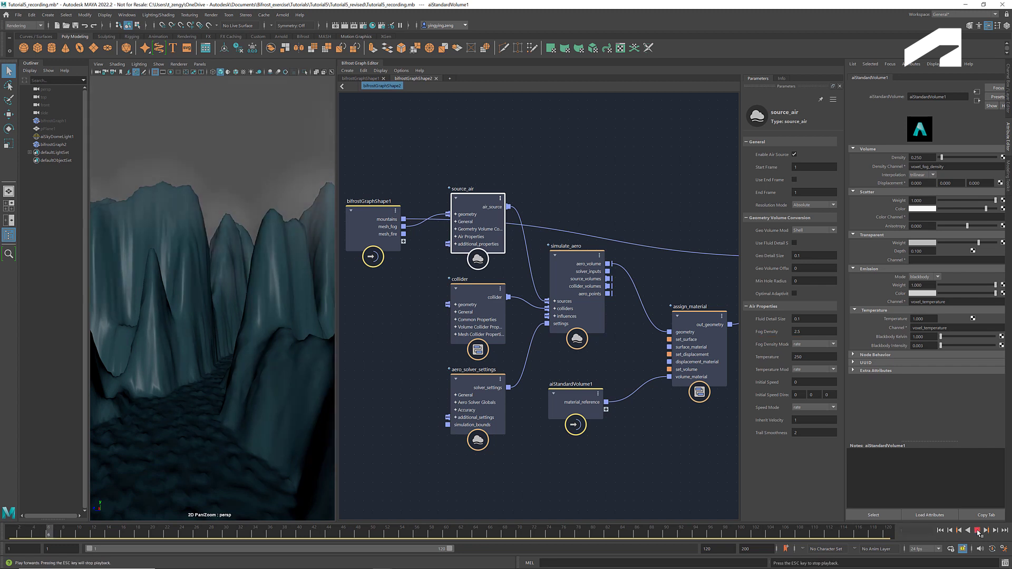
pyautogui.click(978, 531)
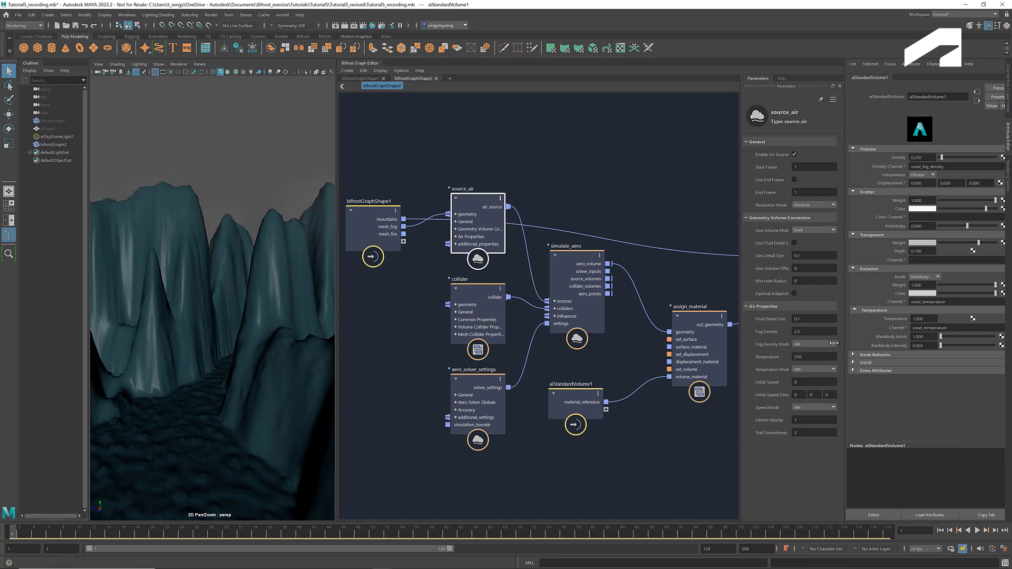
pyautogui.click(812, 344)
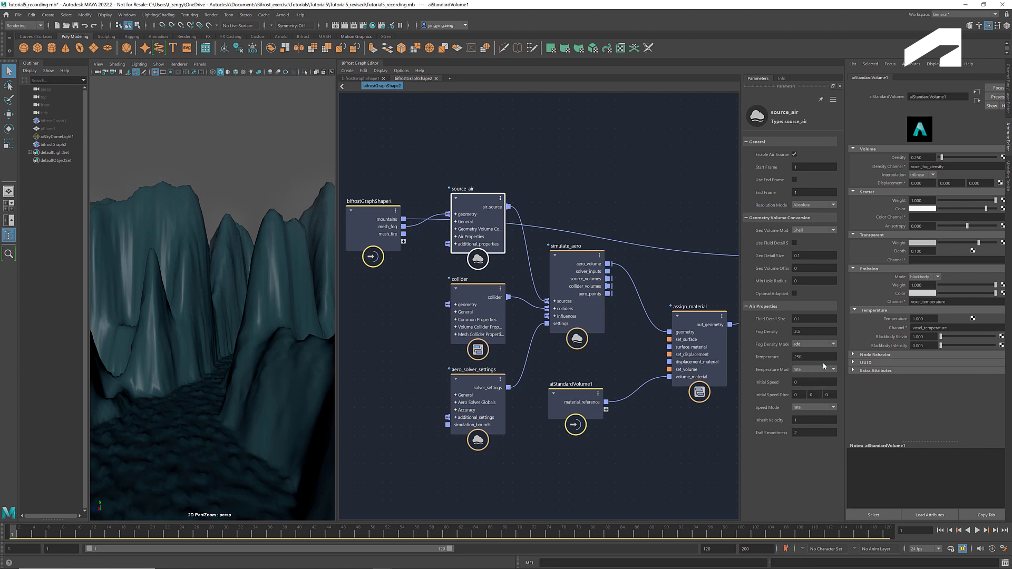
pyautogui.click(978, 530)
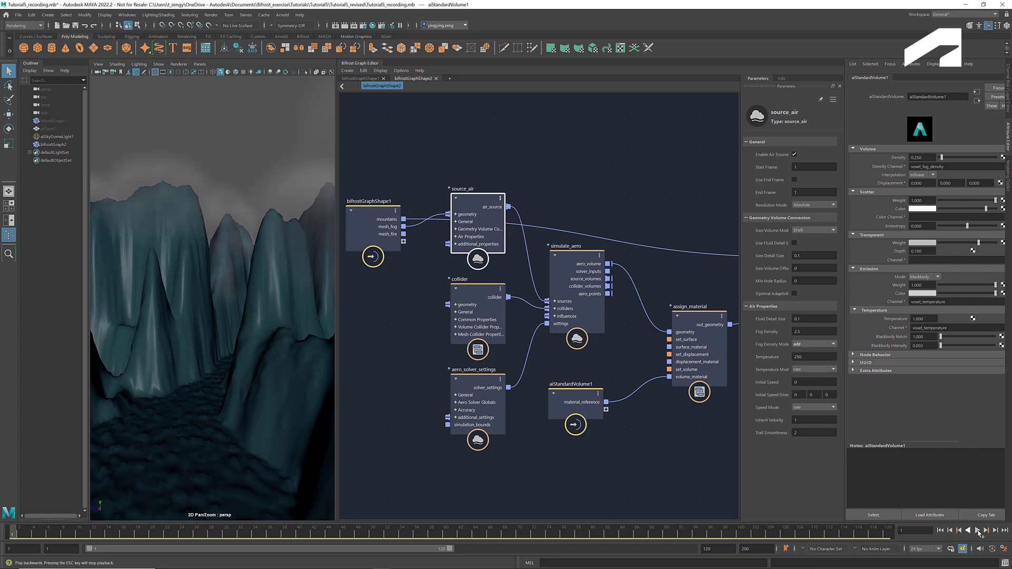
pyautogui.click(977, 531)
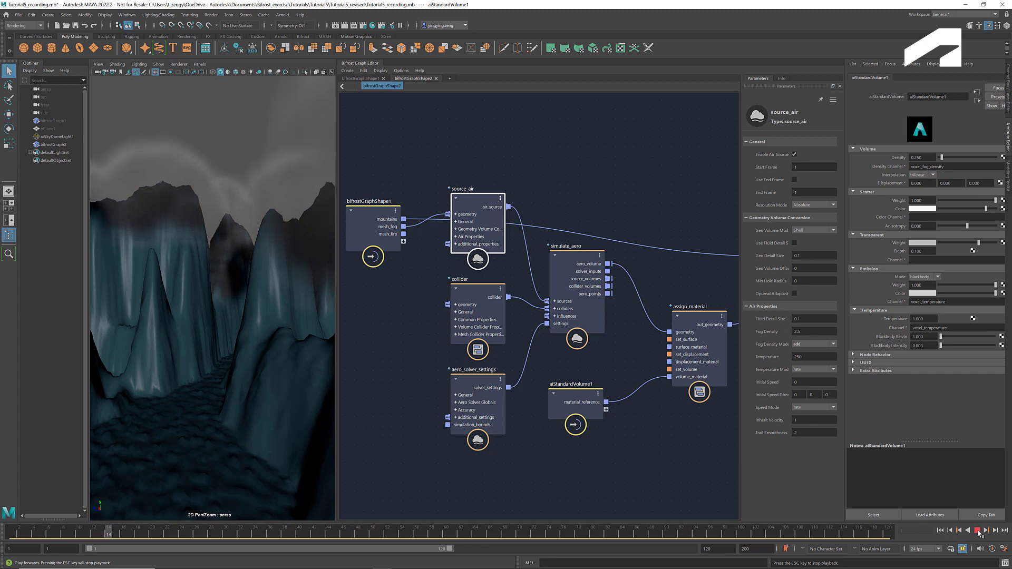
# - Stop playback, return to the first frame and show the fog density mode choices
pyautogui.click(978, 530)
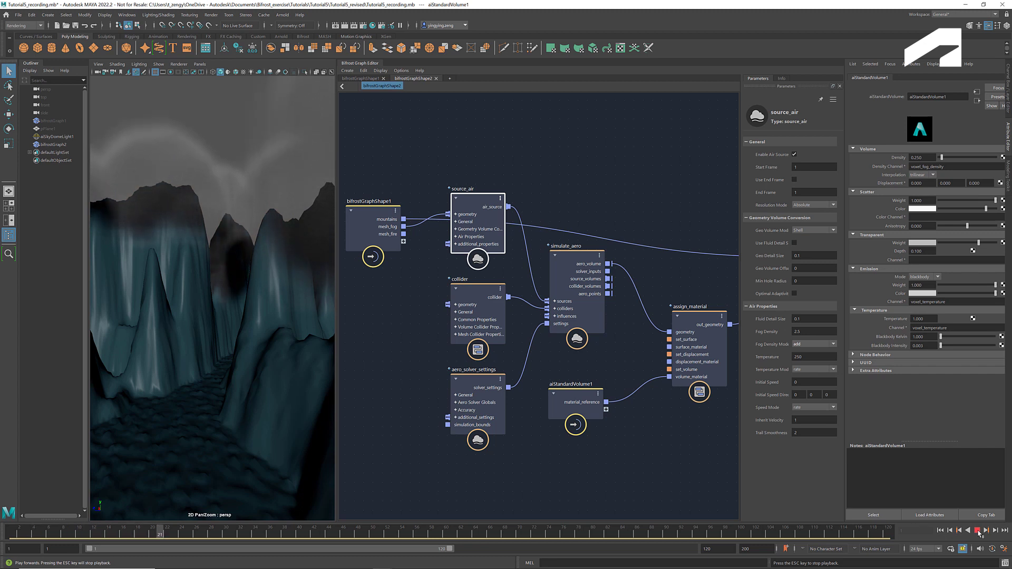
pyautogui.click(940, 530)
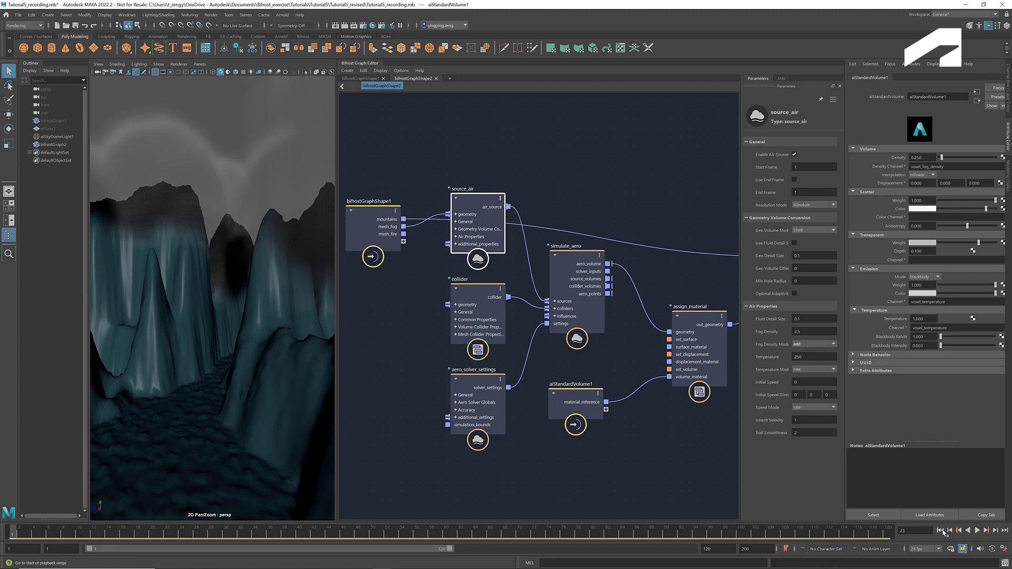
pyautogui.click(940, 530)
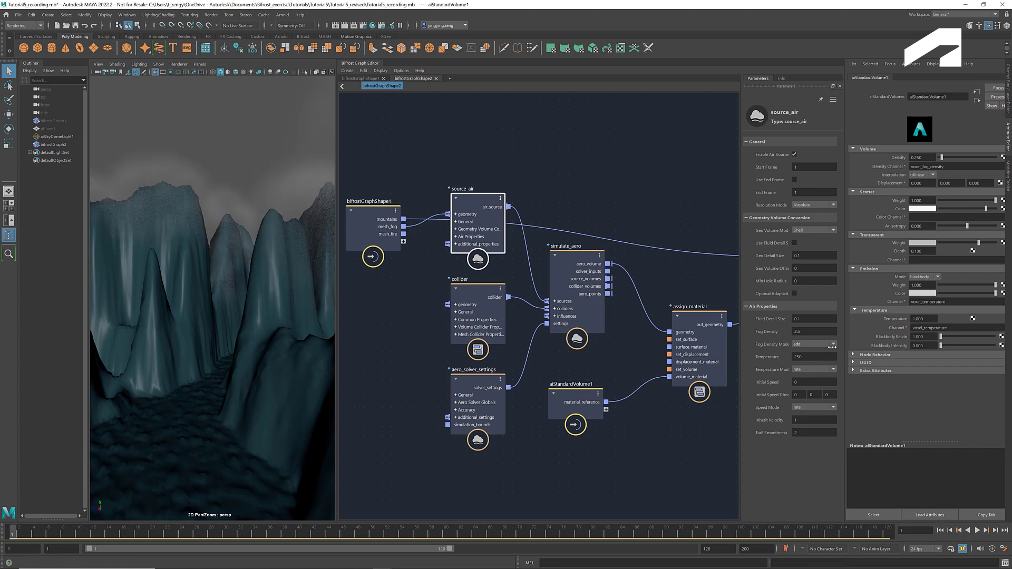
pyautogui.click(822, 344)
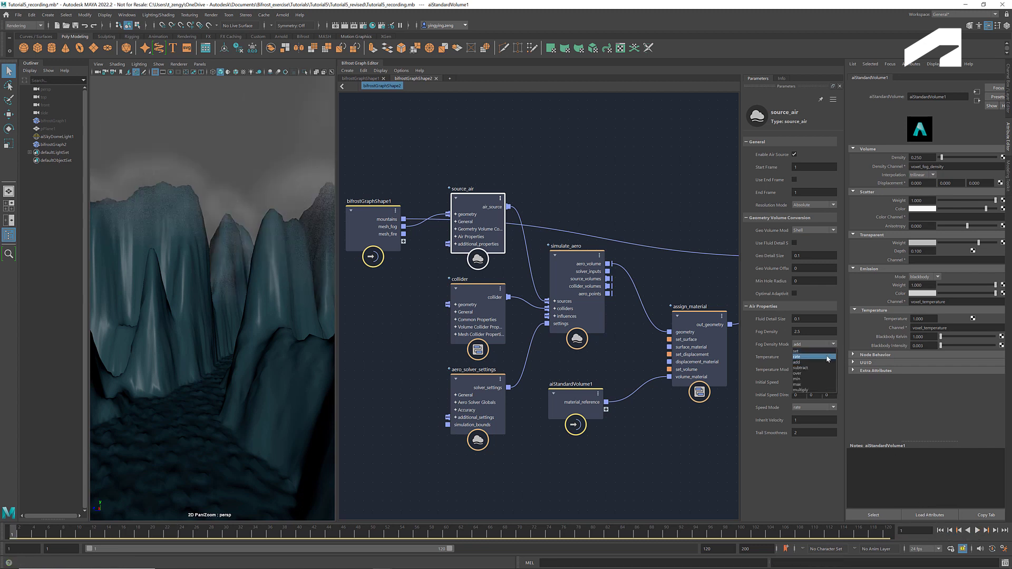
# - Set source_air fog density mode to rate, temperature 20 and initial speed 2.5
pyautogui.click(799, 356)
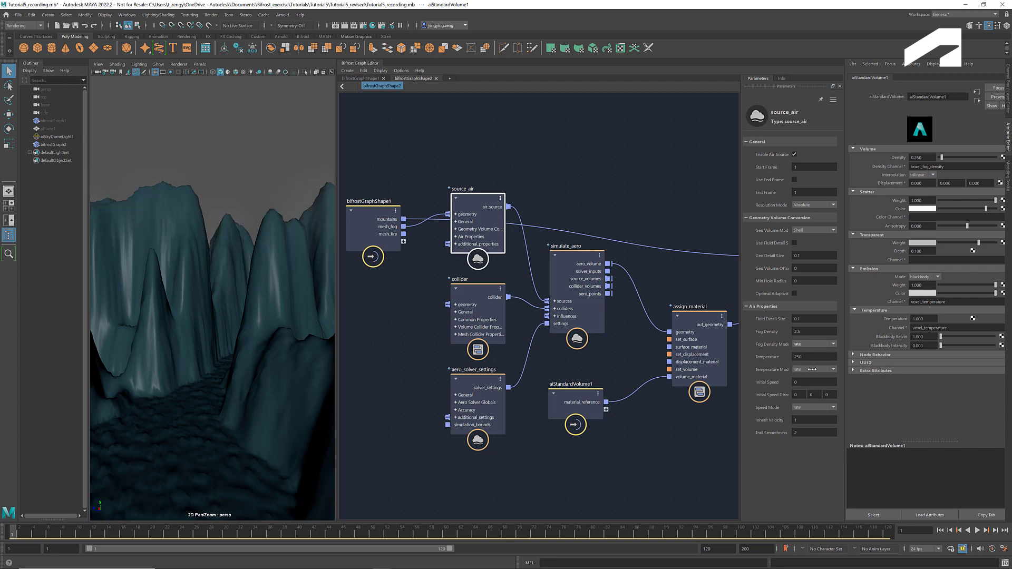
pyautogui.click(812, 369)
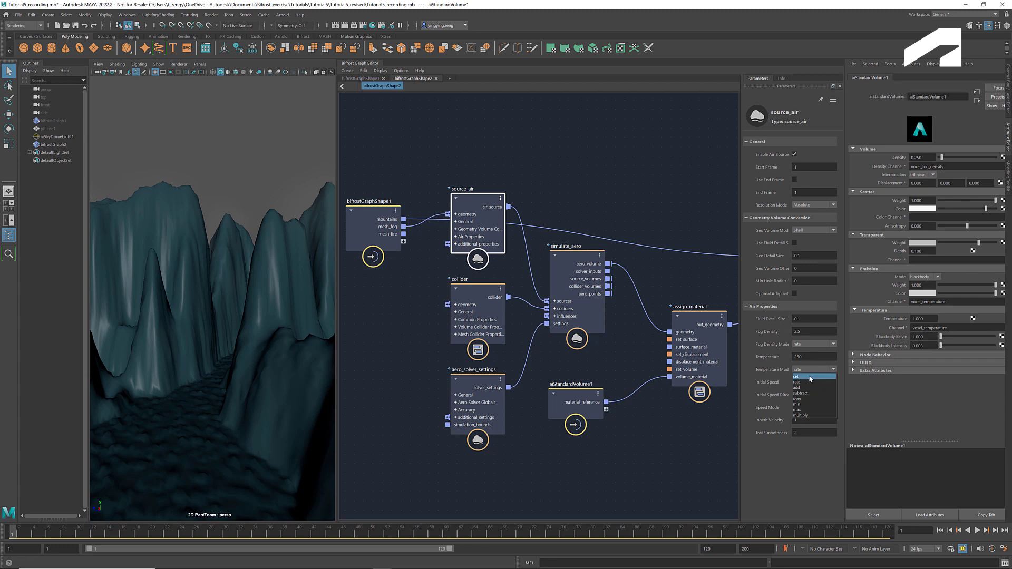
pyautogui.click(797, 376)
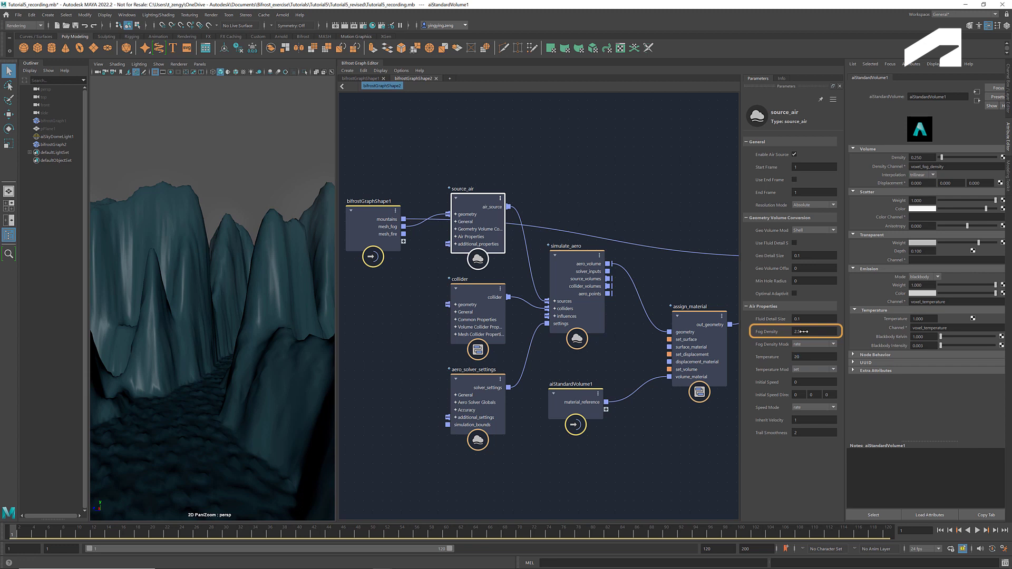
pyautogui.tripleClick(812, 331)
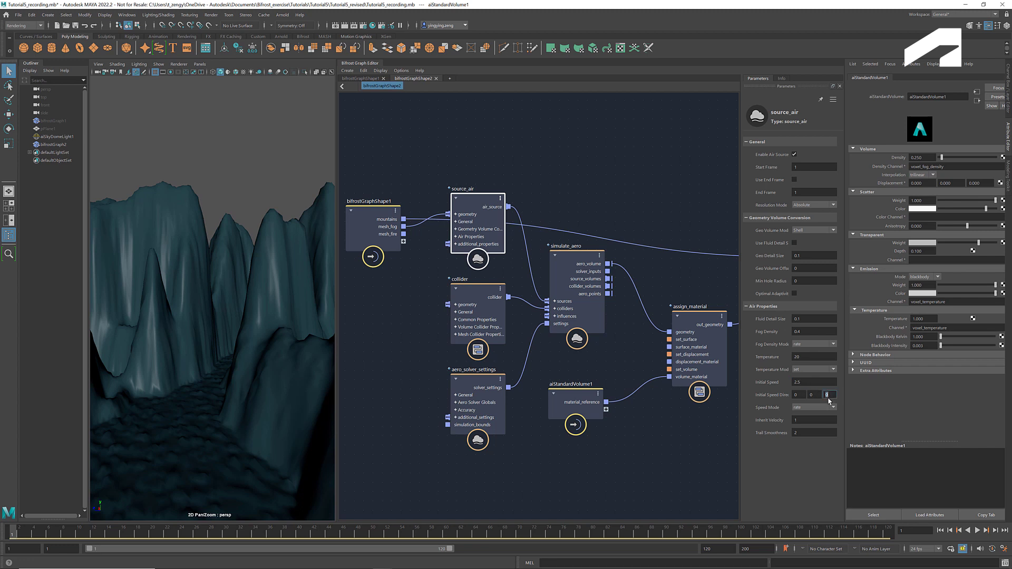
pyautogui.click(476, 380)
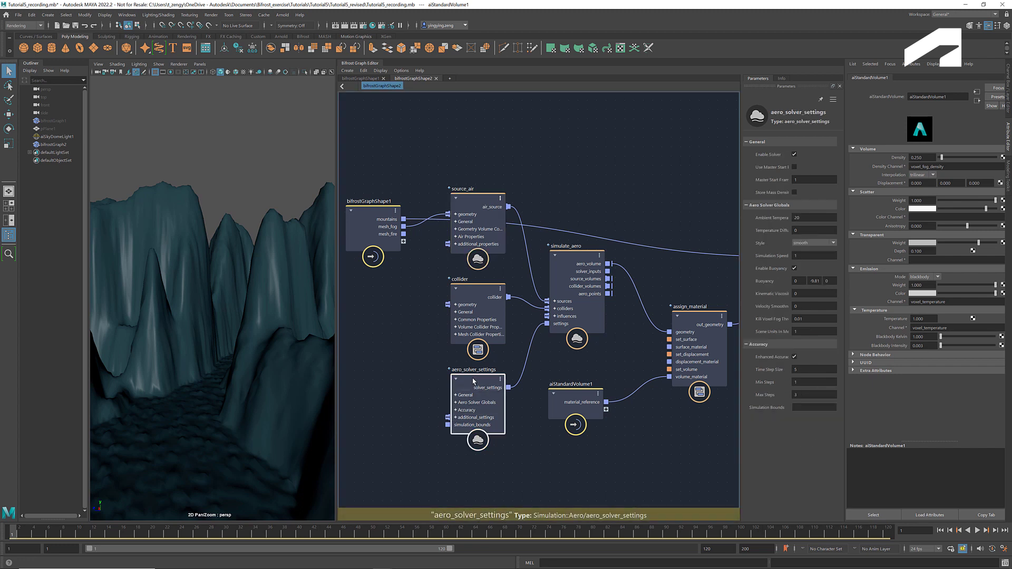
# - Set the aero solver style to smooth and replay the simulation
pyautogui.click(691, 307)
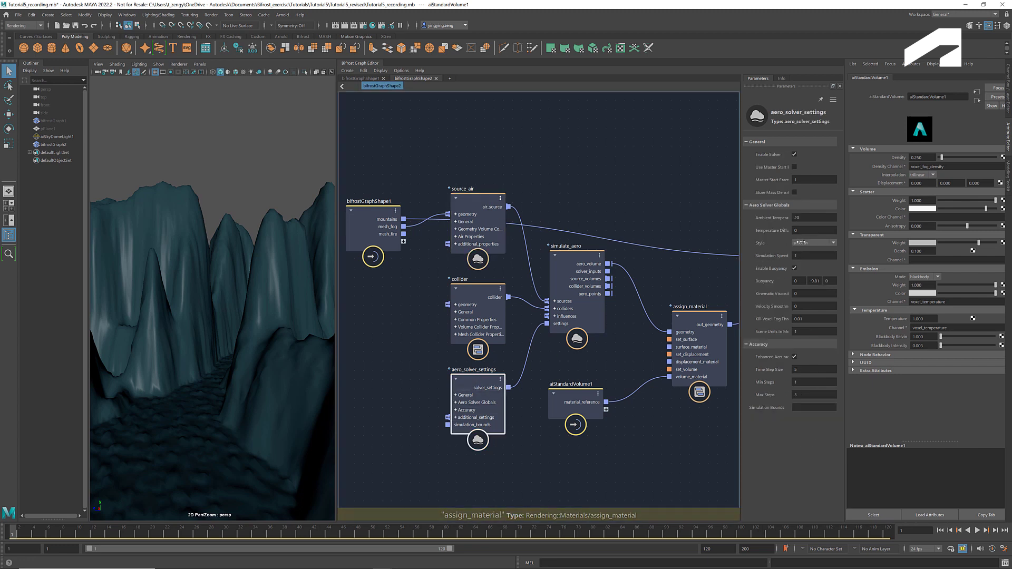
pyautogui.click(812, 242)
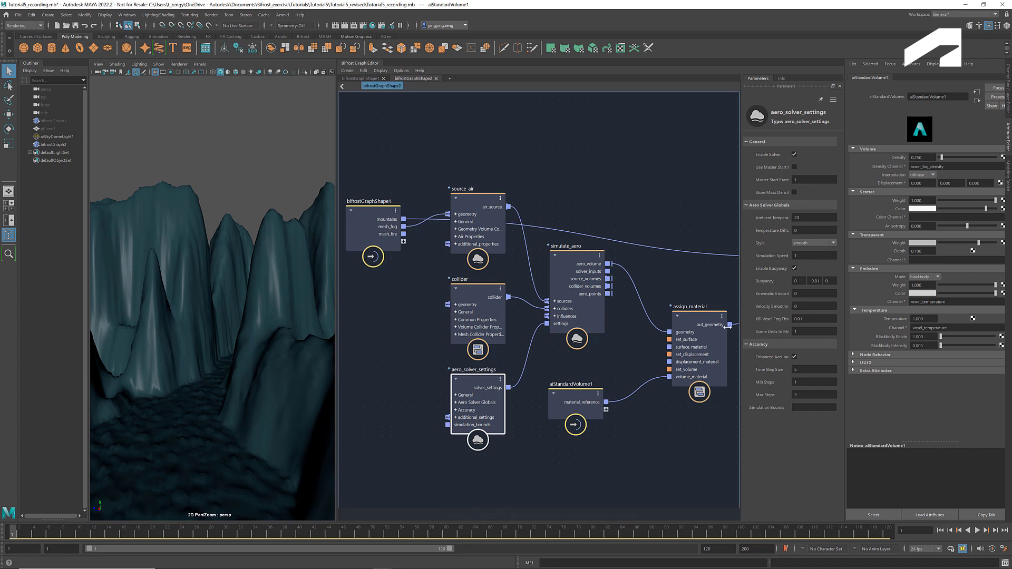
pyautogui.click(976, 530)
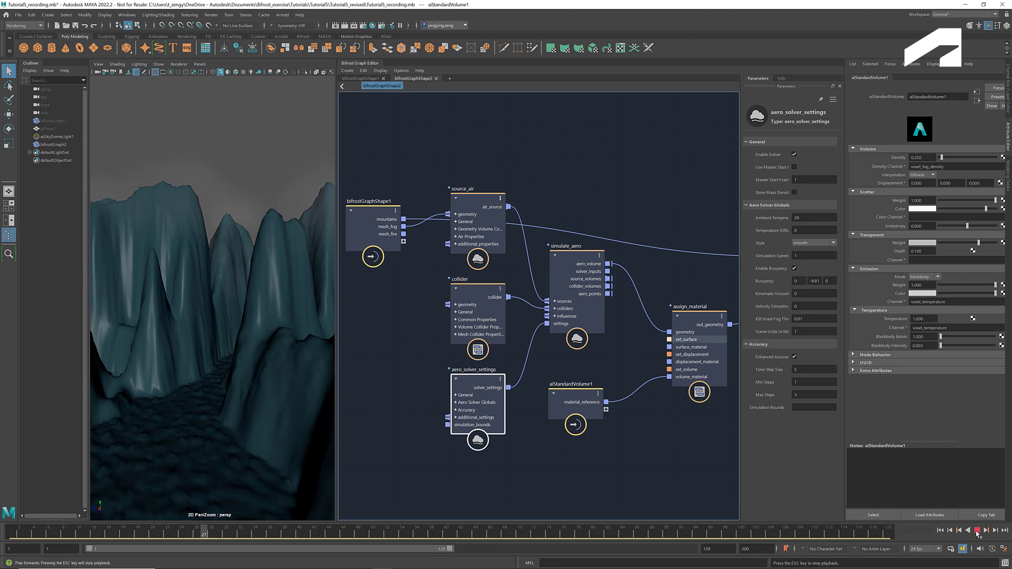
pyautogui.click(976, 530)
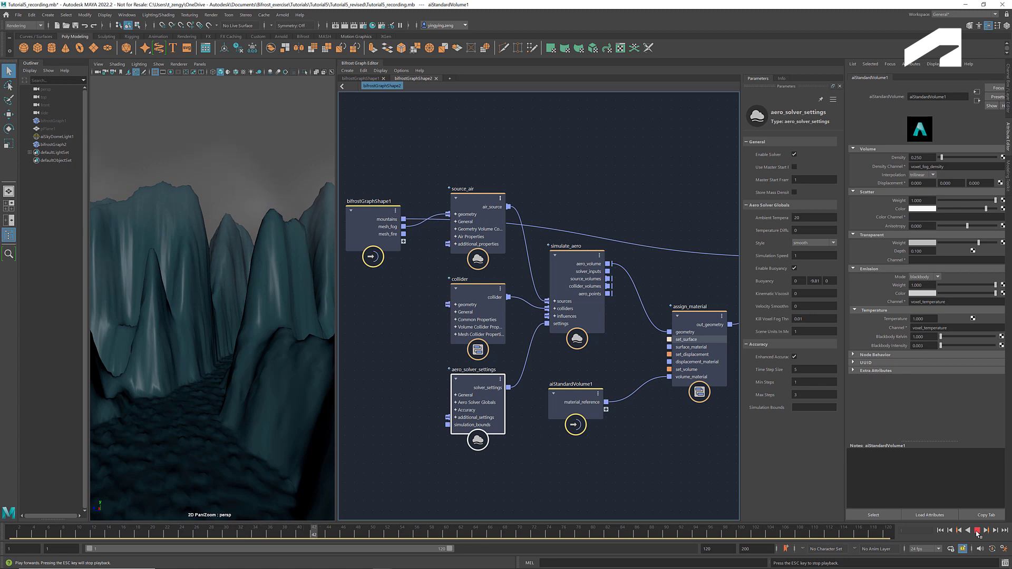
pyautogui.click(976, 530)
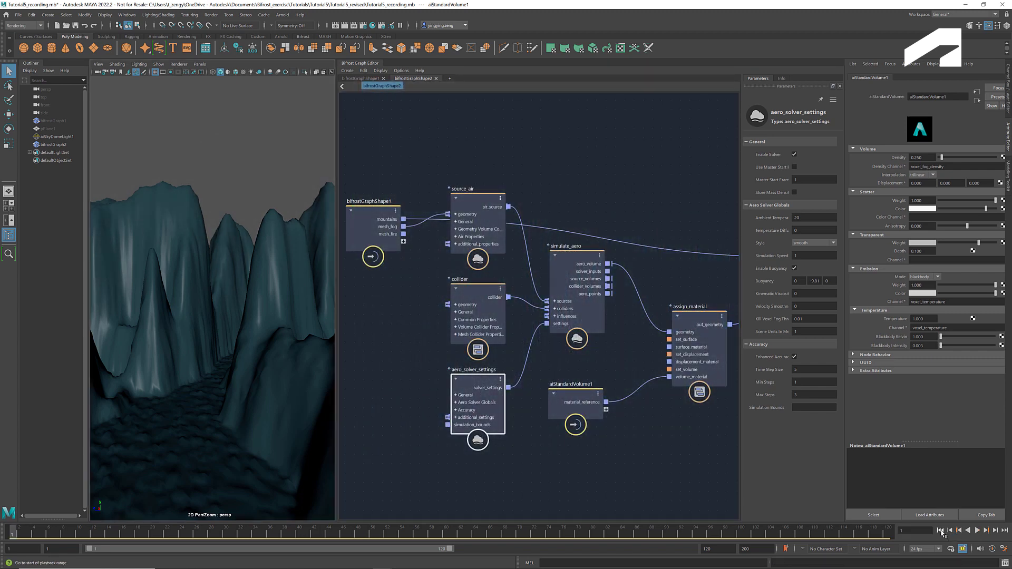
# - Rewind, edit the aero solver's scene-units-to-metres value and replay the simulation
pyautogui.click(940, 530)
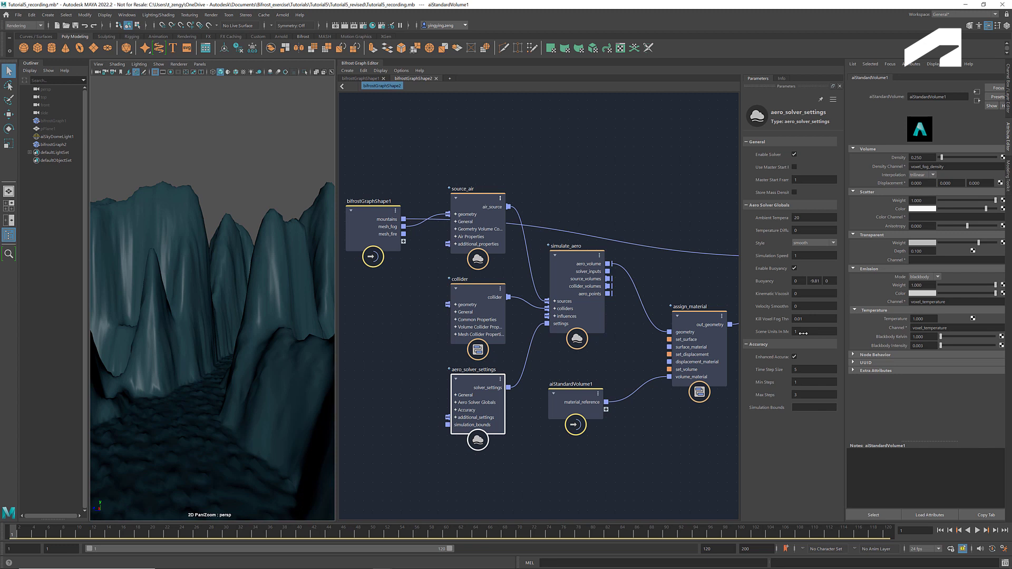
pyautogui.click(813, 331)
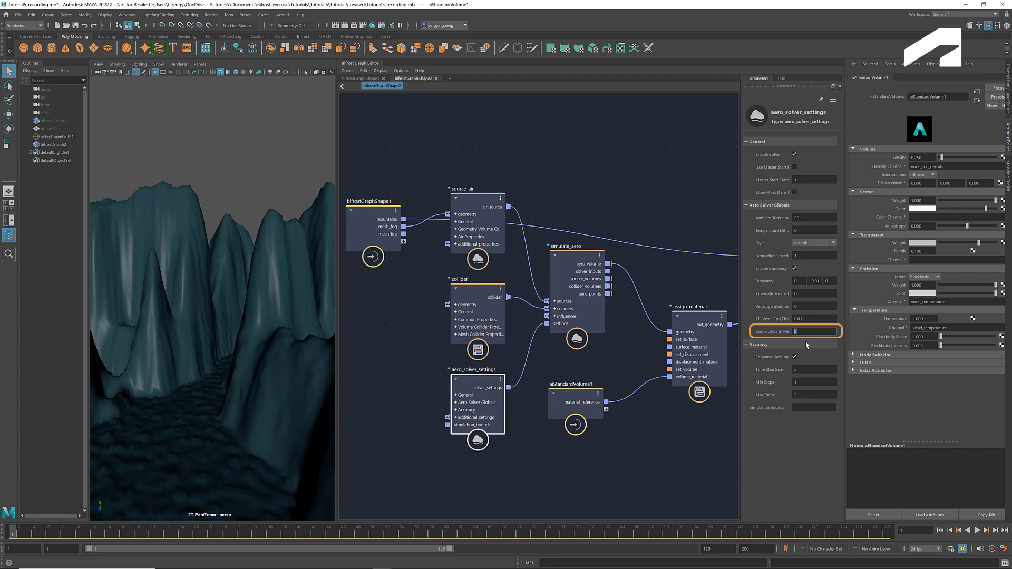
pyautogui.click(976, 530)
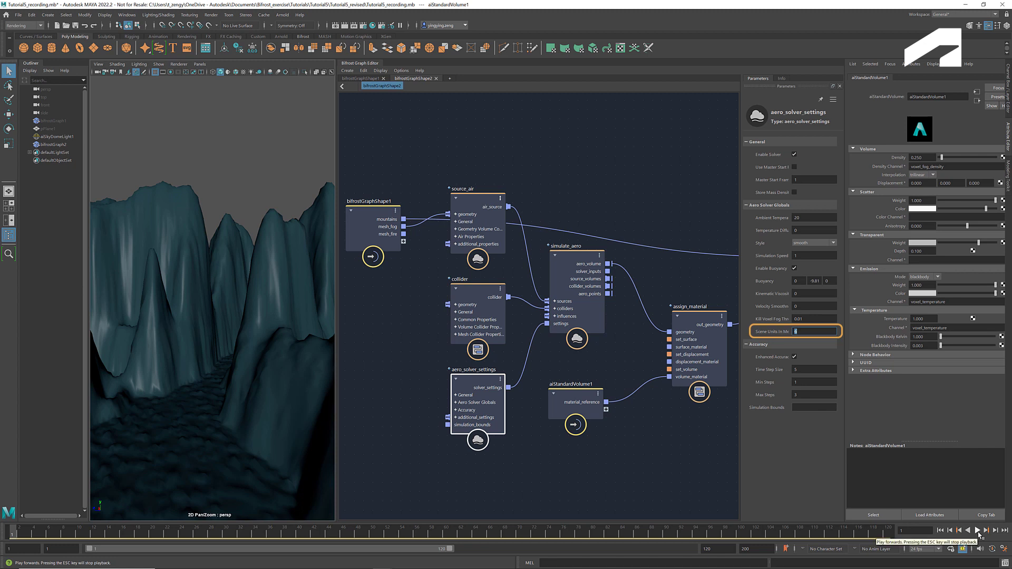
pyautogui.click(976, 530)
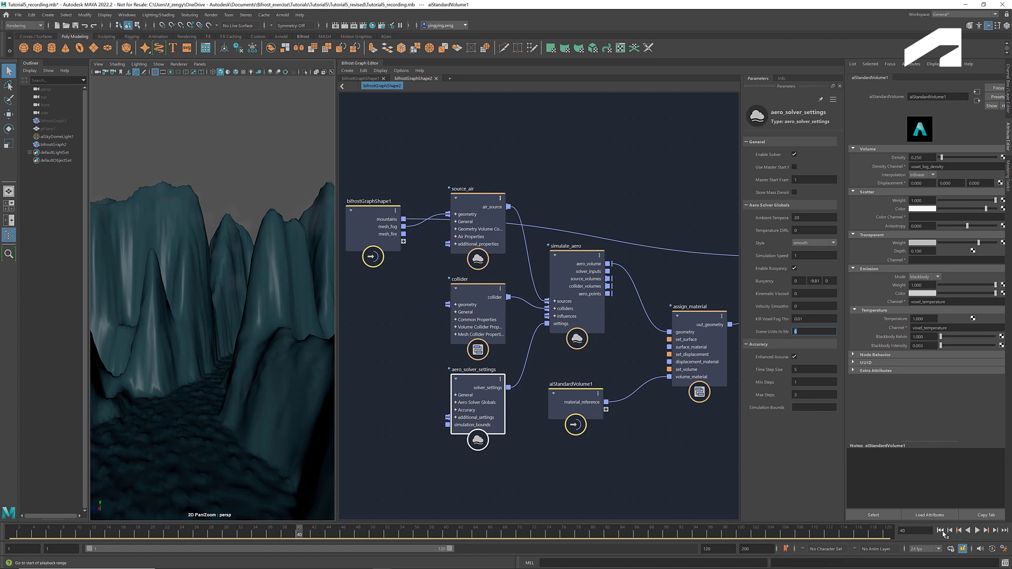
# - Rewind the timeline, select bifrostGraph1 in the Outliner and hide it
pyautogui.click(940, 530)
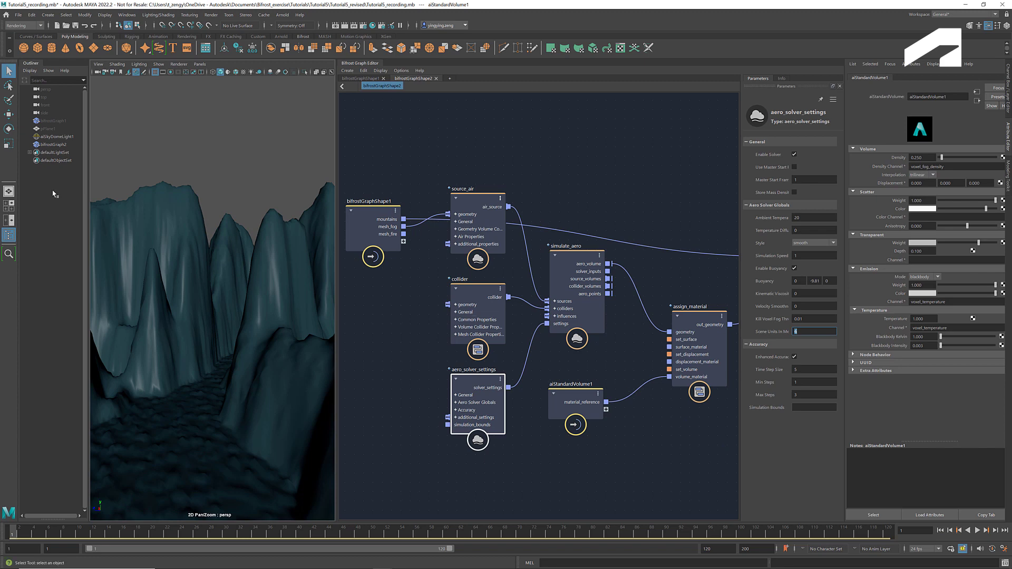
pyautogui.click(55, 120)
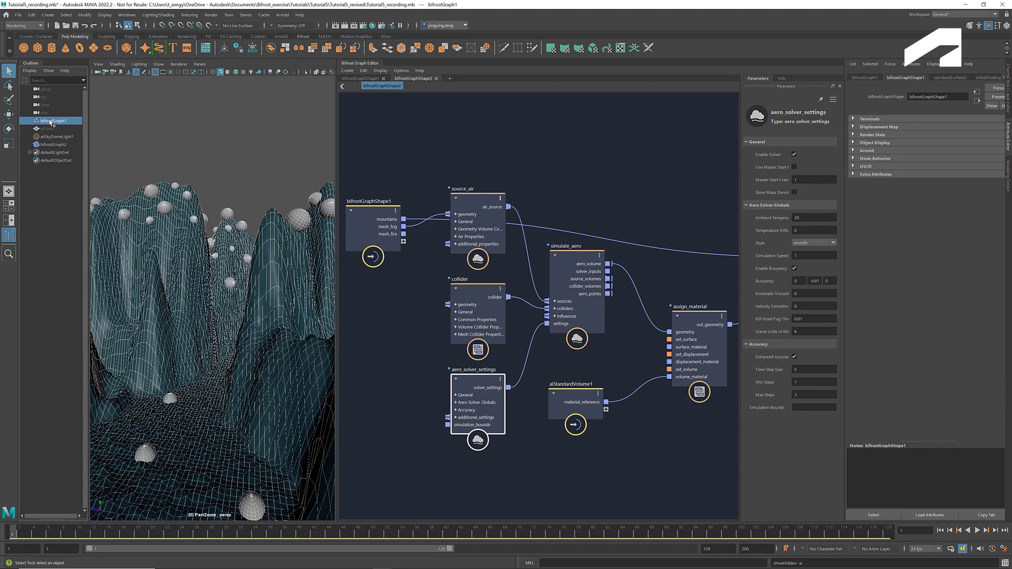
pyautogui.click(362, 78)
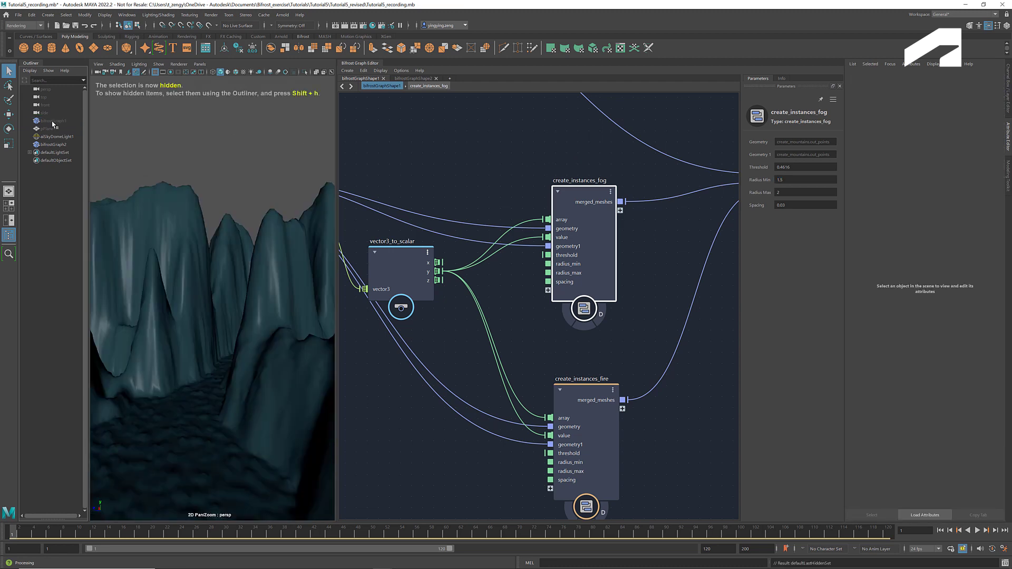
# - Show the bifrostGraphShape2 aero graph again and play the fog simulation without the instances
pyautogui.click(413, 78)
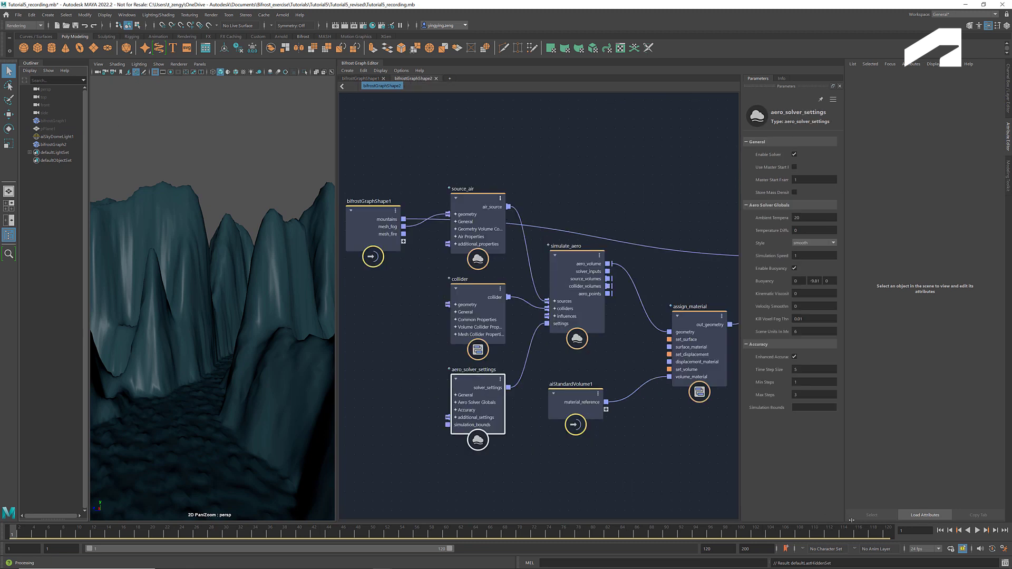
pyautogui.click(979, 531)
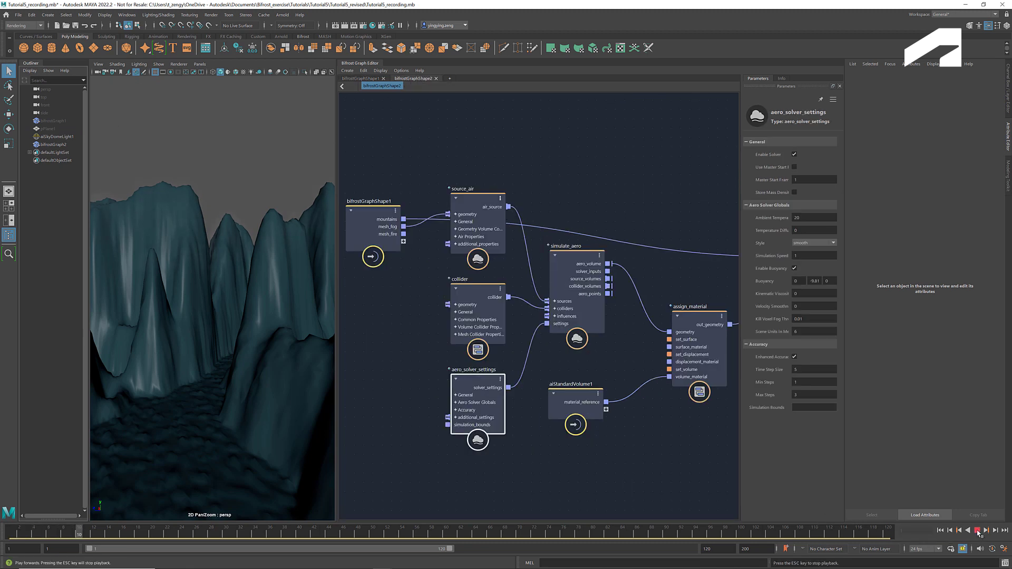
pyautogui.click(978, 530)
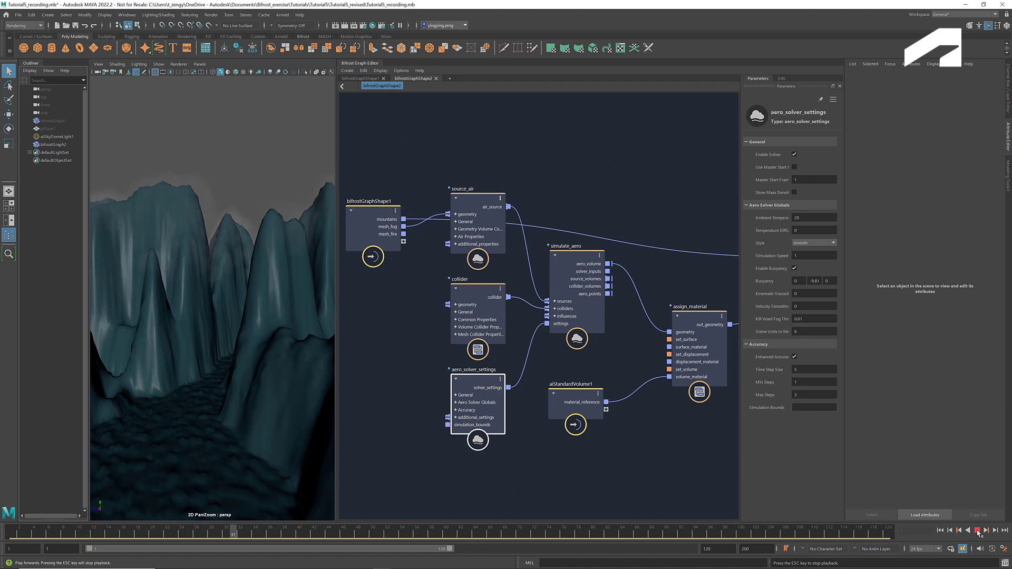
pyautogui.click(977, 531)
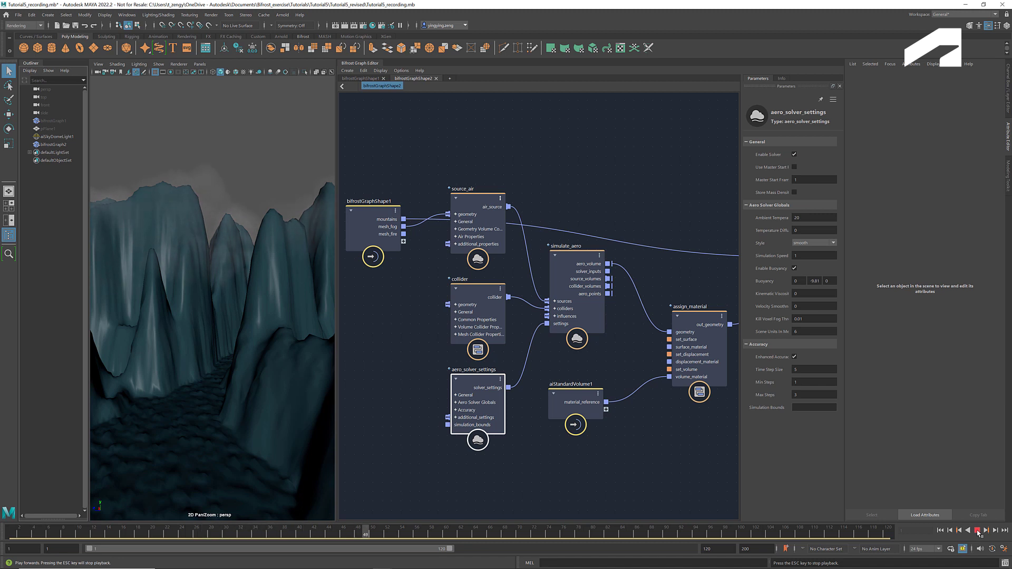
pyautogui.click(977, 530)
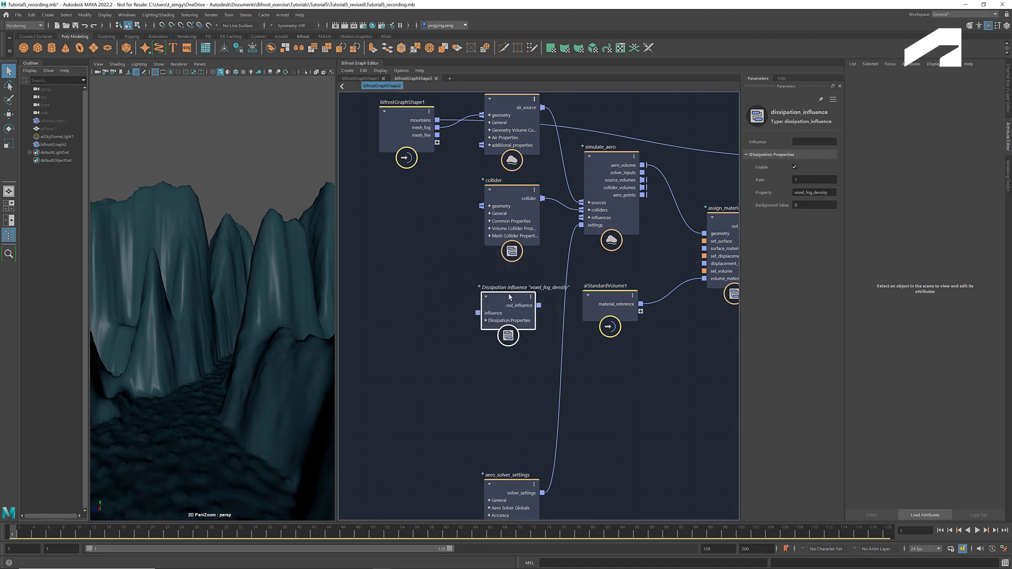
# - Add a dissipation_influence on voxel_fog_density with rate 0.01 to simulate_aero's influences
pyautogui.click(508, 310)
pyautogui.write('0.01')
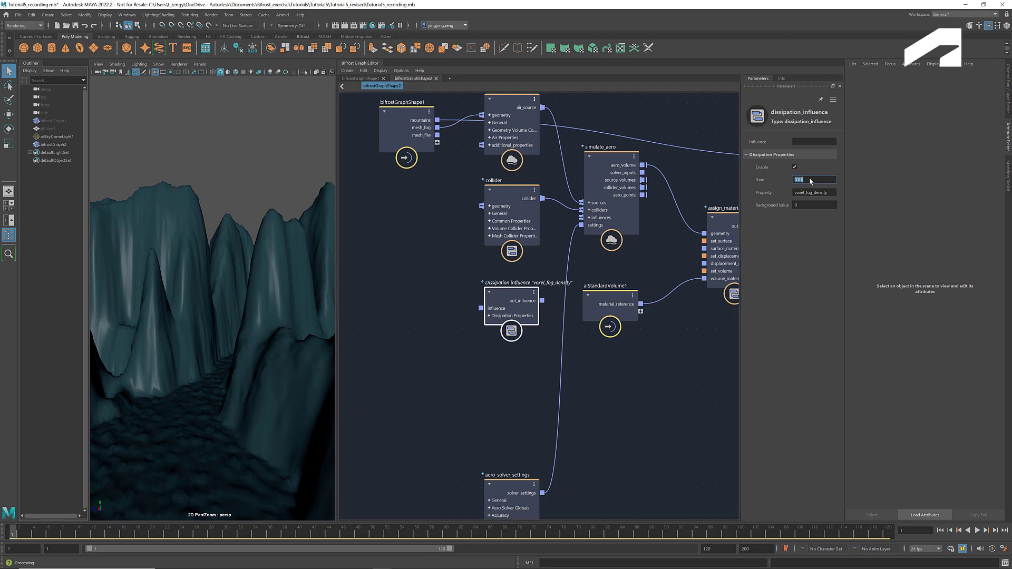
pyautogui.moveTo(567, 249)
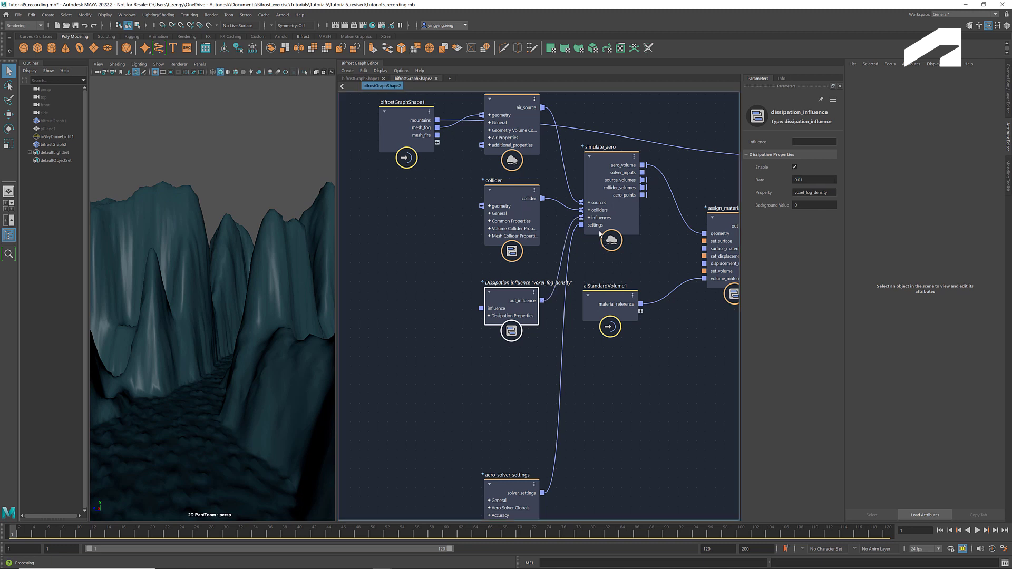
pyautogui.rightClick(588, 217)
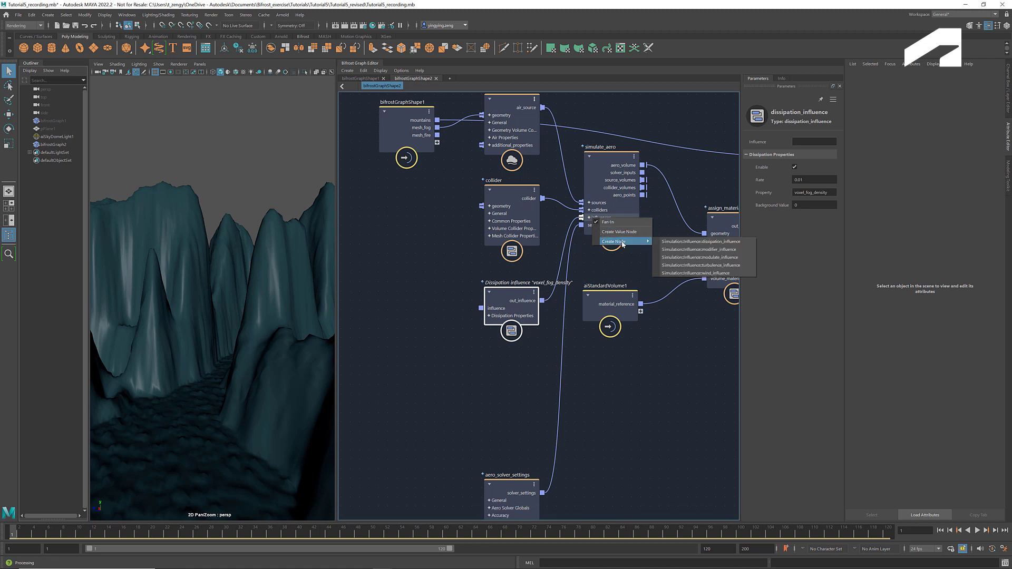
pyautogui.moveTo(703, 241)
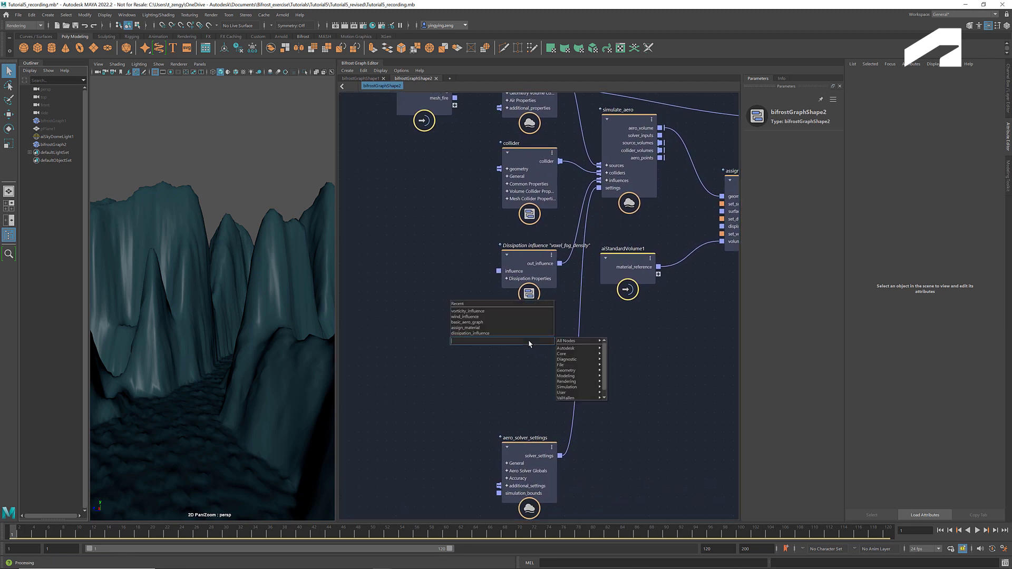
# - Add a vorticity_influence and a modulate_influence on voxel_fog_density feeding it
pyautogui.write('vorti')
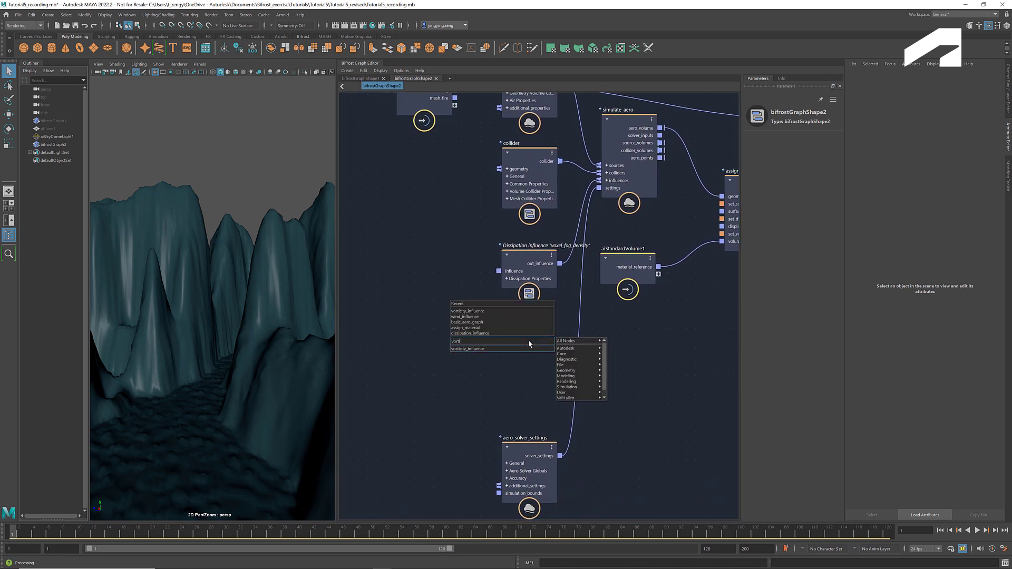
pyautogui.click(469, 349)
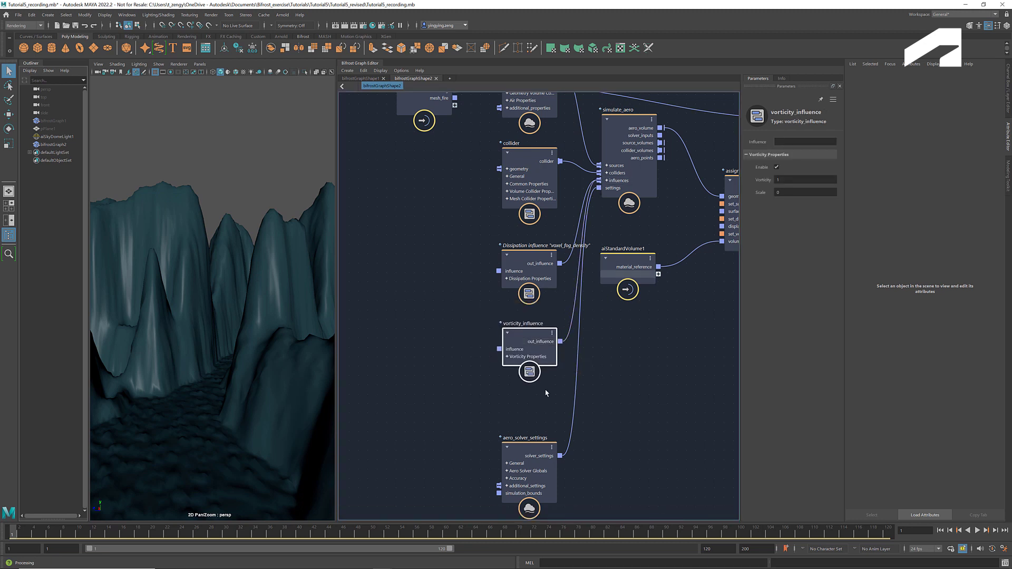
pyautogui.moveTo(575, 393)
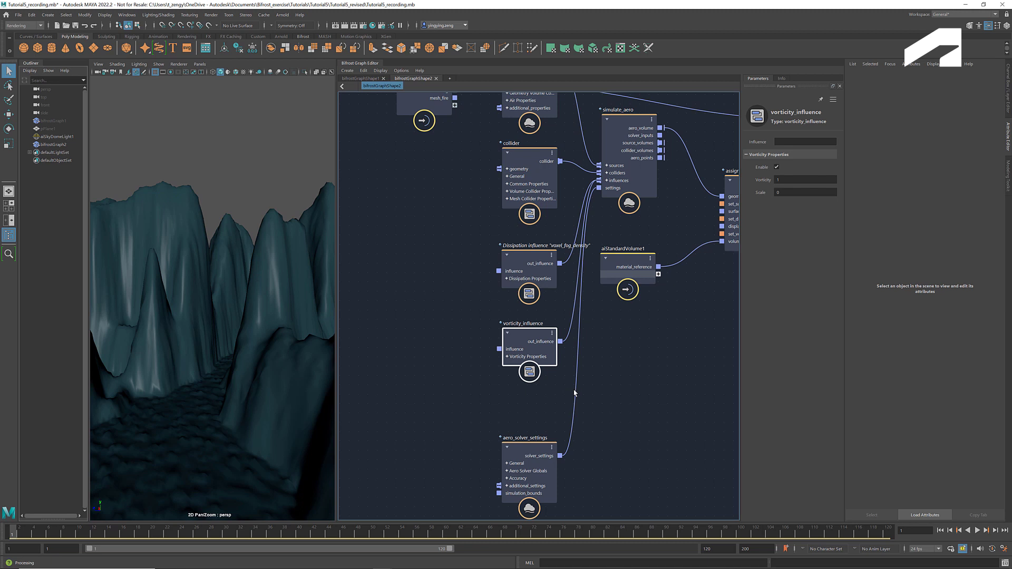
pyautogui.moveTo(635, 400)
pyautogui.write('modul')
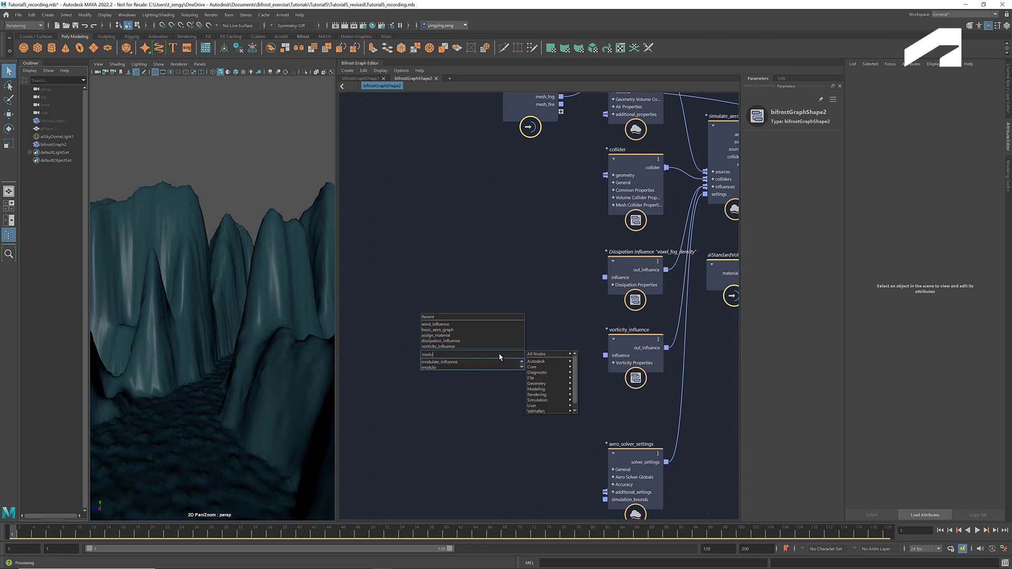
pyautogui.click(438, 362)
pyautogui.write('wind')
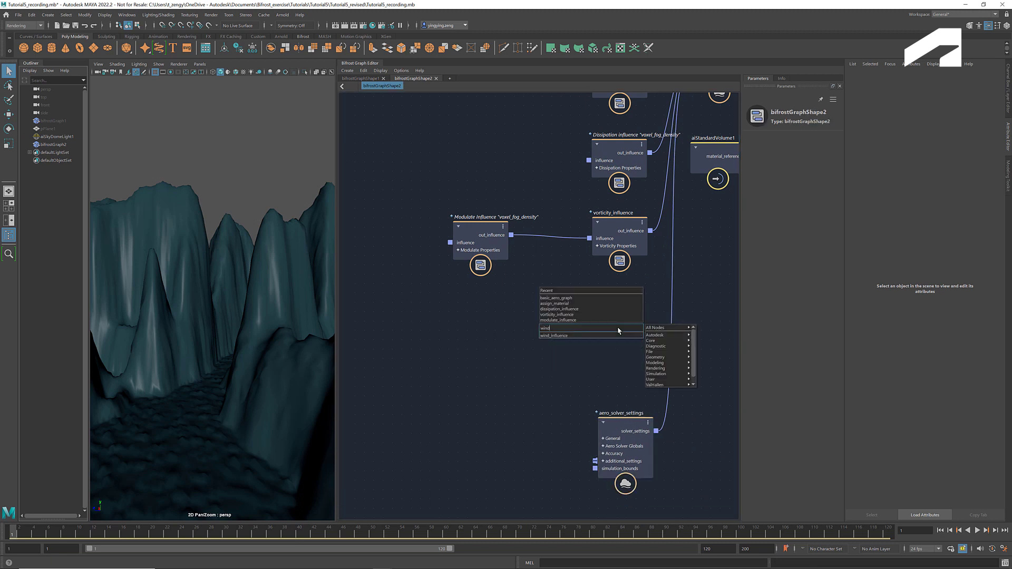
# - Add a wind_influence node below the vorticity influence
pyautogui.click(554, 335)
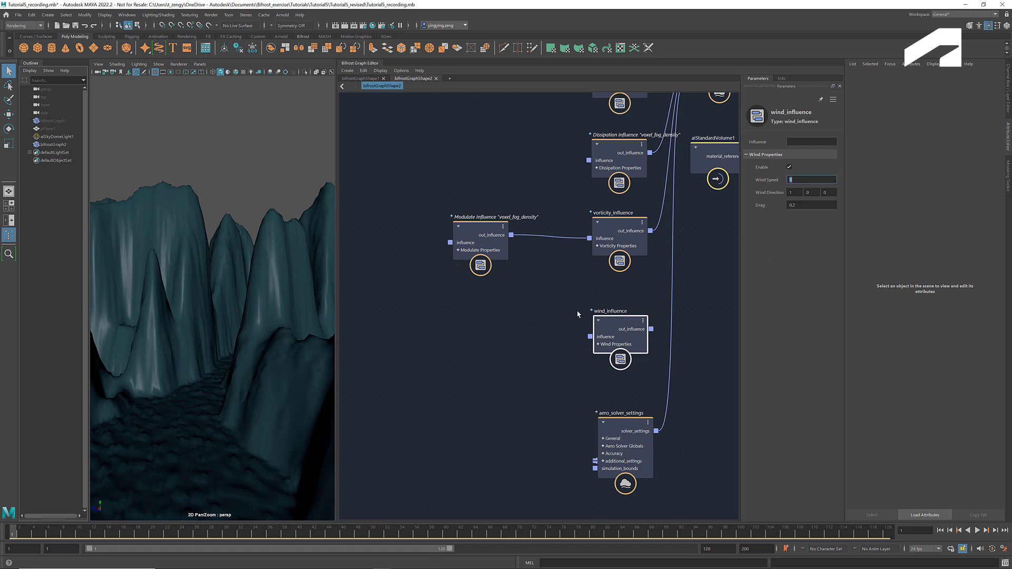
pyautogui.moveTo(542, 322)
pyautogui.write('frac')
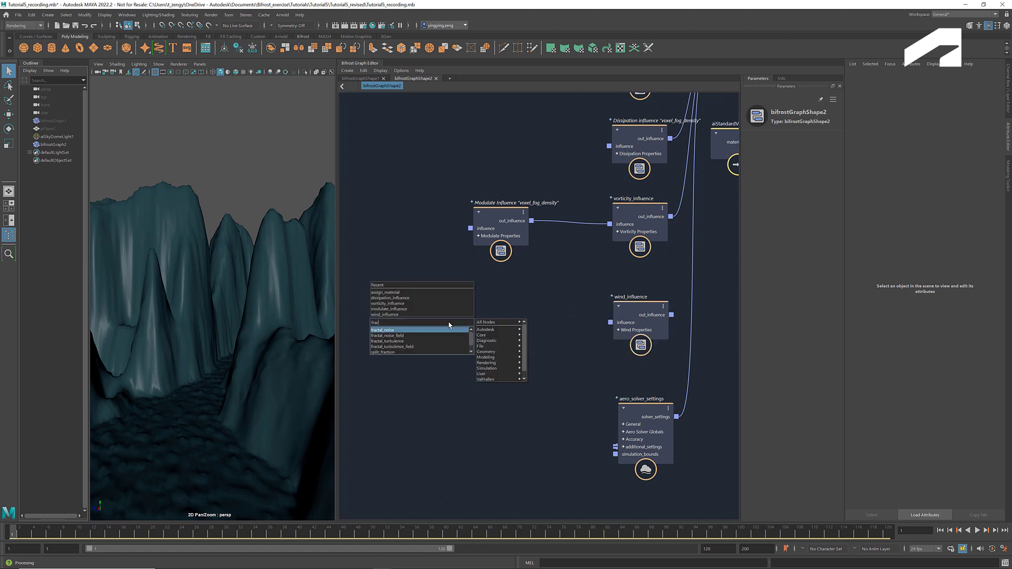
# - Add fractal_turbulence driven by a time node's seconds, with a value node for its position
pyautogui.click(387, 341)
pyautogui.write('time')
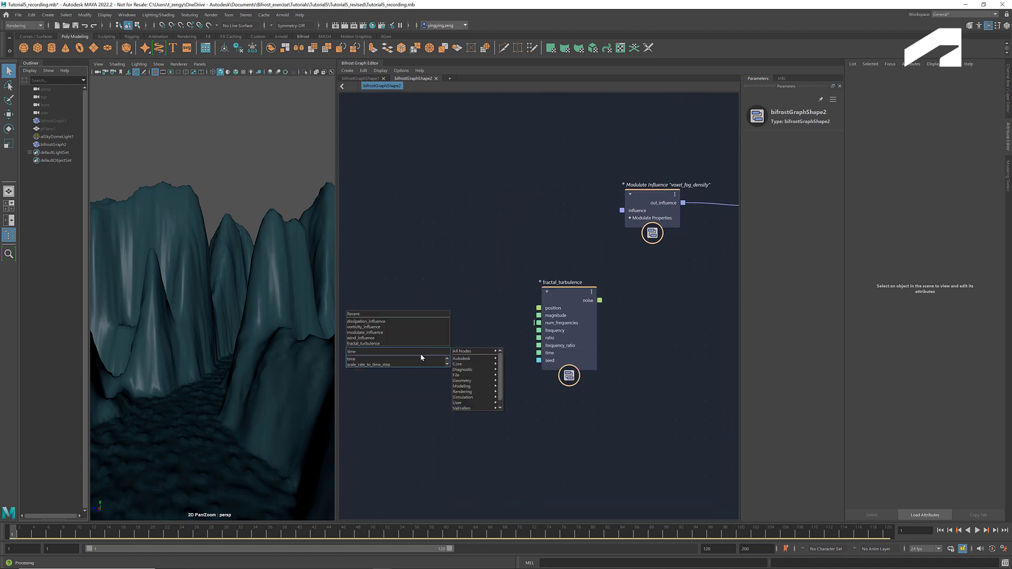
pyautogui.click(351, 351)
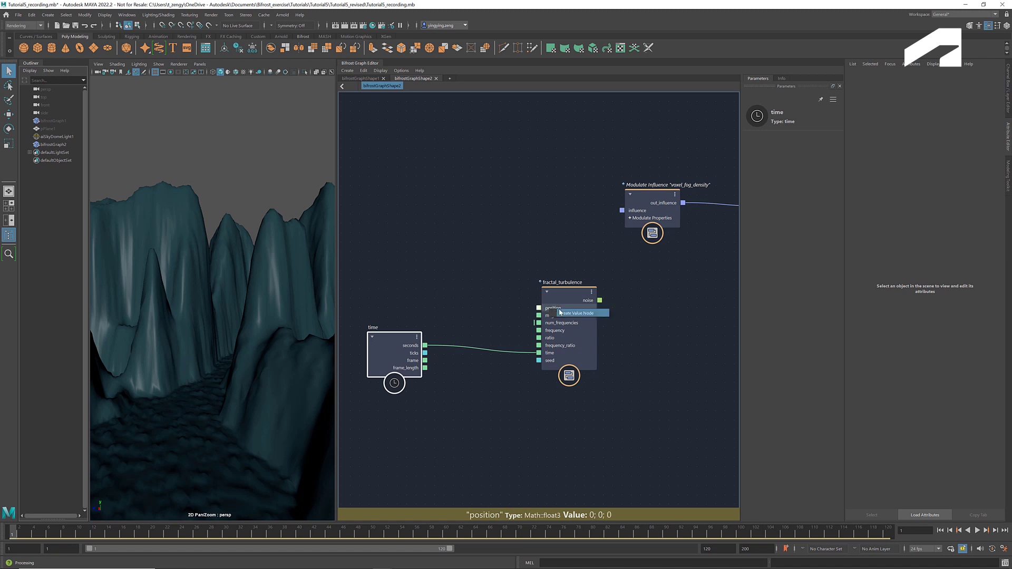
pyautogui.click(574, 312)
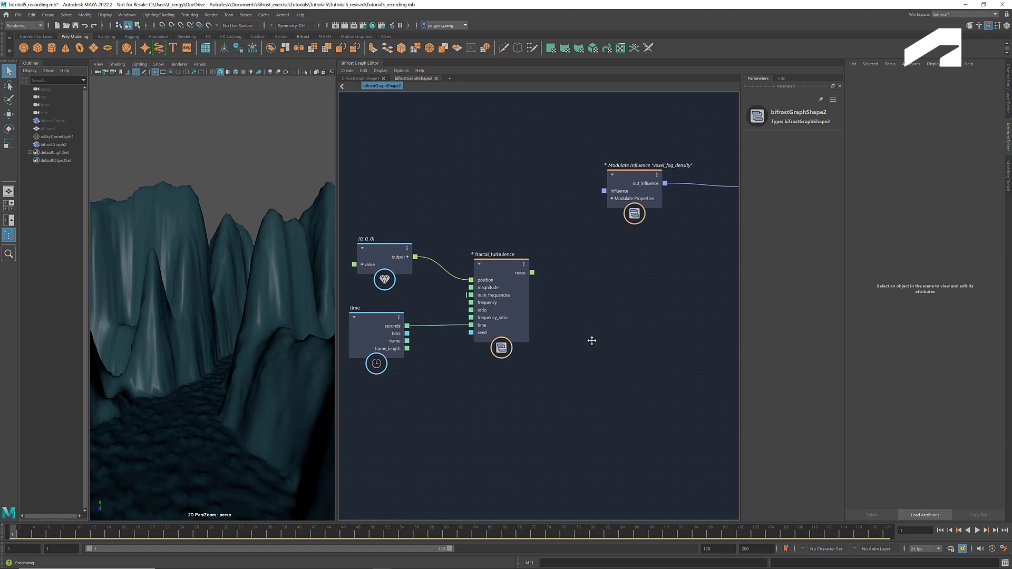
pyautogui.moveTo(611, 345)
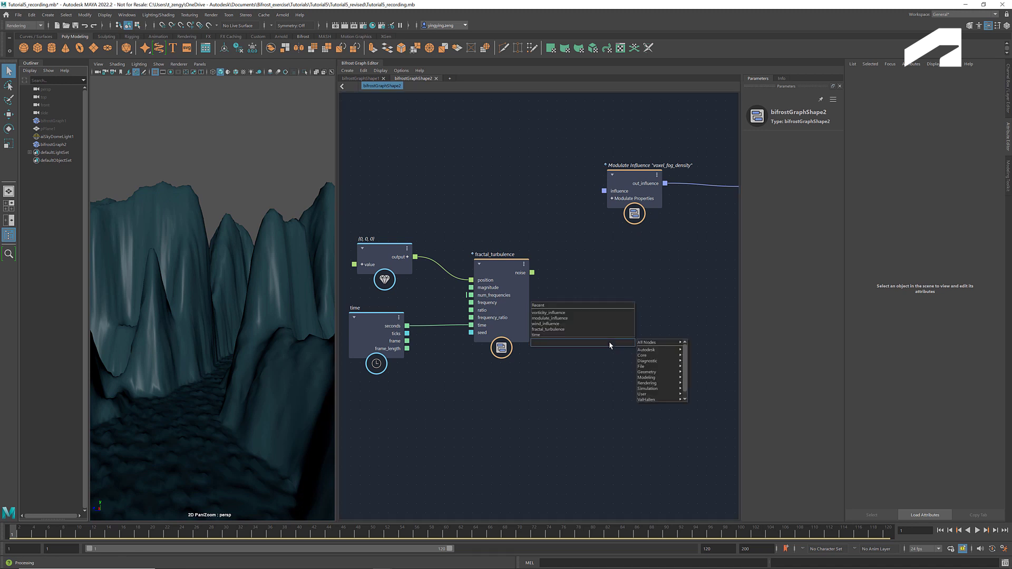
# - Chain the noise through multiply and add nodes and wire the result into wind_influence's wind_direction
pyautogui.write('multi')
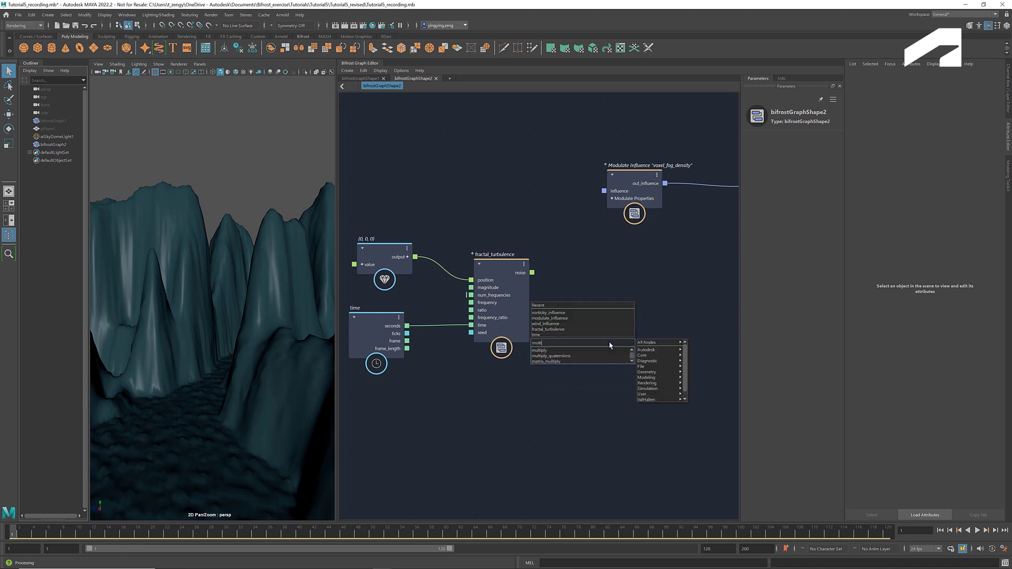
pyautogui.click(538, 349)
pyautogui.write('a')
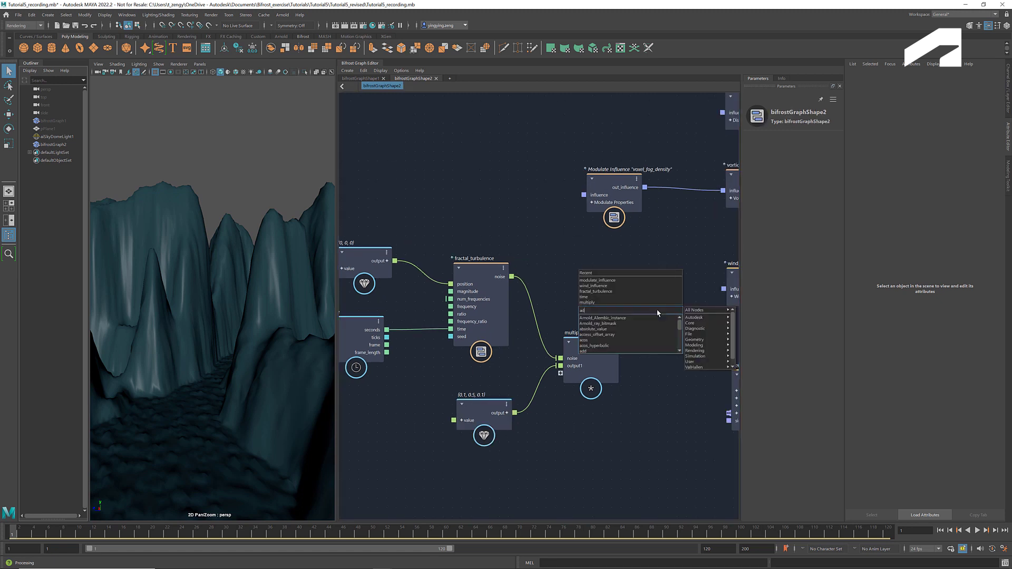
pyautogui.click(594, 349)
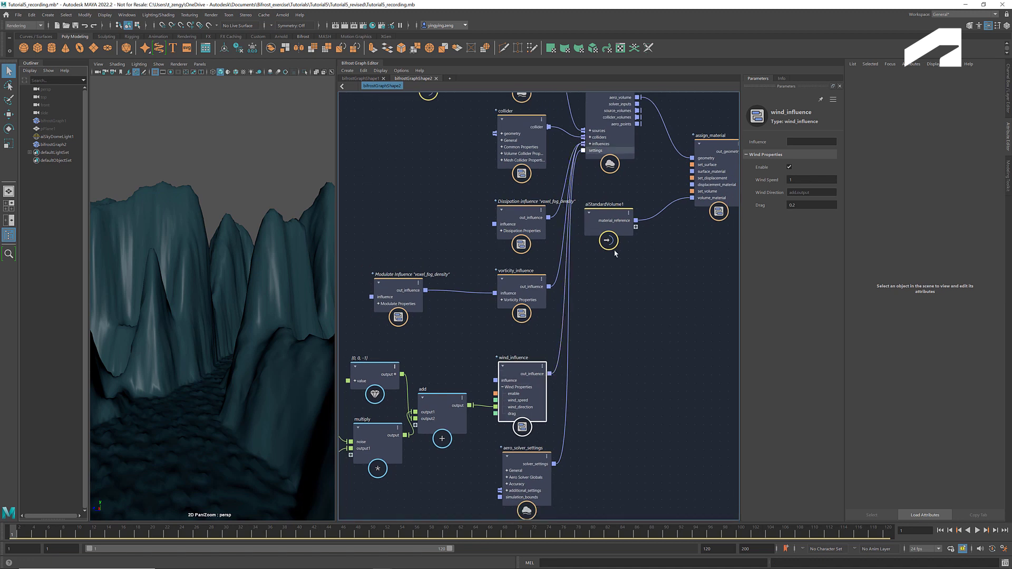
pyautogui.click(976, 530)
pyautogui.write('evalu')
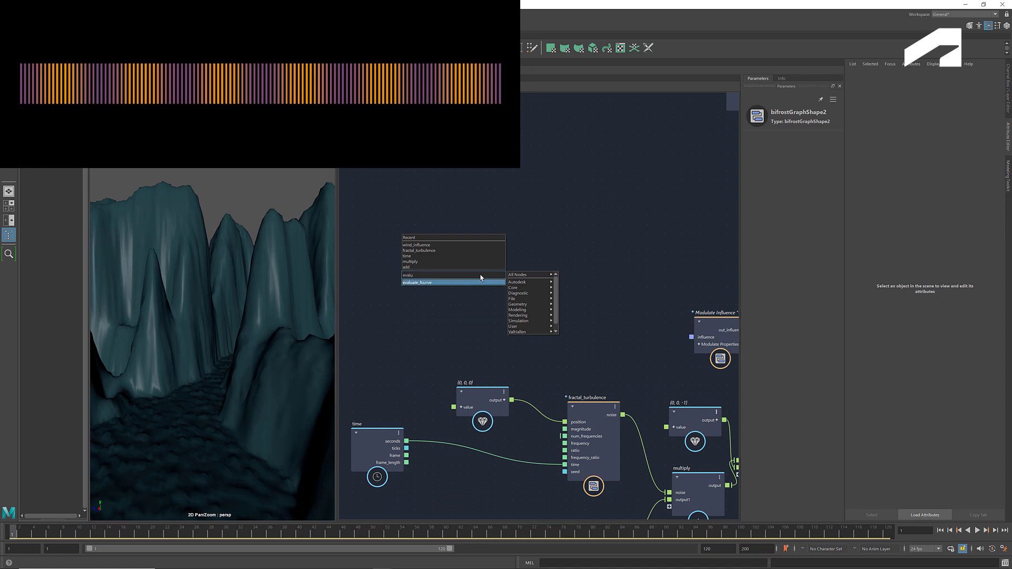
# - Add an evaluate_fcurve node and a multiply node scaling the frame by 0.05
pyautogui.click(418, 283)
pyautogui.write('multip')
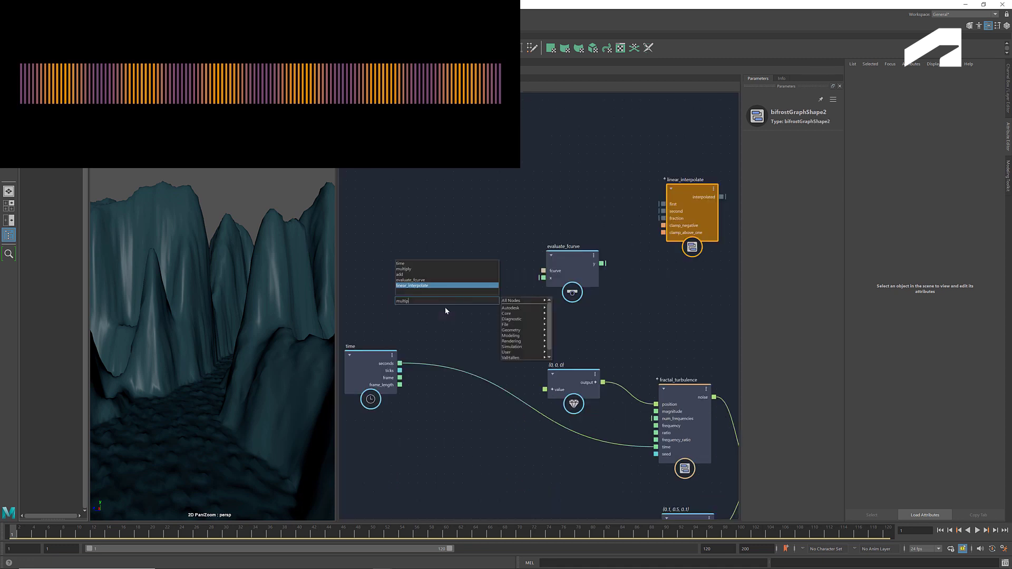
pyautogui.click(403, 268)
pyautogui.write('0.05')
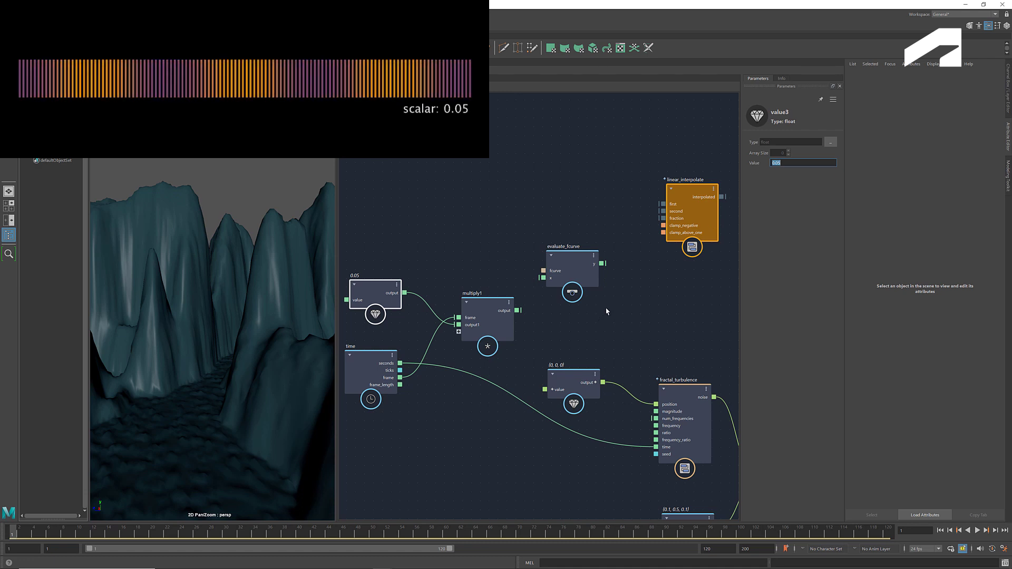
pyautogui.moveTo(596, 159)
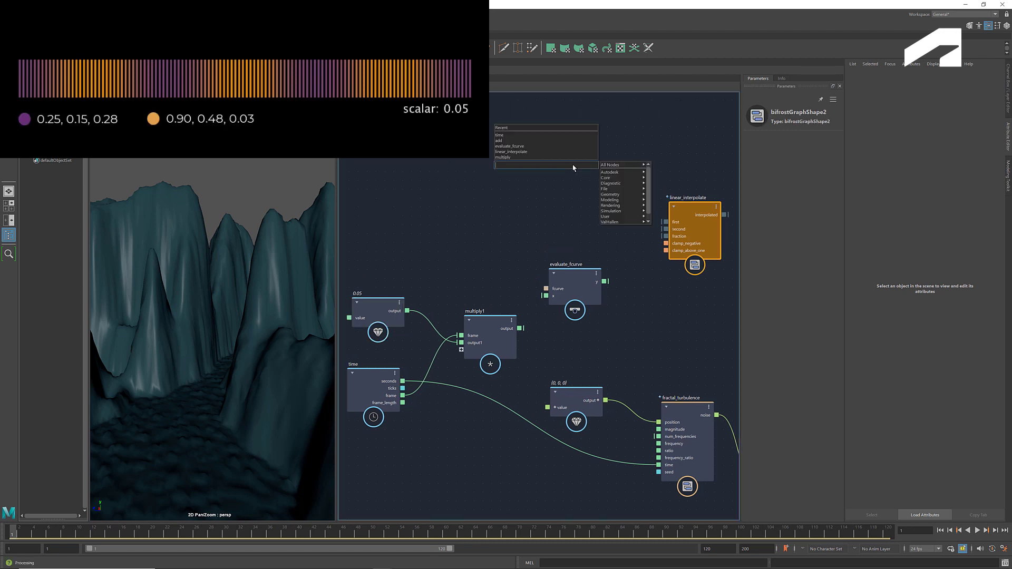
# - Add a float3 value node holding the purple colour (0.25, 0.15, 0.28)
pyautogui.write('valu')
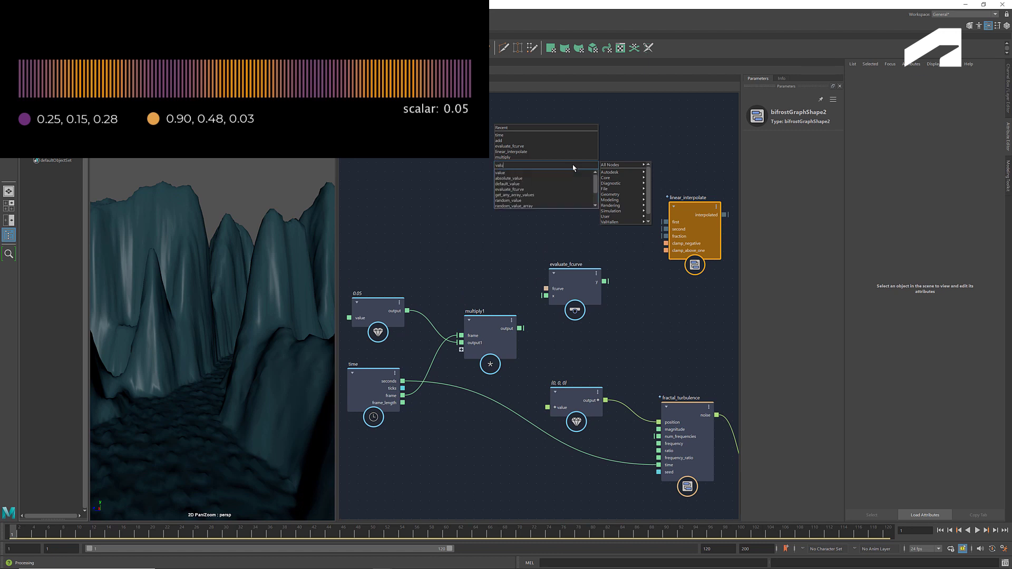
pyautogui.click(502, 172)
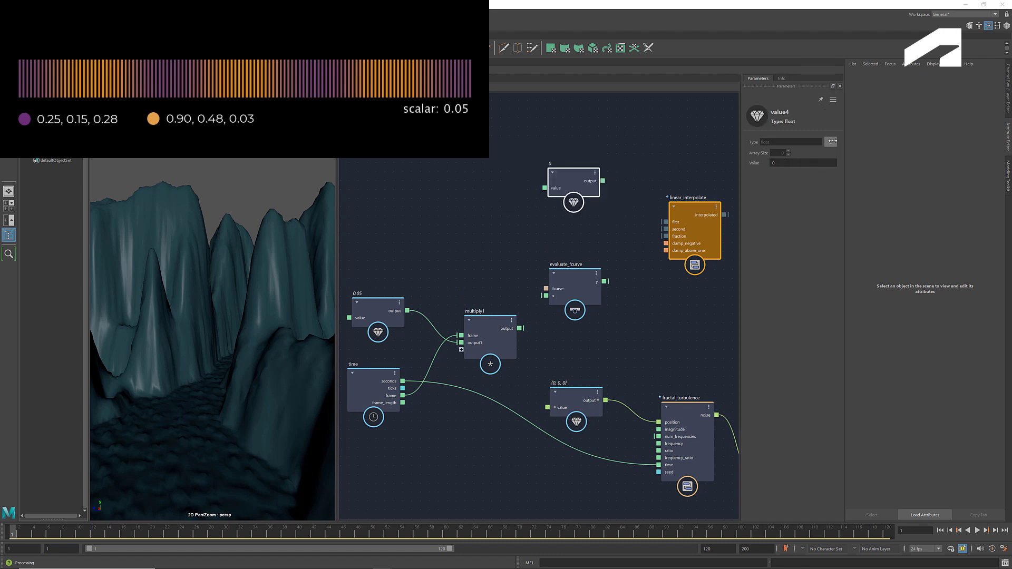
pyautogui.click(832, 141)
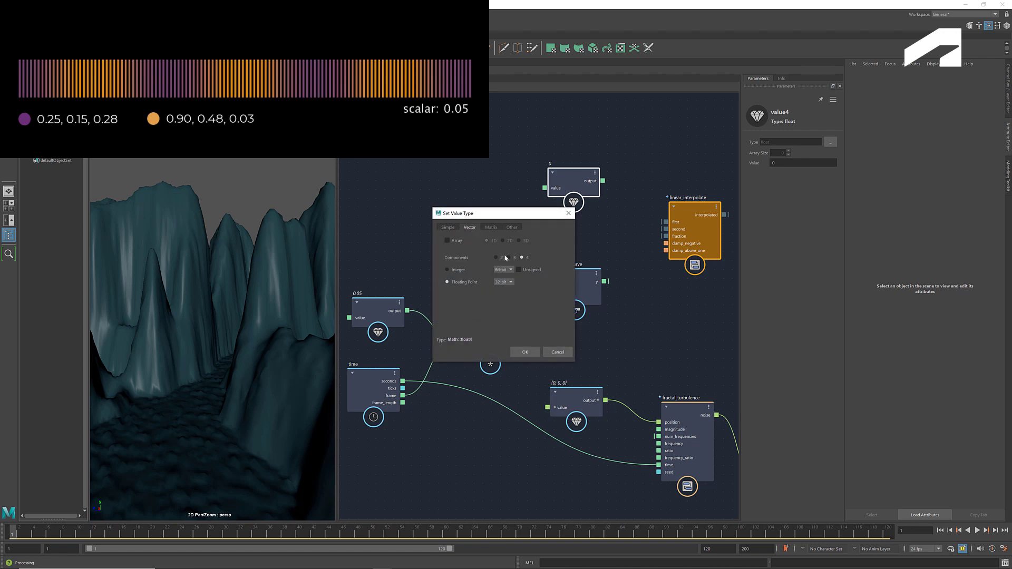
pyautogui.click(515, 257)
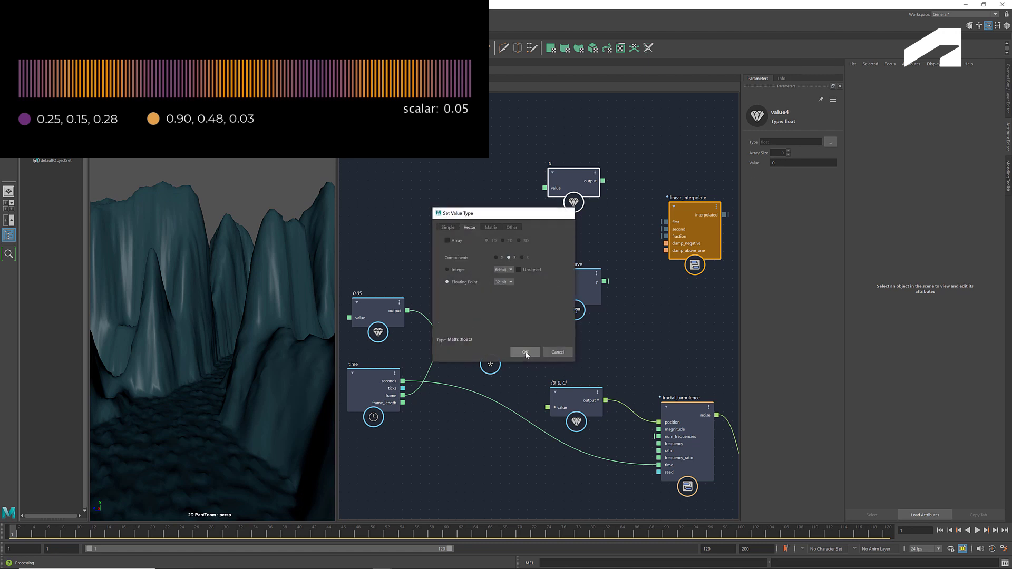
pyautogui.click(524, 352)
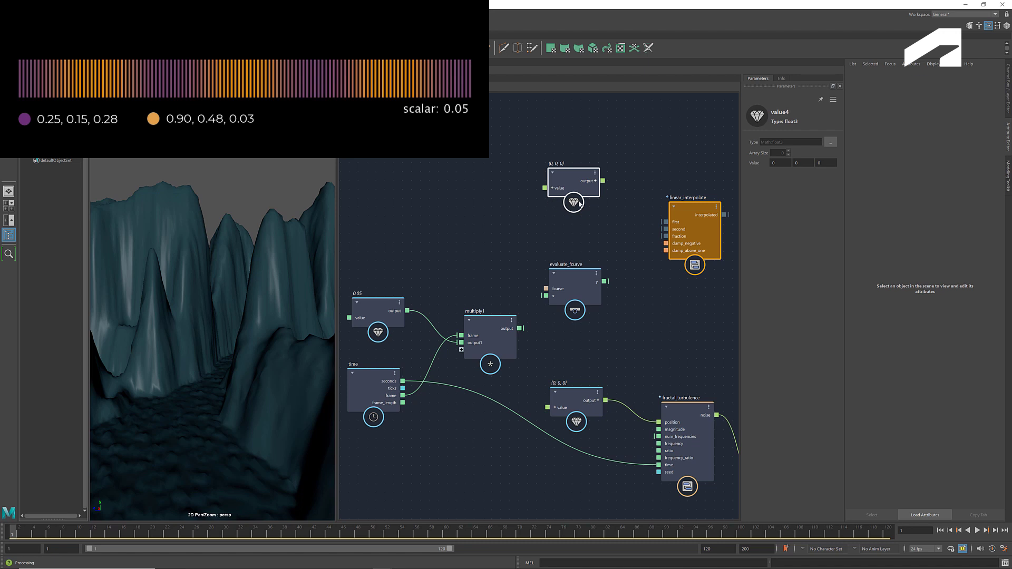
pyautogui.click(779, 163)
pyautogui.write('.25')
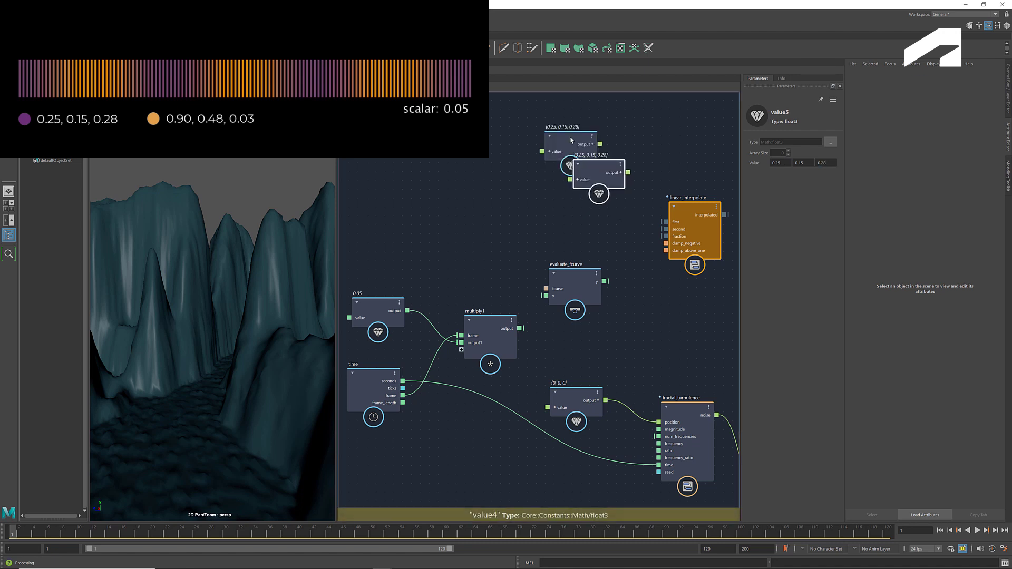
# - Add the orange value (0.9, 0.48, 0.03) and connect both colours to linear_interpolate's first and second inputs
pyautogui.click(597, 169)
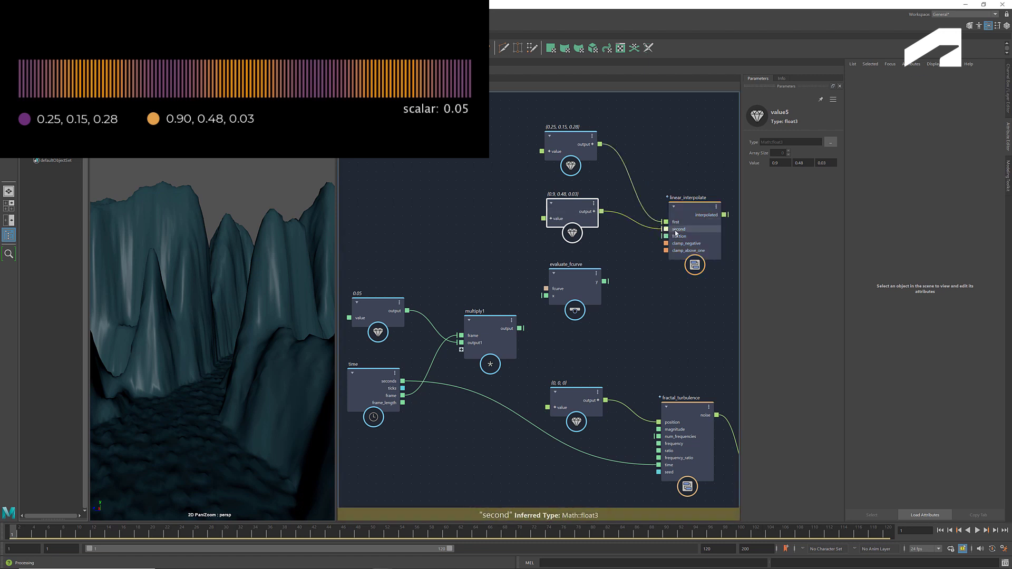
pyautogui.click(574, 285)
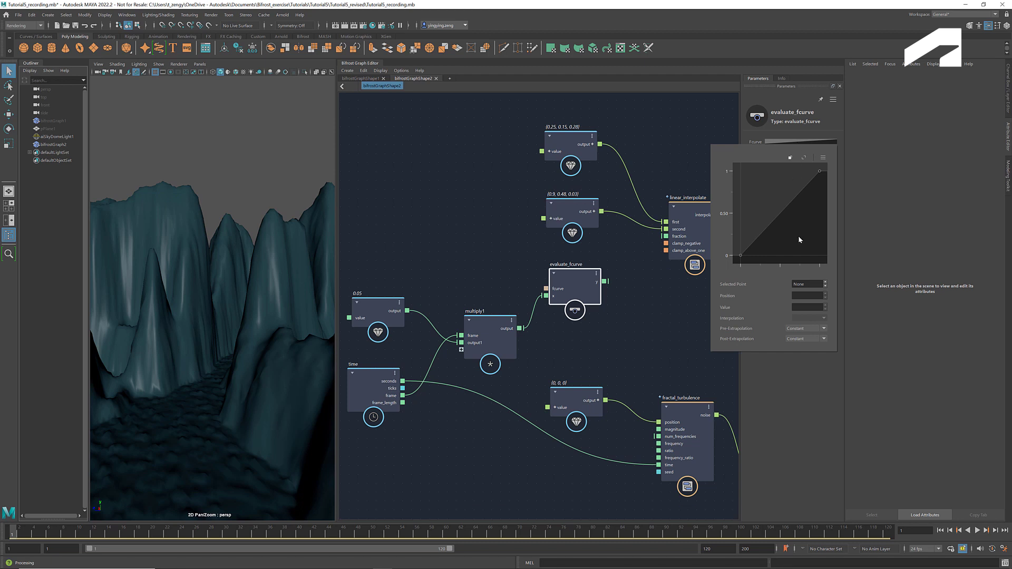
# - Reshape evaluate_fcurve's curve with Oscillate pre/post extrapolation so it drives linear_interpolate's fraction
pyautogui.click(806, 328)
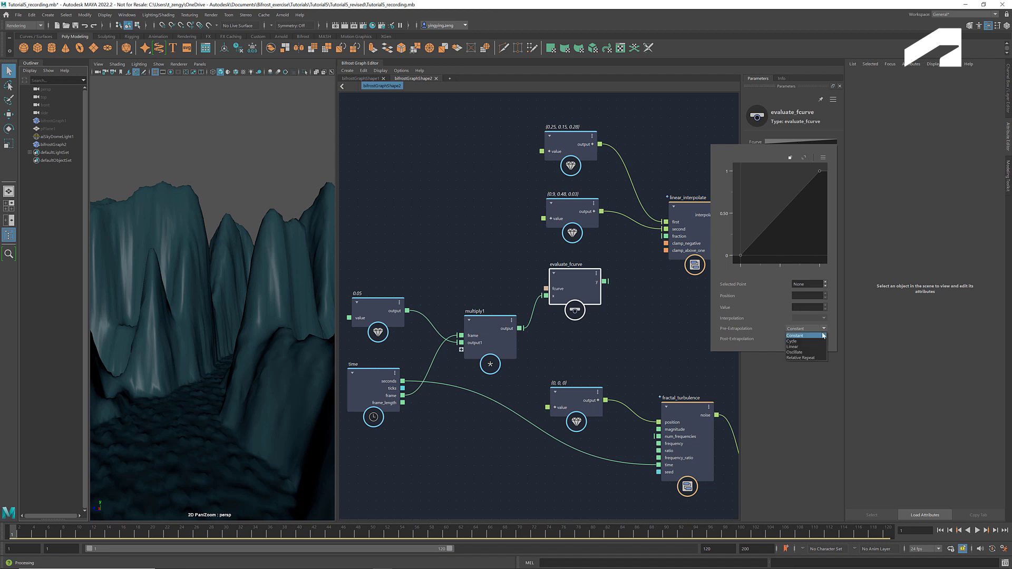
pyautogui.click(794, 352)
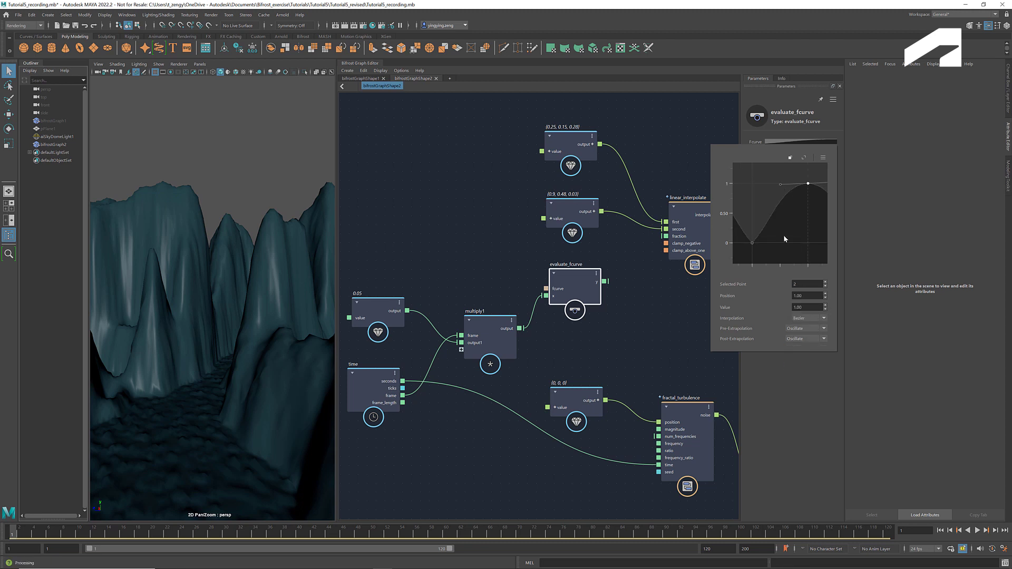
pyautogui.click(752, 240)
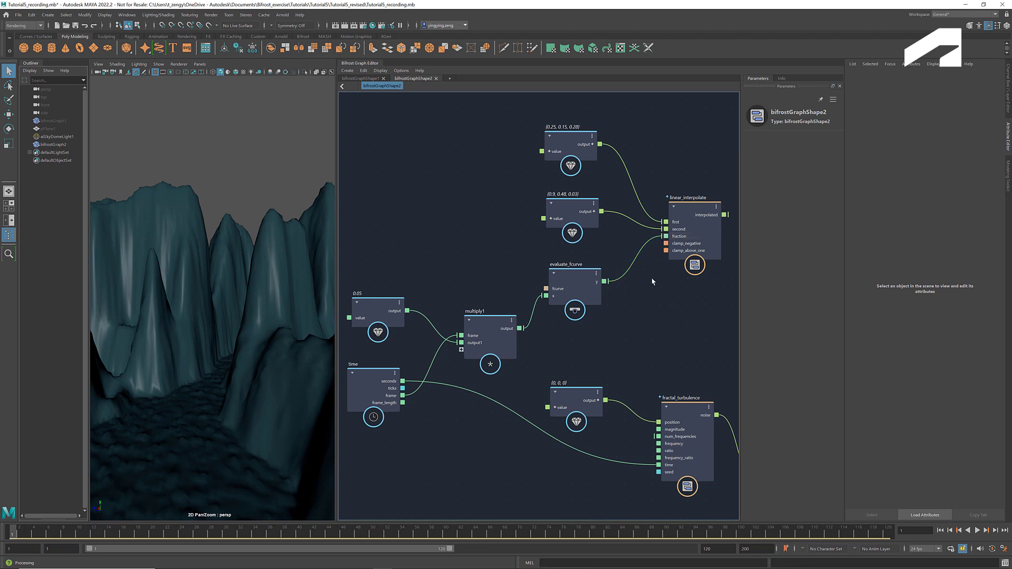
pyautogui.moveTo(698, 316)
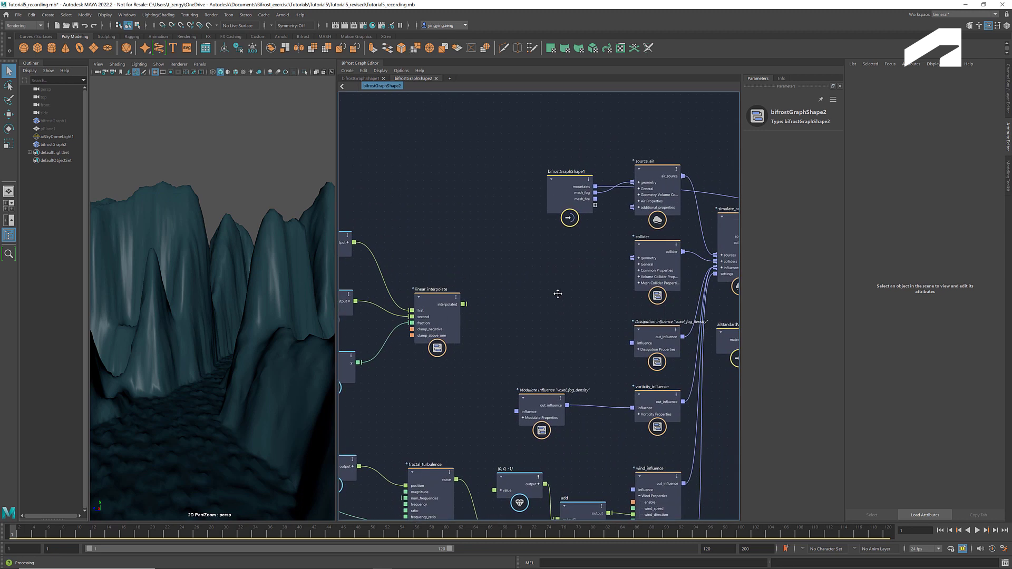
# - Add a set_property node keyed air_color taking linear_interpolate's output as its value
pyautogui.click(558, 294)
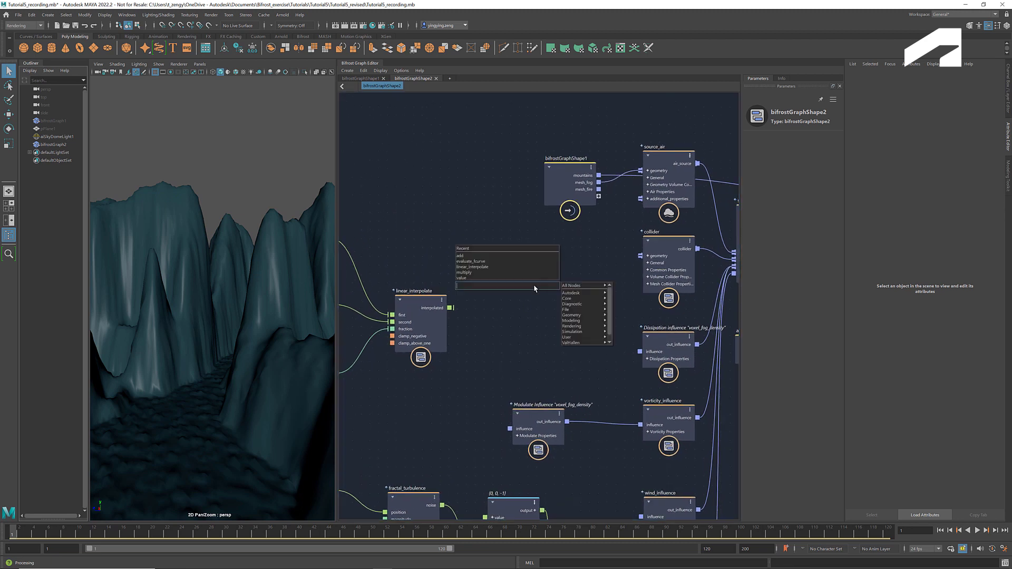
pyautogui.write('set_pr')
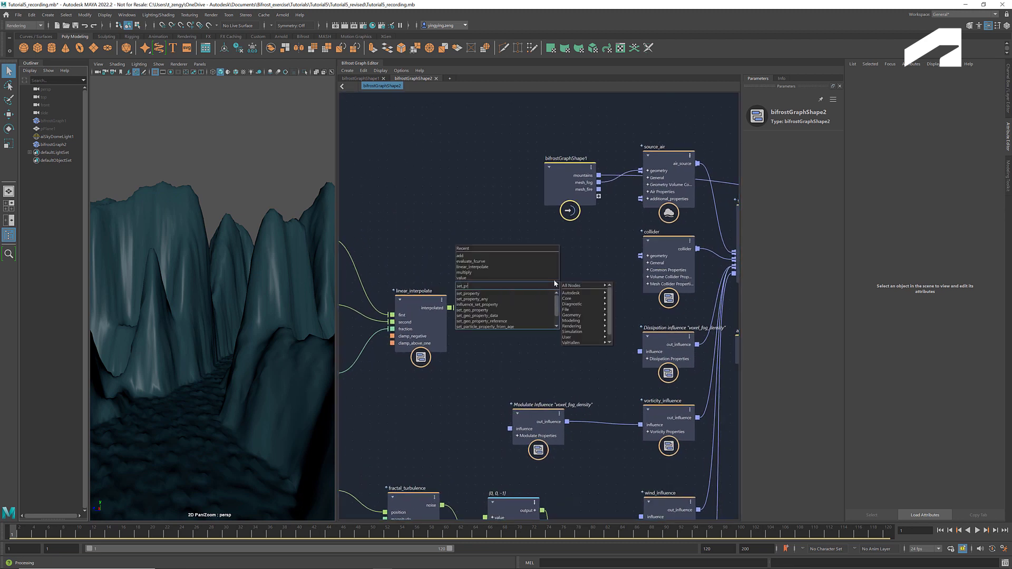
pyautogui.click(467, 293)
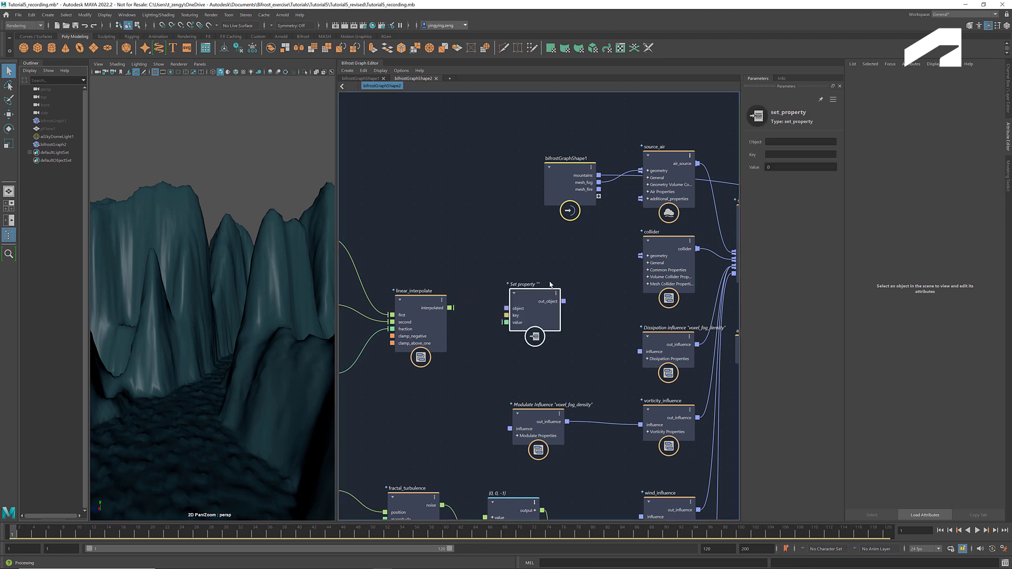
pyautogui.moveTo(452, 308)
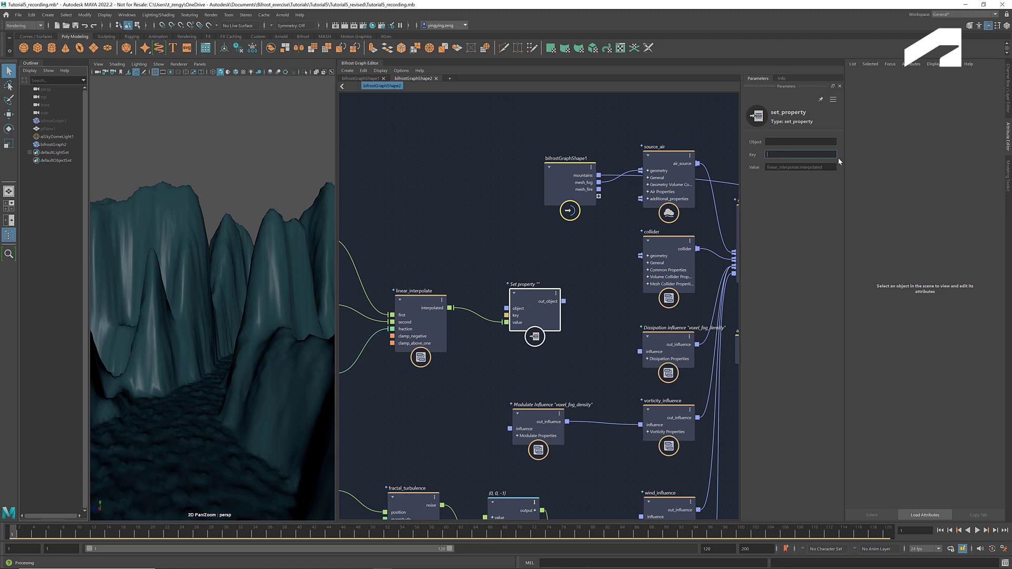
pyautogui.write('air_color')
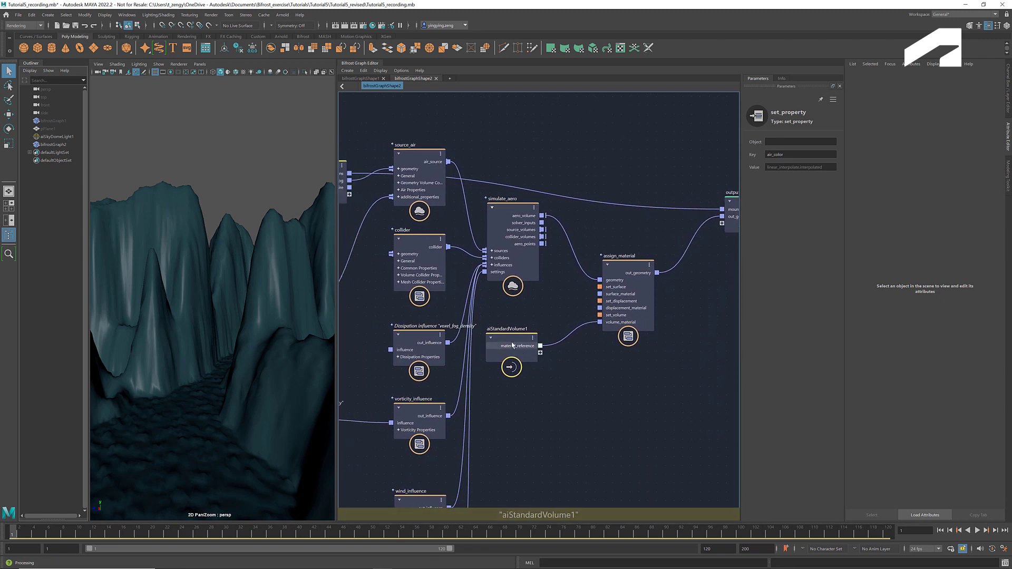
# - Set aiStandardVolume1's Scatter Color Channel to voxel_air_color so the fog takes the voxel air colour
pyautogui.click(512, 346)
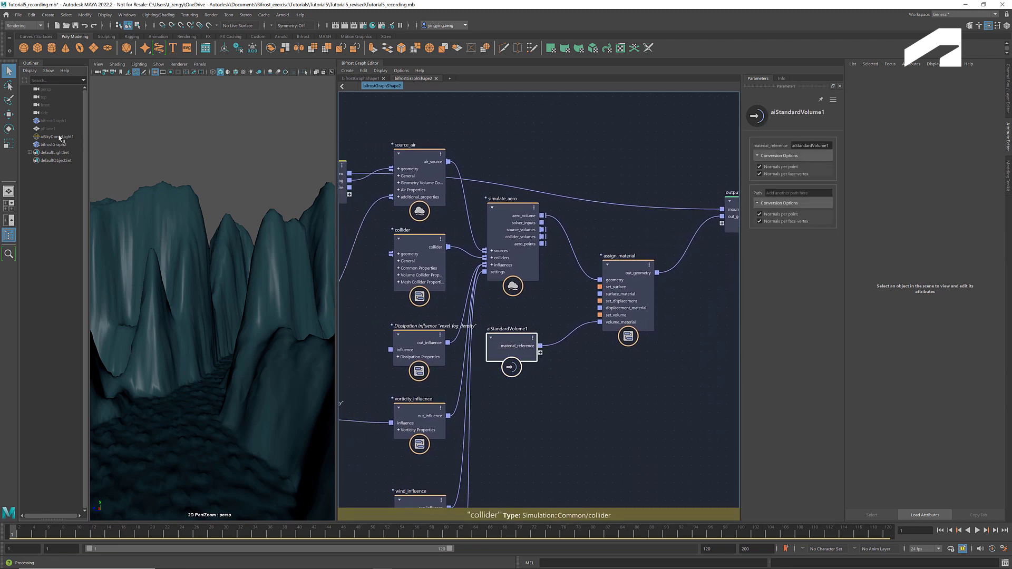
pyautogui.click(55, 144)
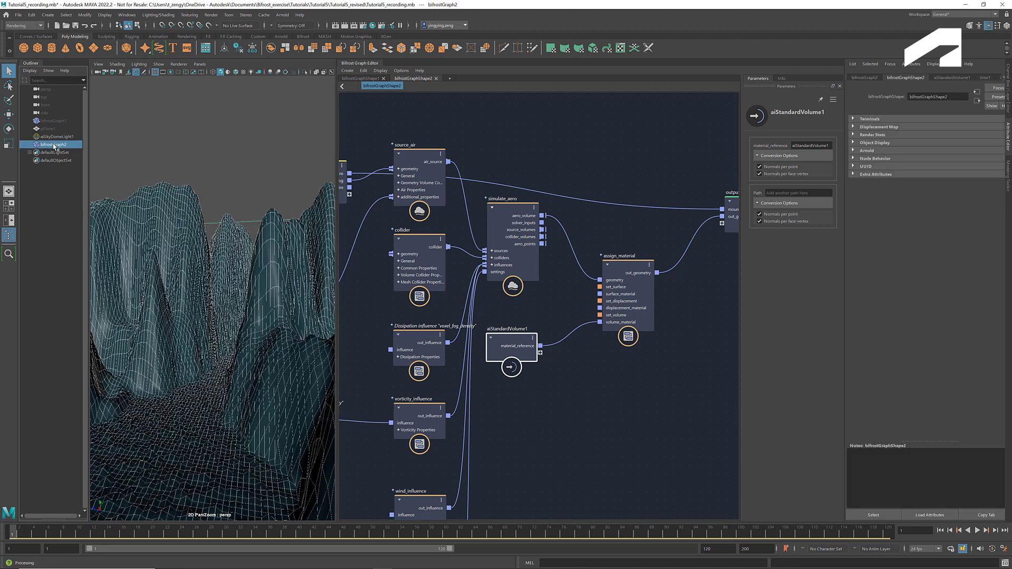
pyautogui.click(950, 77)
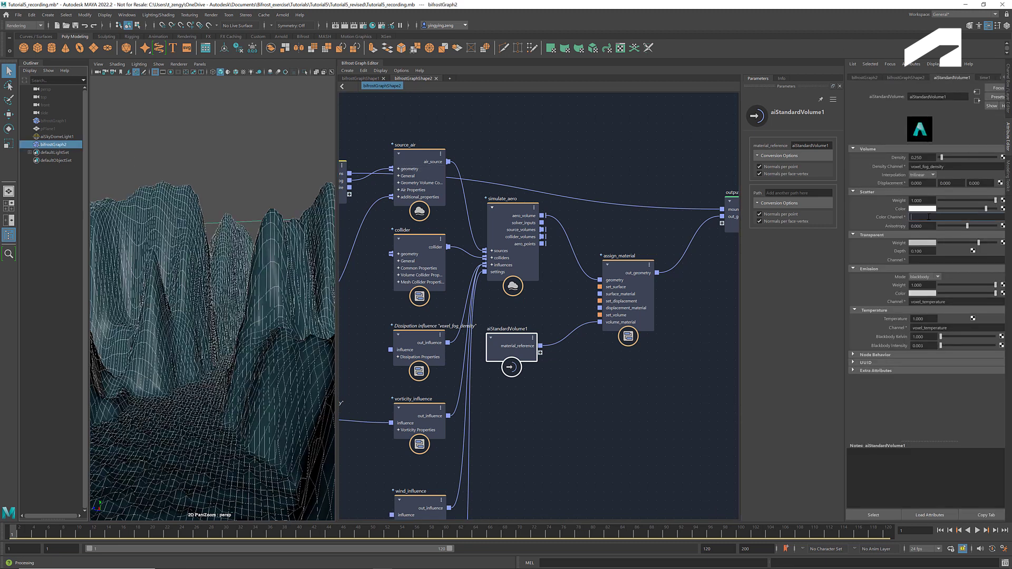
pyautogui.click(955, 216)
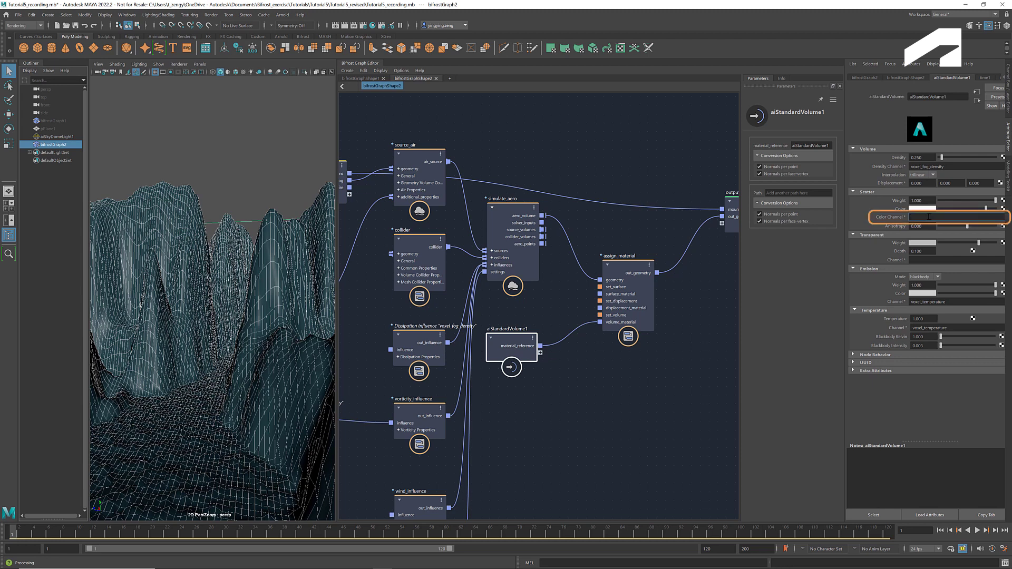
pyautogui.write('voxel_air_colo')
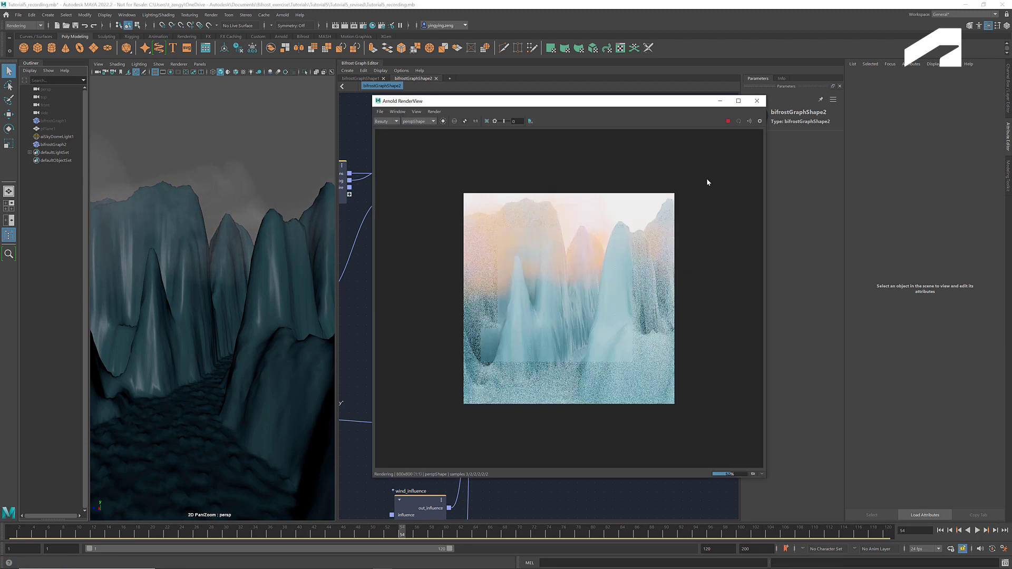
# - Close the Arnold RenderView and replay the fog simulation from the first frame, then stop
pyautogui.click(757, 101)
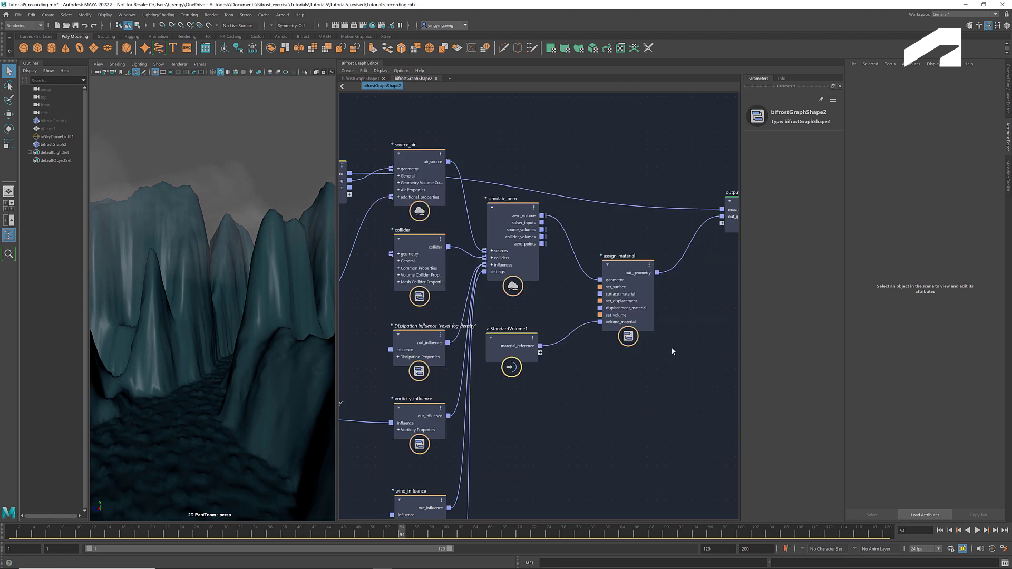
pyautogui.moveTo(978, 530)
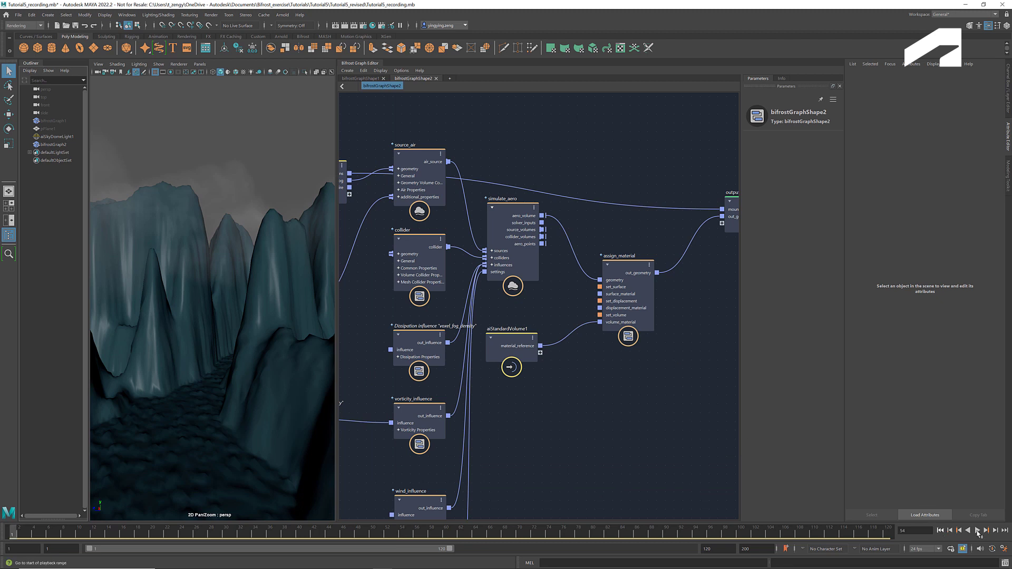
pyautogui.click(976, 530)
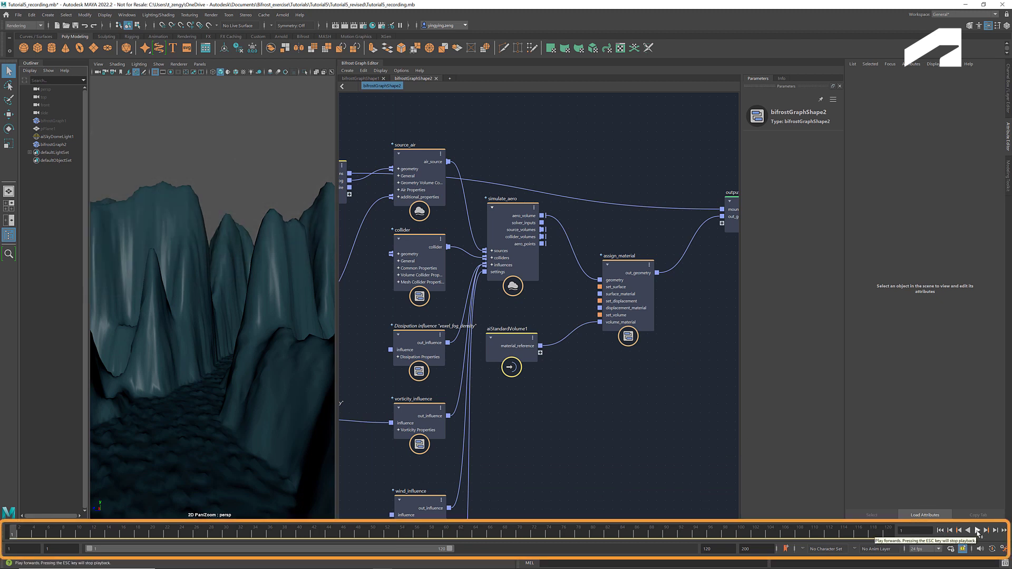
pyautogui.click(976, 530)
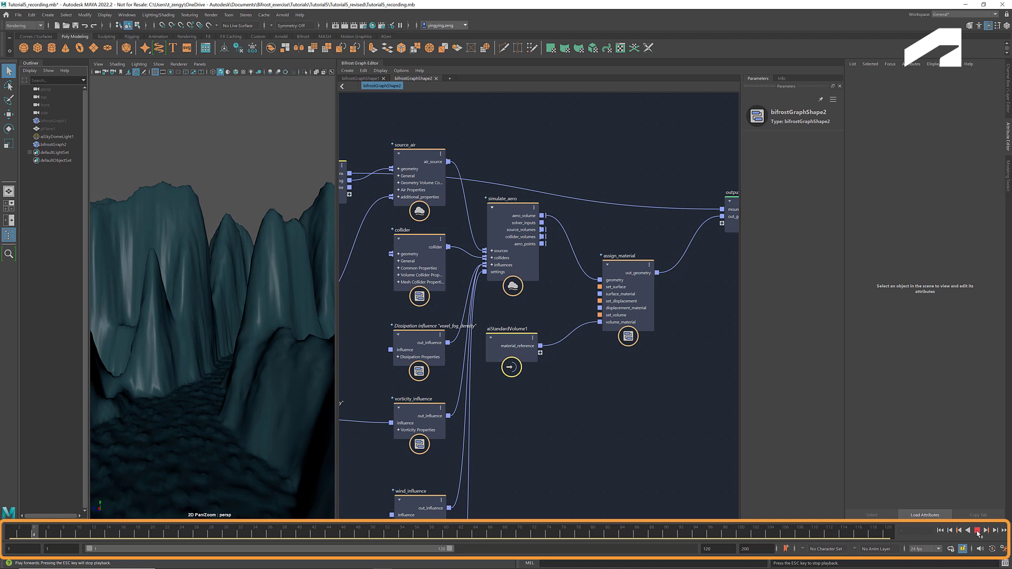
pyautogui.click(976, 530)
pyautogui.write('fil')
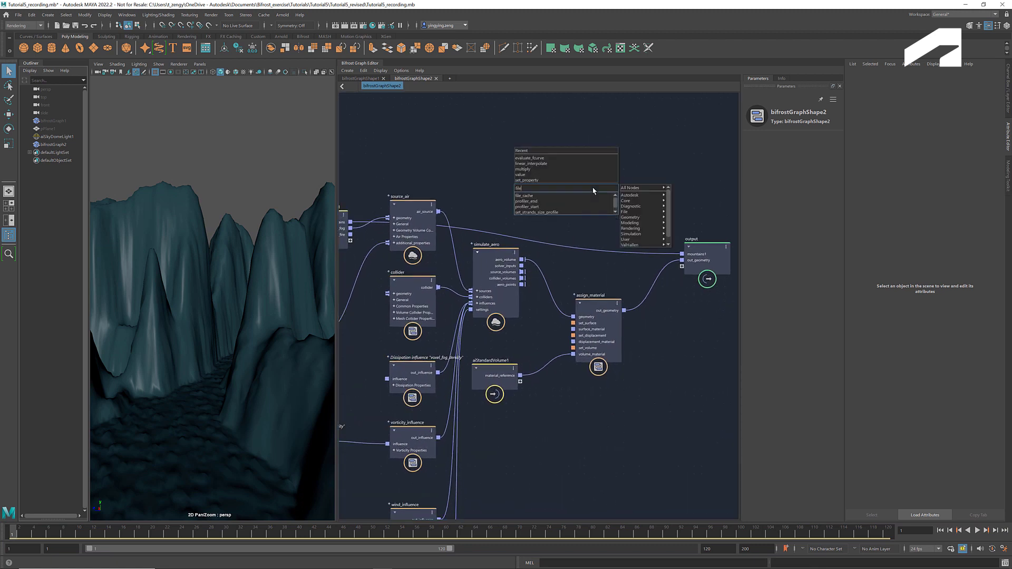
# - Add a file_cache node to the Bifrost graph and set its Mode to Write Mode
pyautogui.click(524, 196)
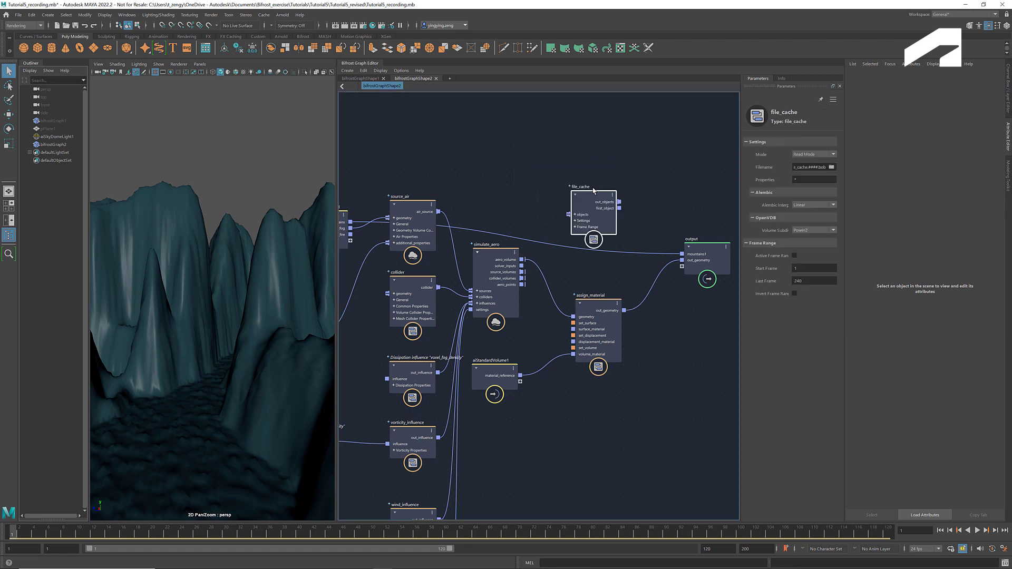
pyautogui.click(592, 203)
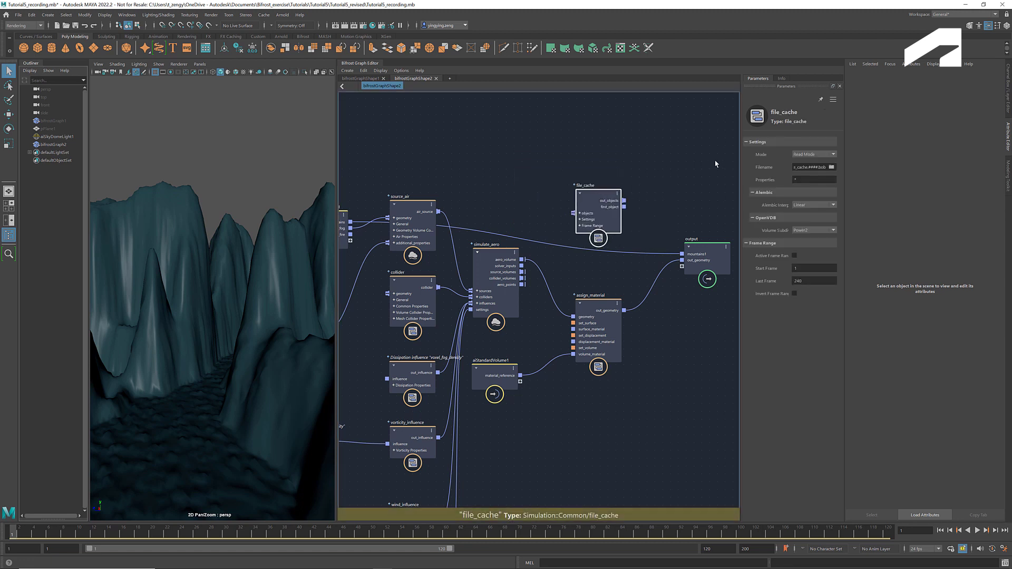
pyautogui.click(813, 154)
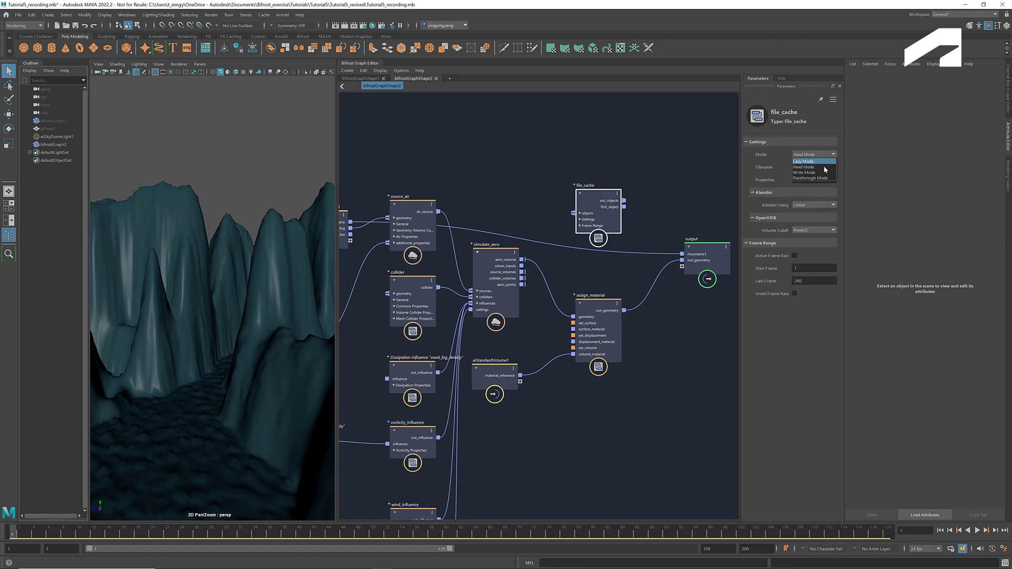
pyautogui.click(803, 172)
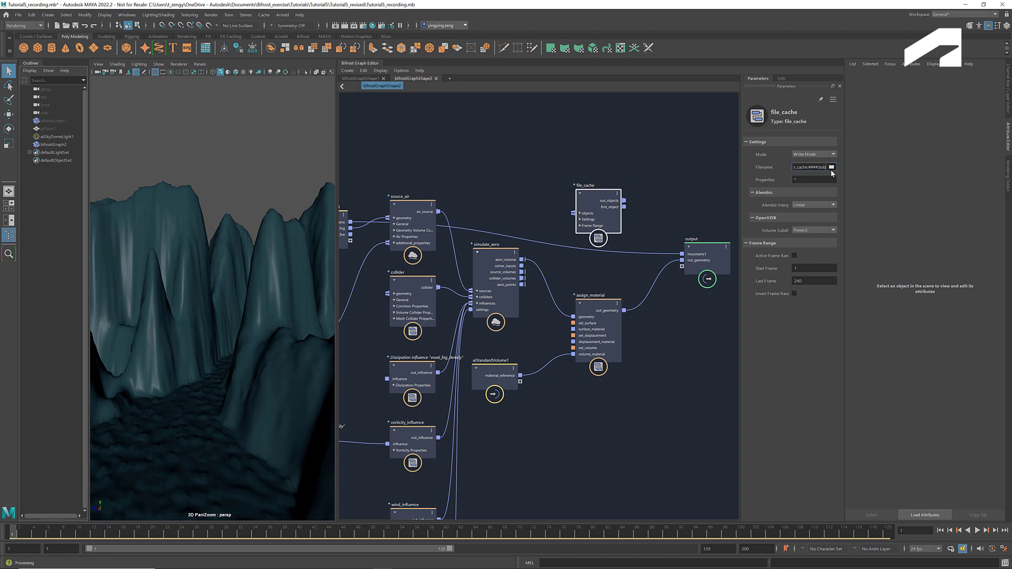
# - Save the cache files as fog.#### in the Tutorial5_cache folder and confirm
pyautogui.click(832, 168)
pyautogui.write('fog')
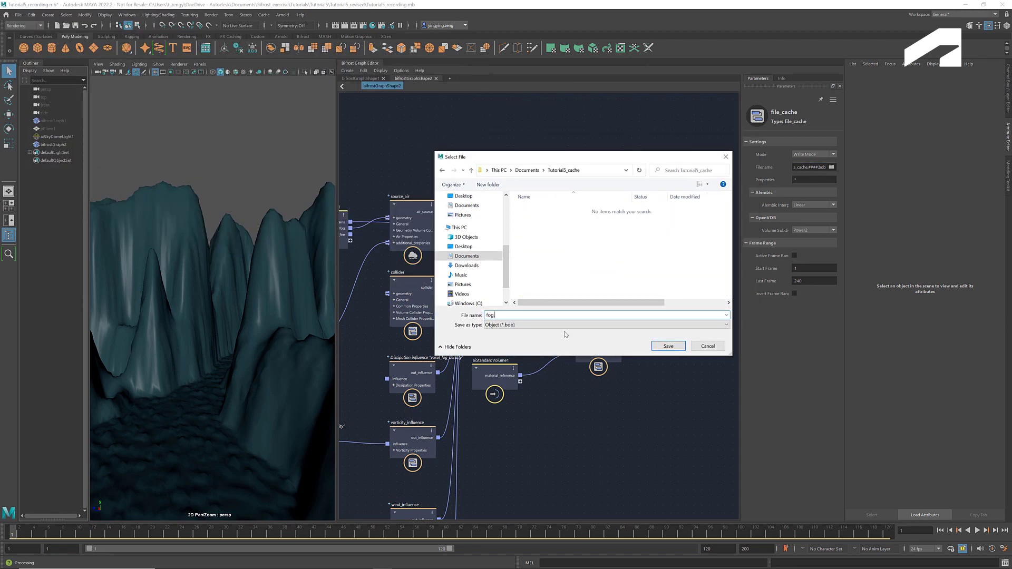
pyautogui.write('.####')
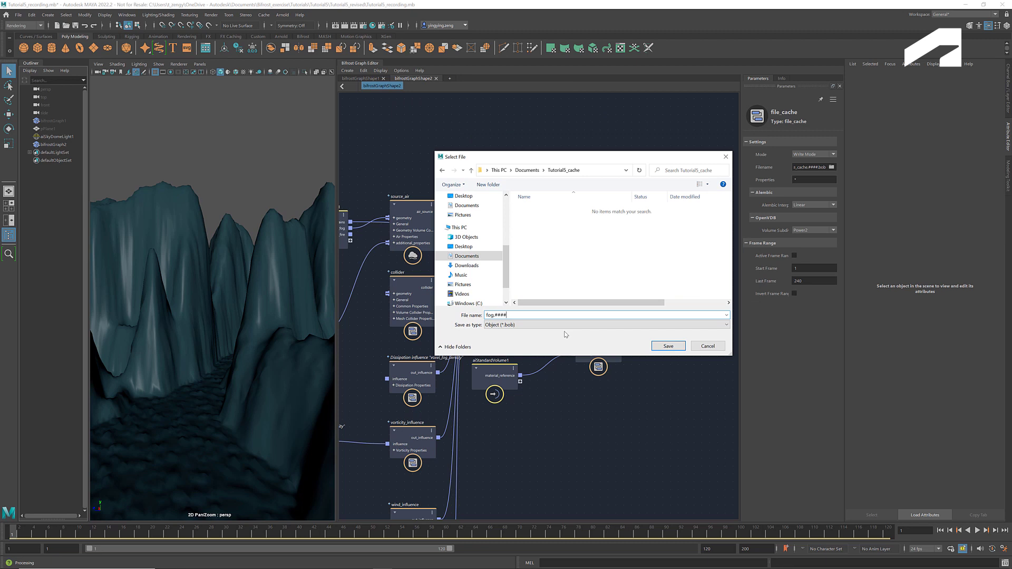
pyautogui.moveTo(668, 346)
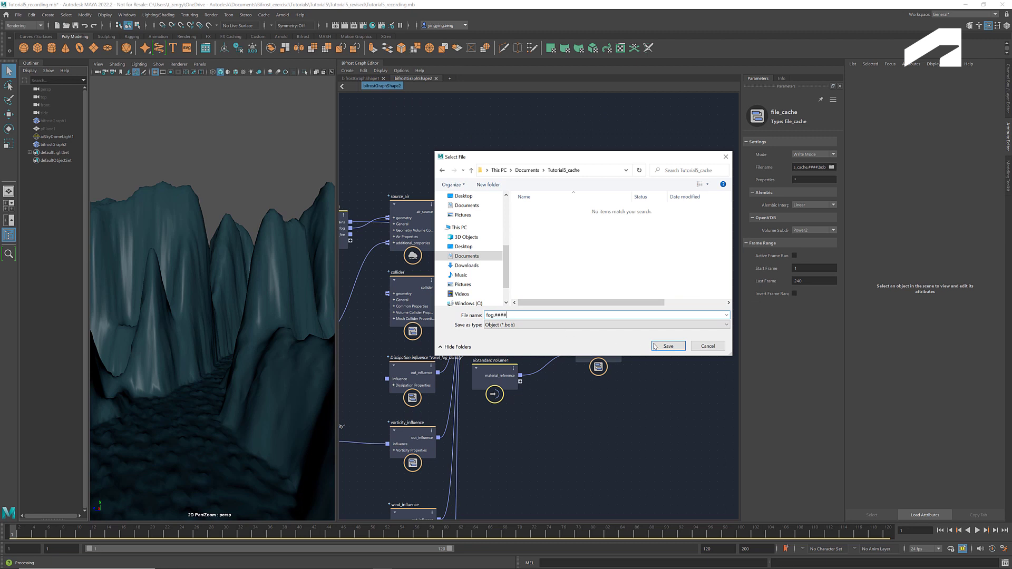
pyautogui.click(668, 346)
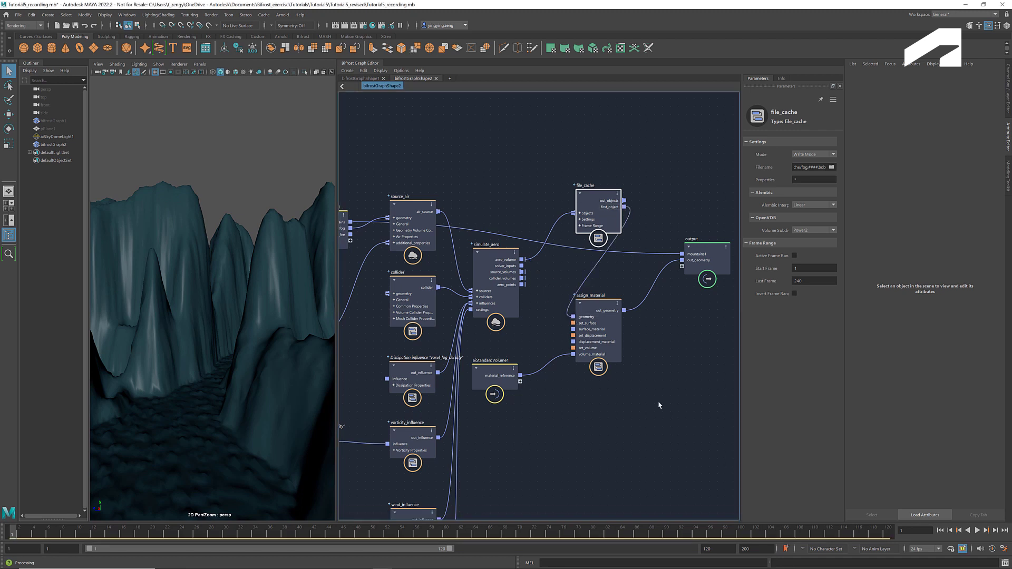
pyautogui.click(978, 530)
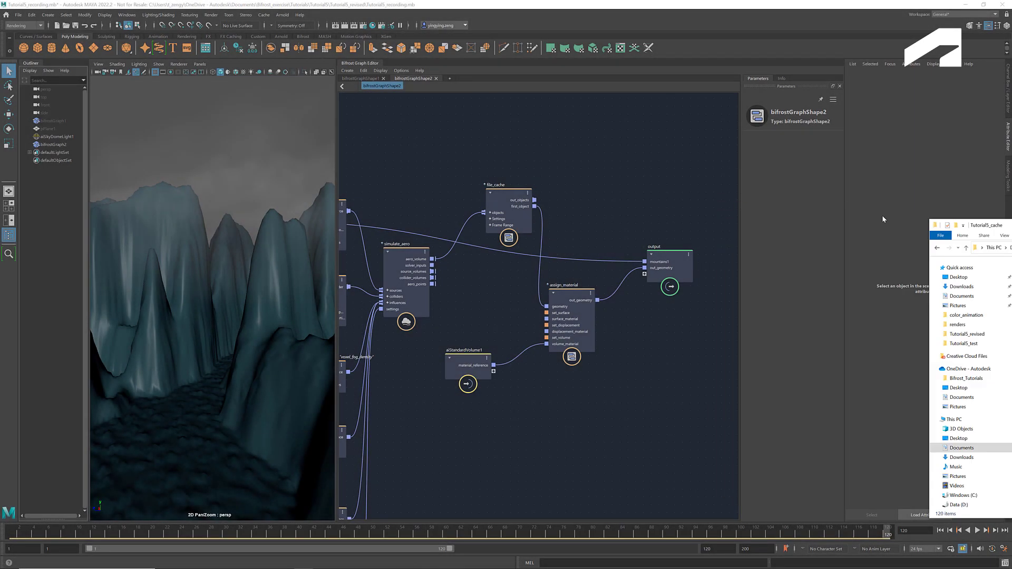
# - Switch the file_cache node to Read Mode and play the fog back from the cached files
pyautogui.click(508, 194)
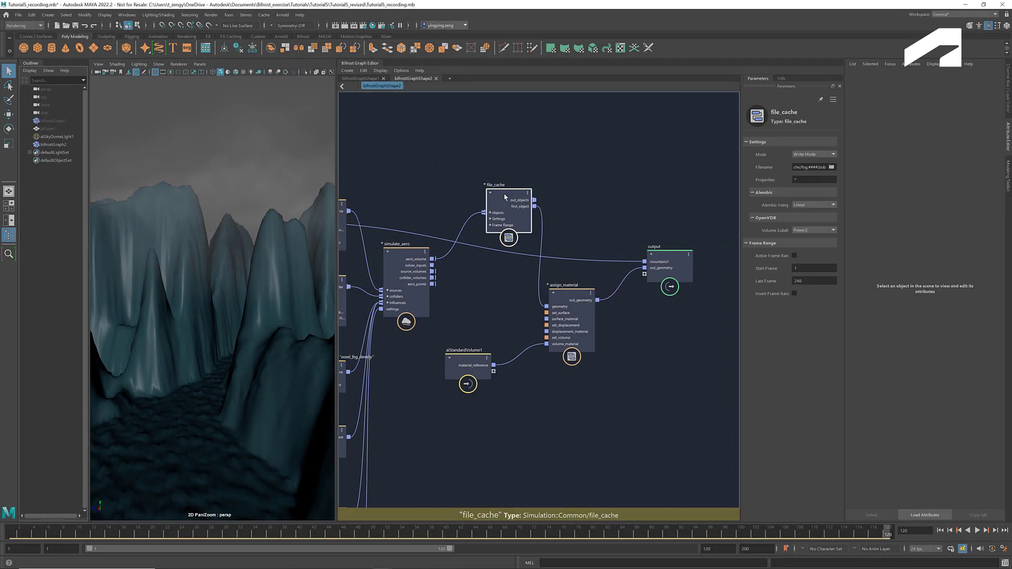
pyautogui.click(833, 154)
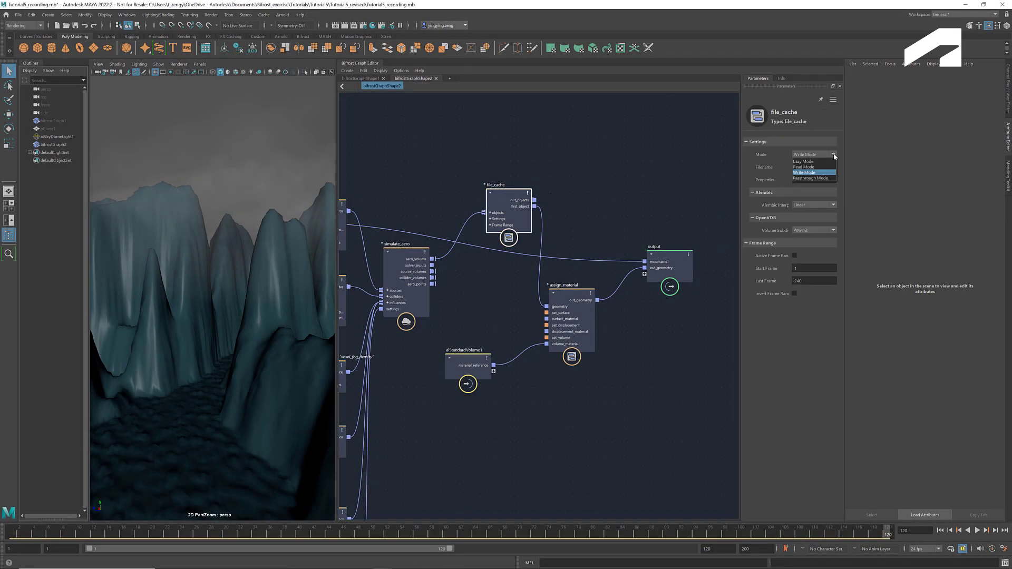
pyautogui.click(804, 172)
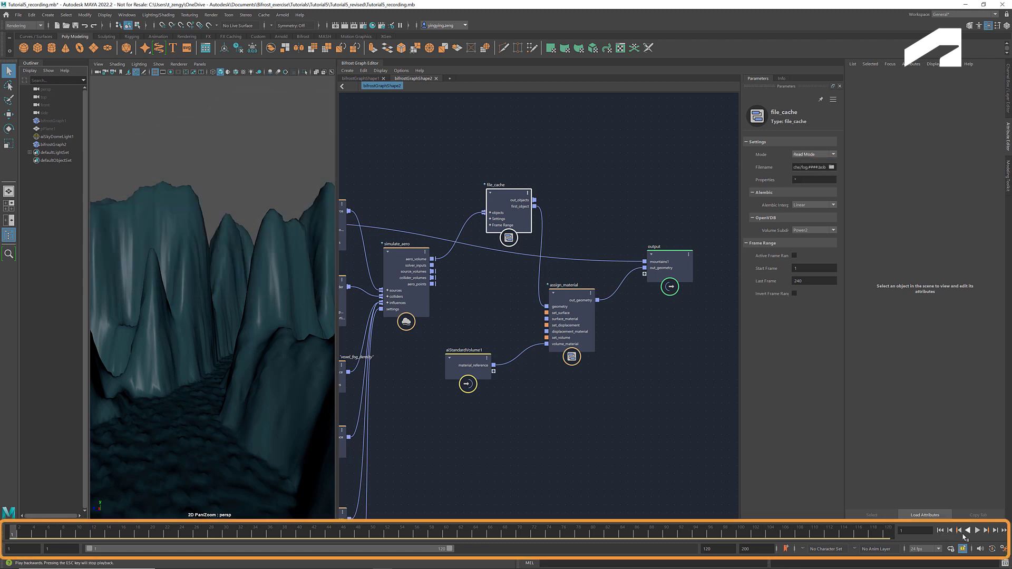
pyautogui.click(978, 530)
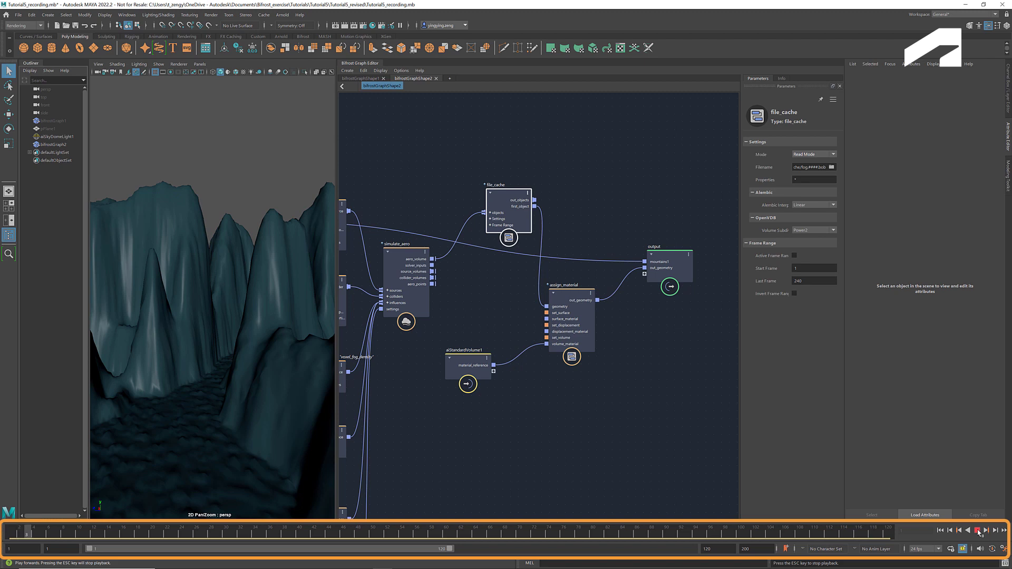